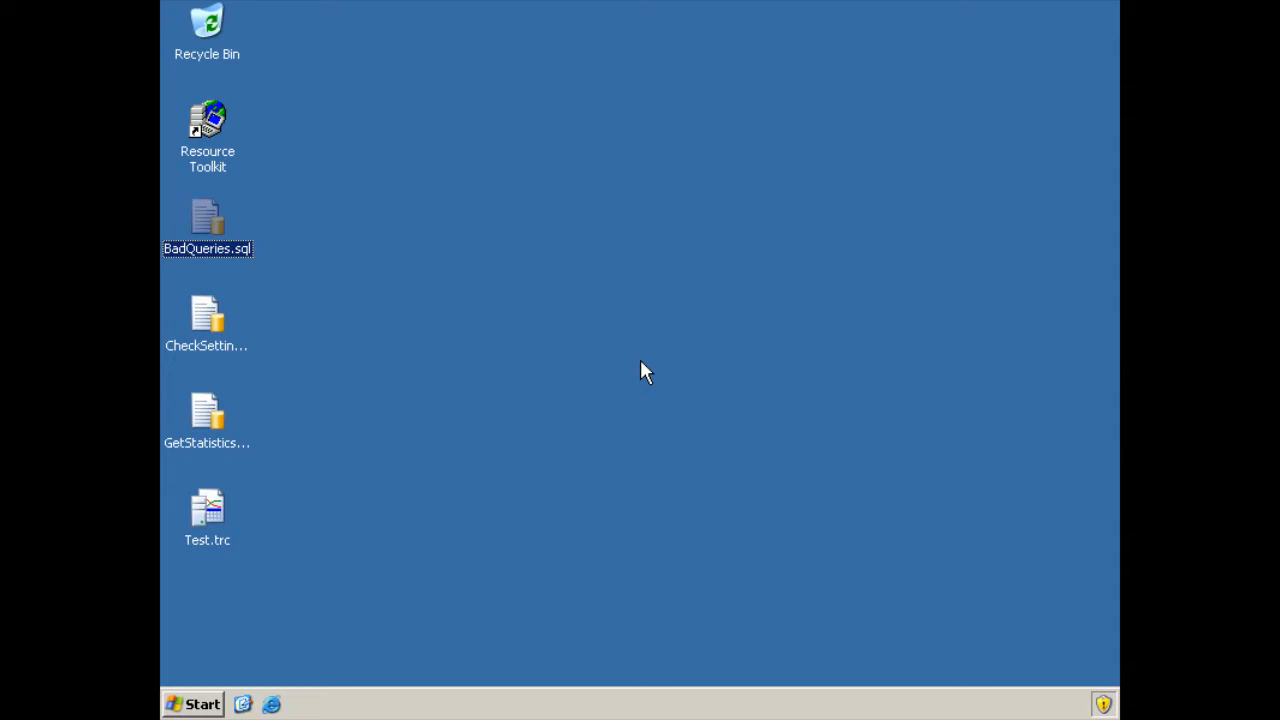
{"action": "mouse_move", "coordinate": [164, 664]}
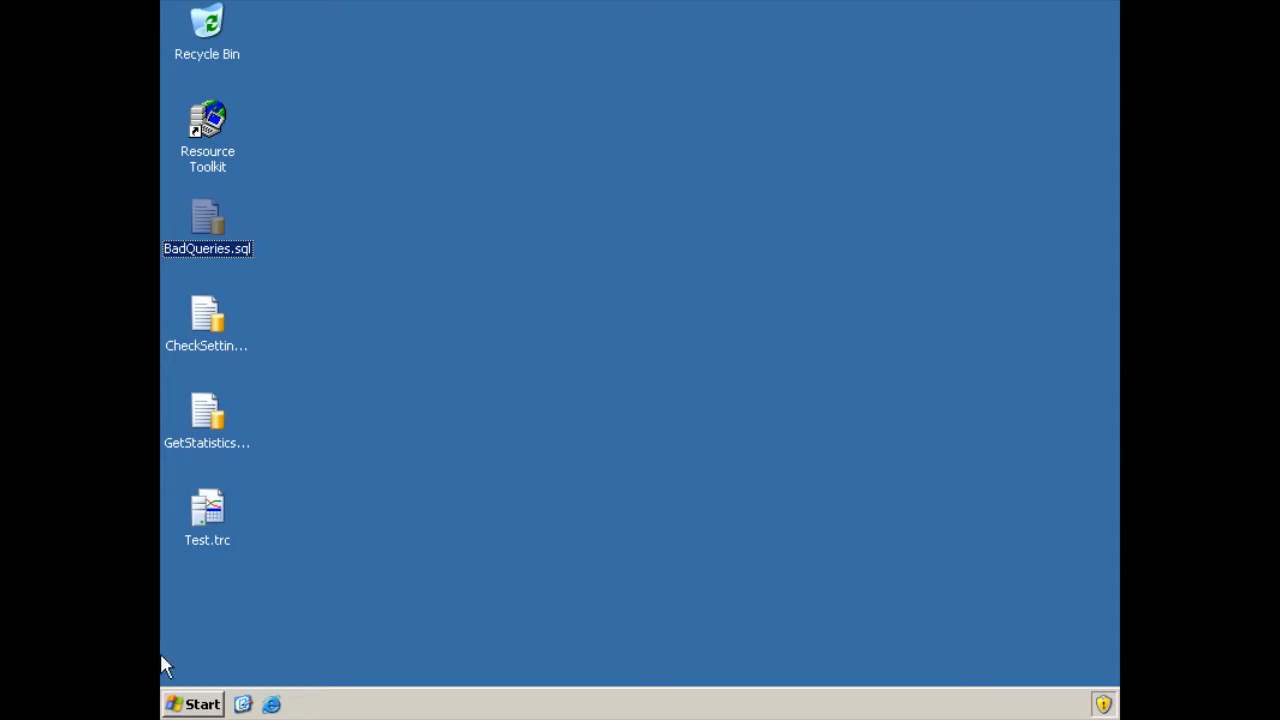
Launch SQL Server Management Studio from the Start menu's All Programs list.
{"action": "left_click", "coordinate": [192, 704]}
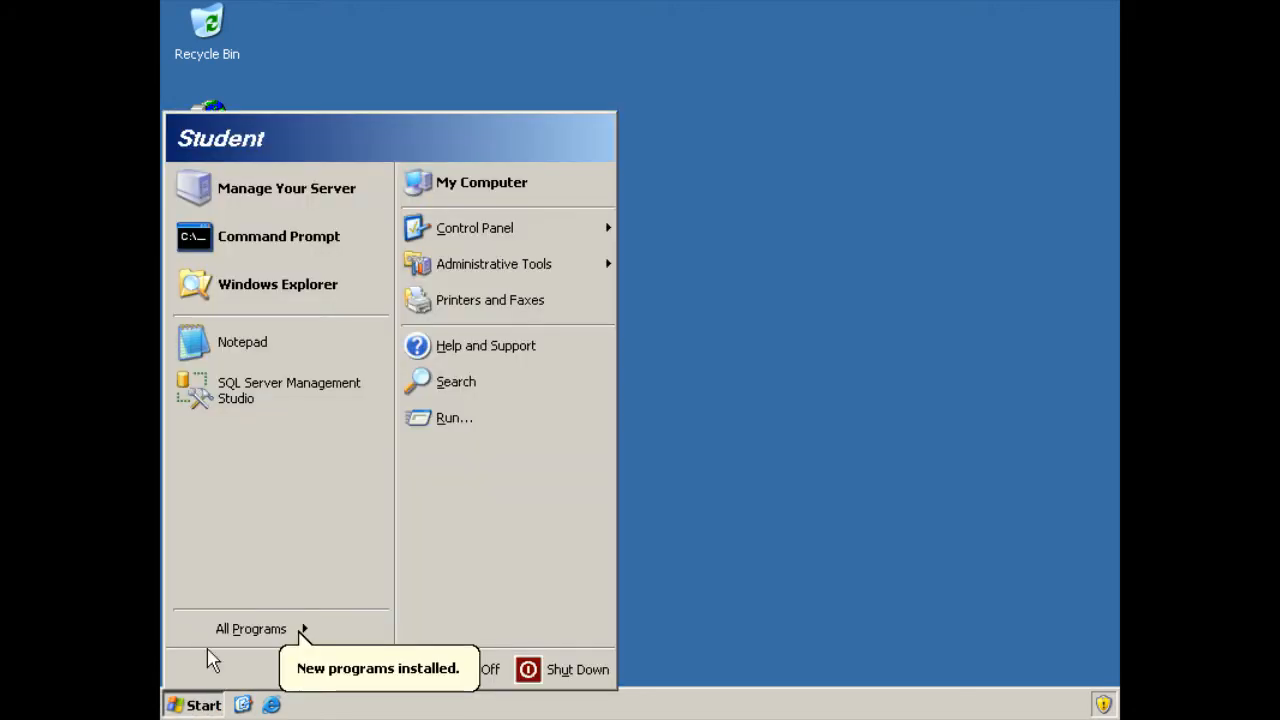
{"action": "left_click", "coordinate": [252, 628]}
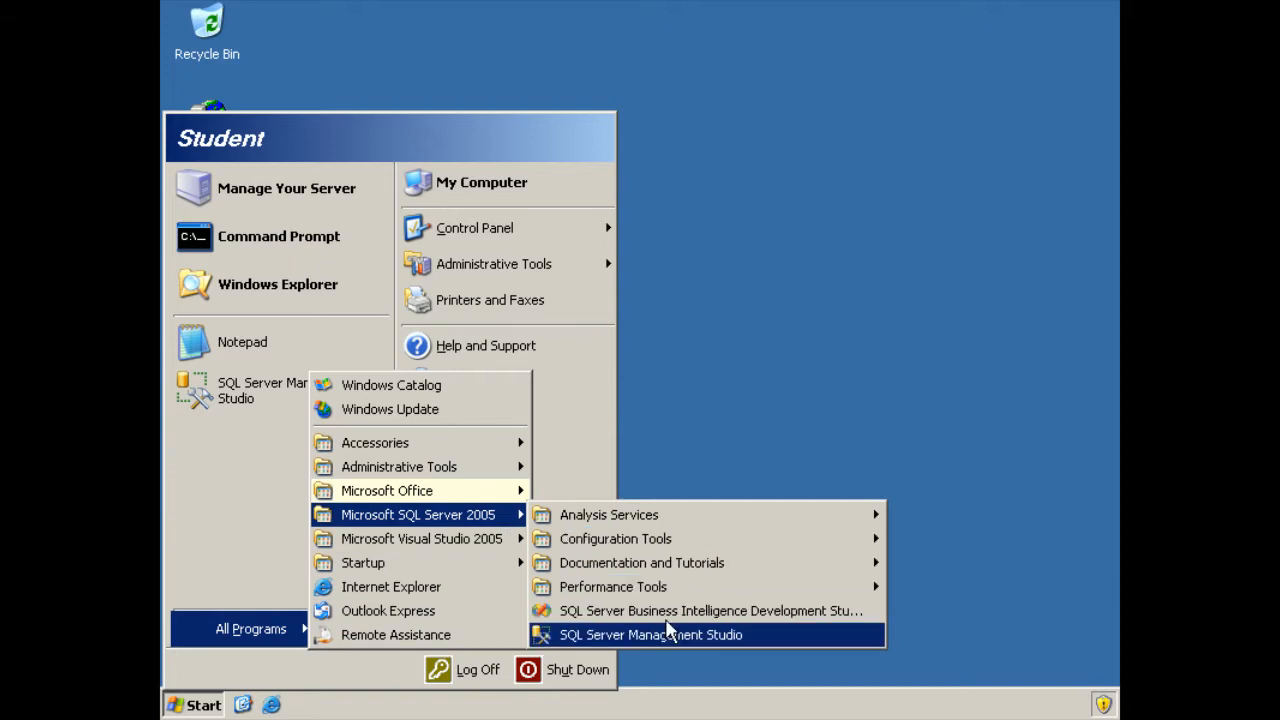
{"action": "left_click", "coordinate": [650, 634]}
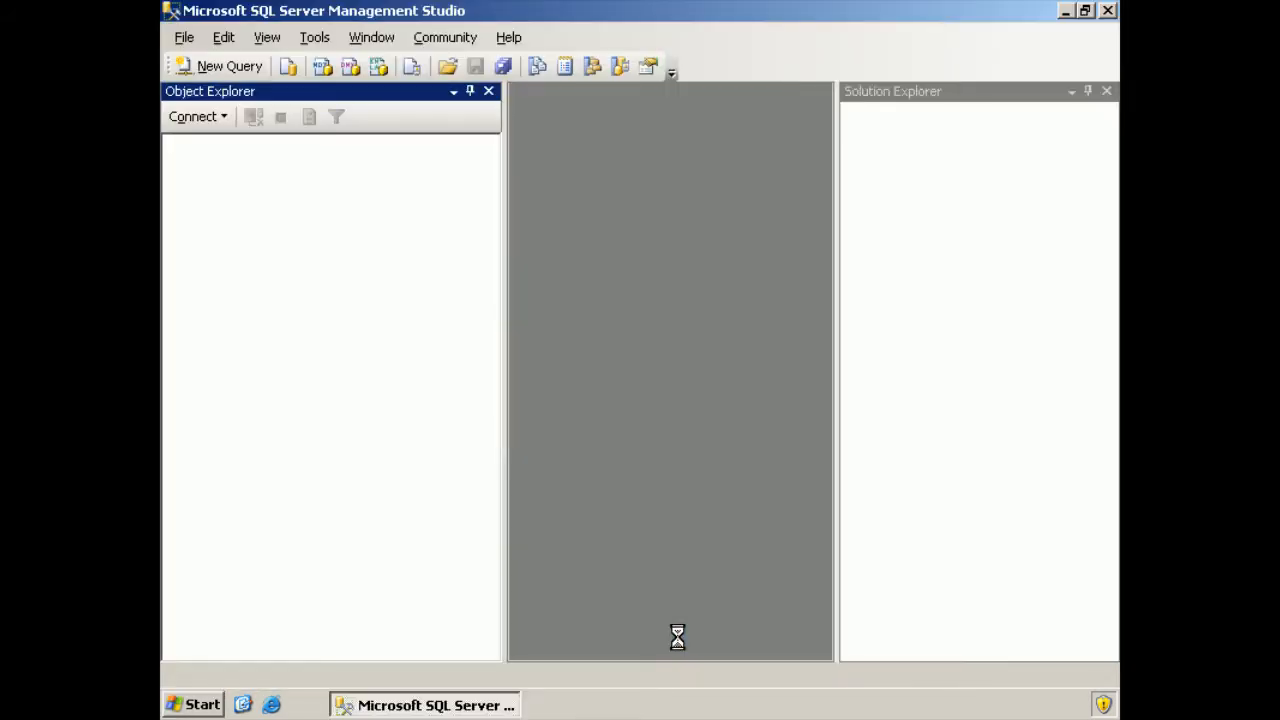
Connect to the MIAMI Database Engine server using Windows Authentication.
{"action": "left_click", "coordinate": [196, 116]}
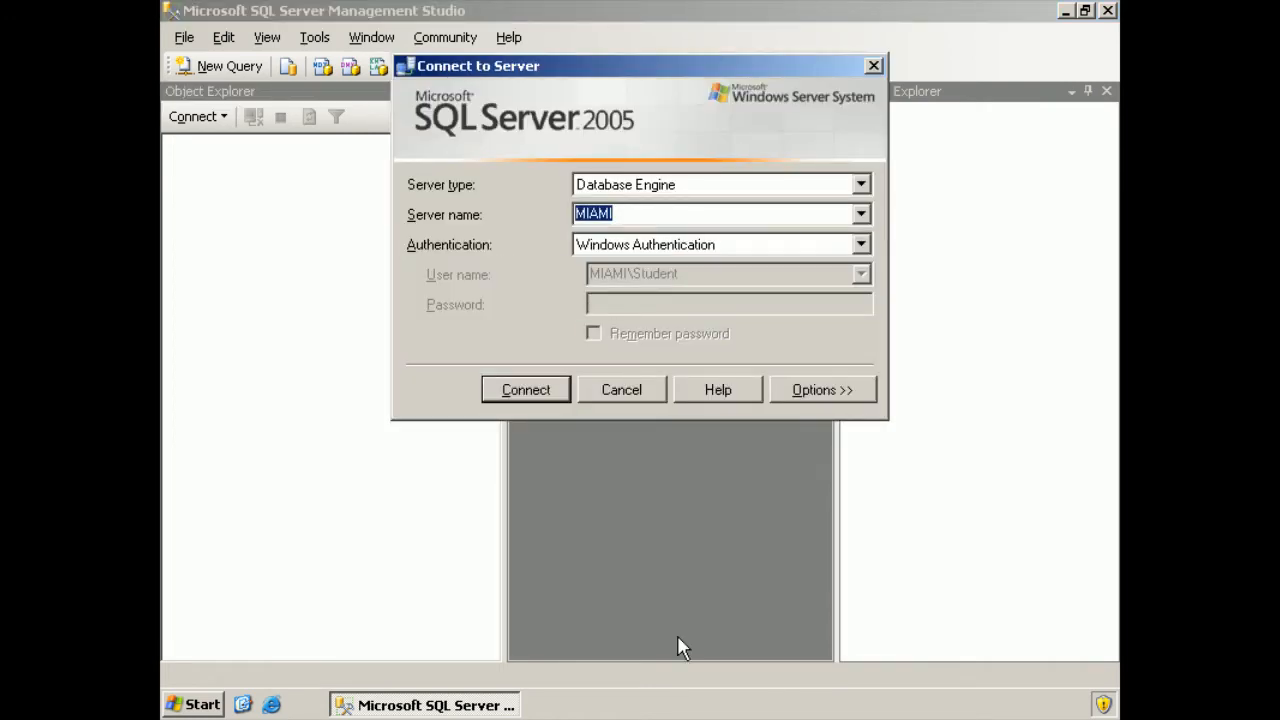
{"action": "left_click", "coordinate": [524, 390]}
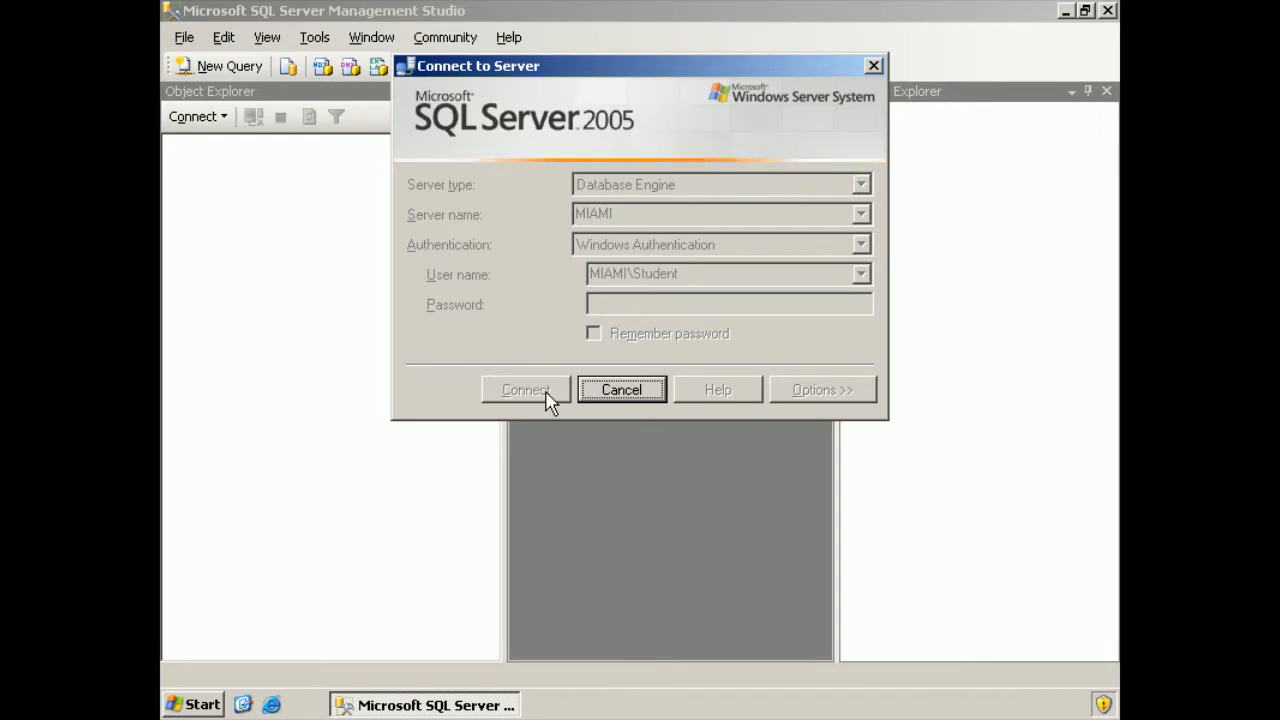
{"action": "left_click", "coordinate": [524, 390]}
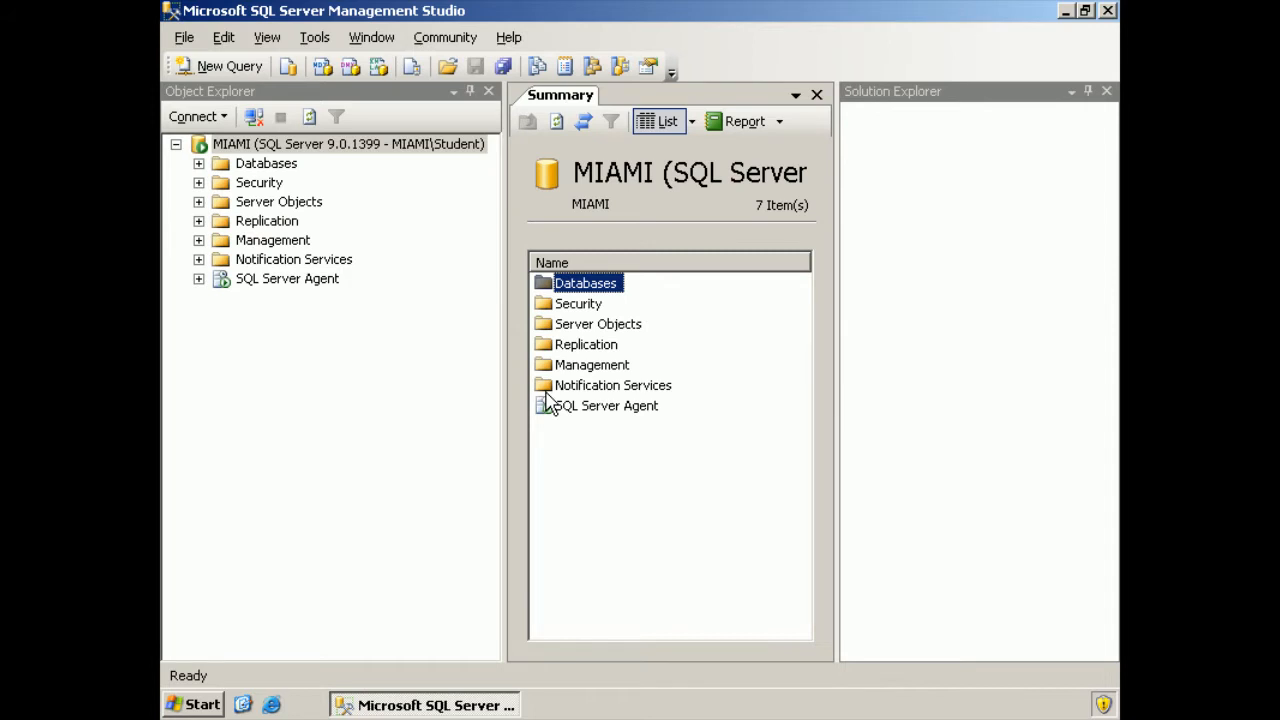
Close the Object Explorer and Solution Explorer panes and start a new query window.
{"action": "left_click", "coordinate": [488, 92]}
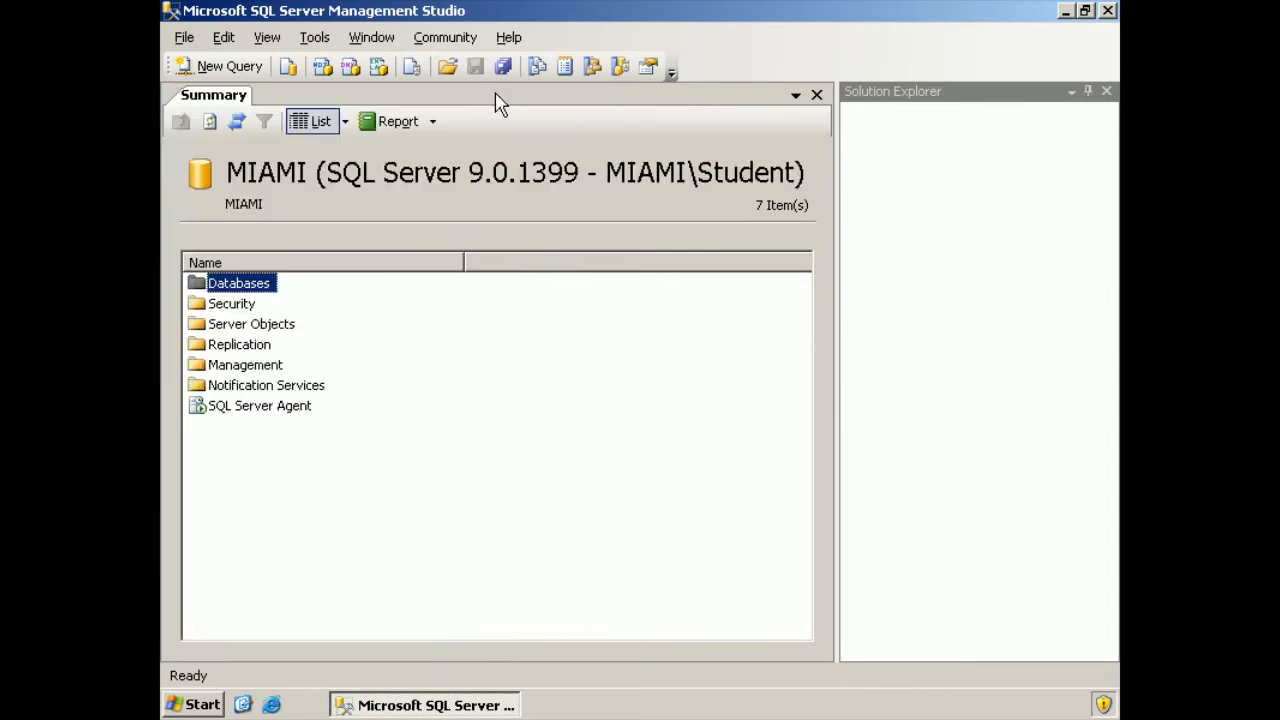
{"action": "left_click", "coordinate": [1106, 92]}
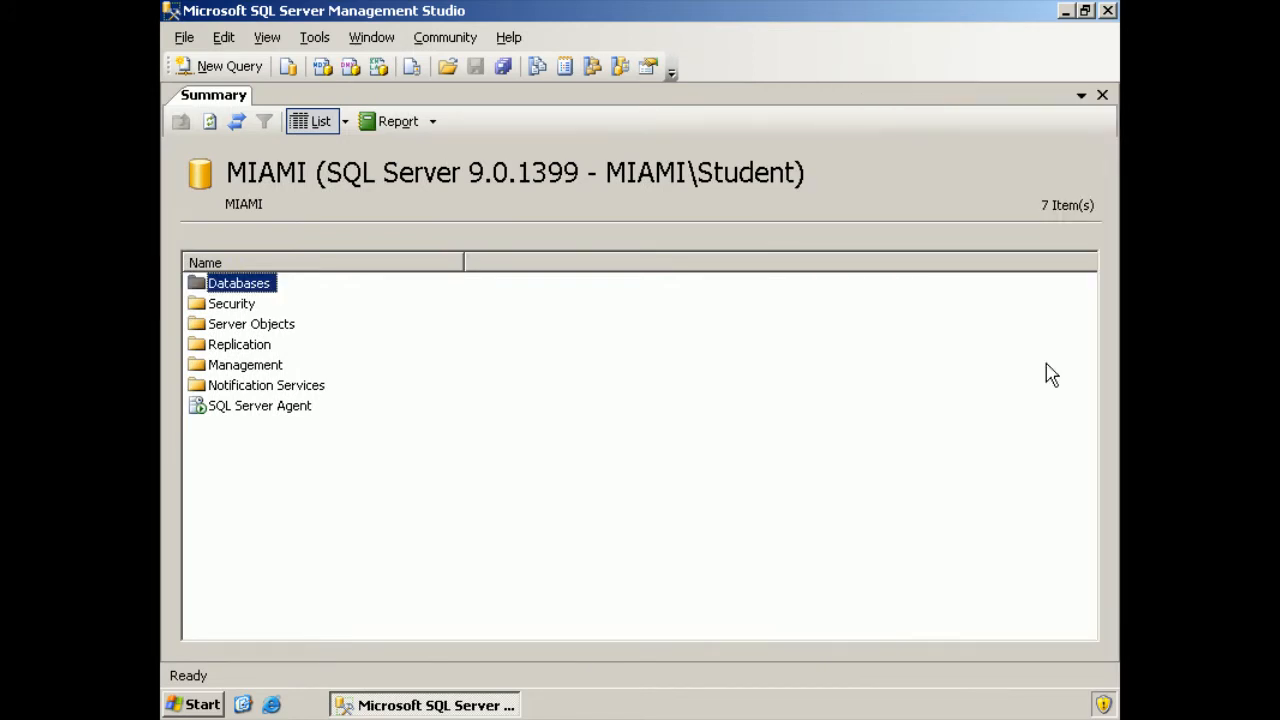
{"action": "mouse_move", "coordinate": [220, 66]}
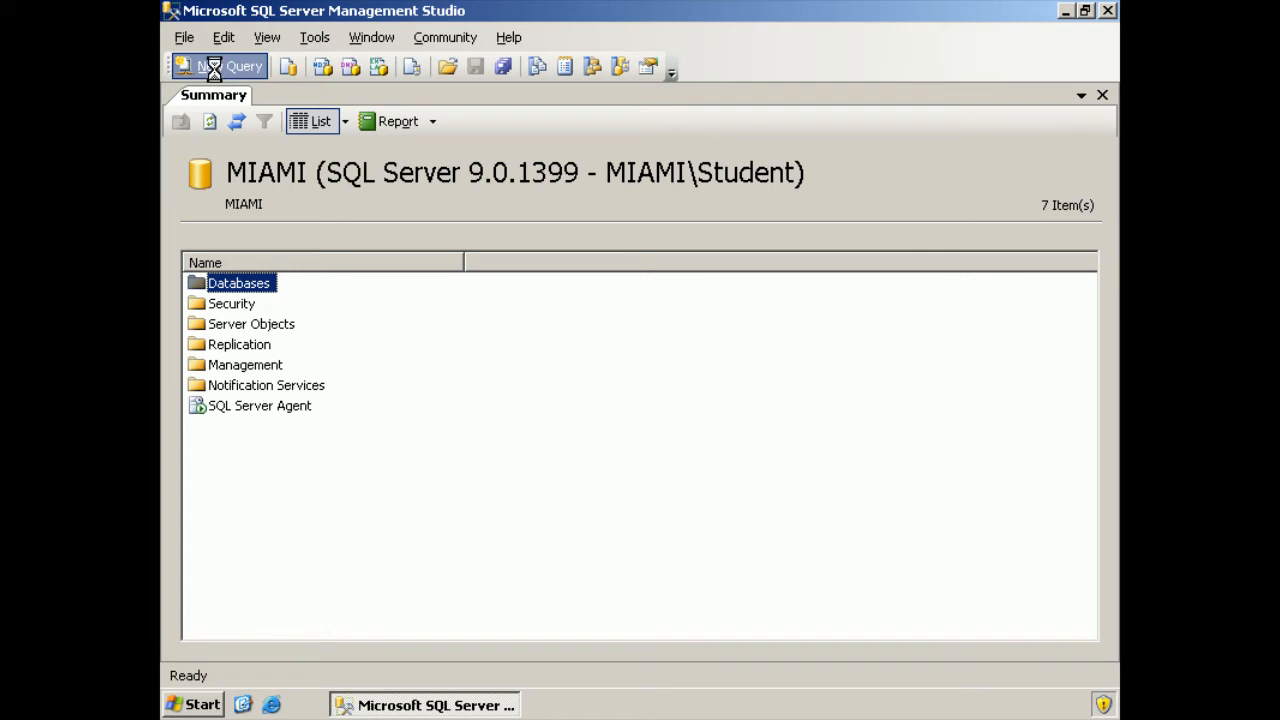
{"action": "left_click", "coordinate": [220, 66]}
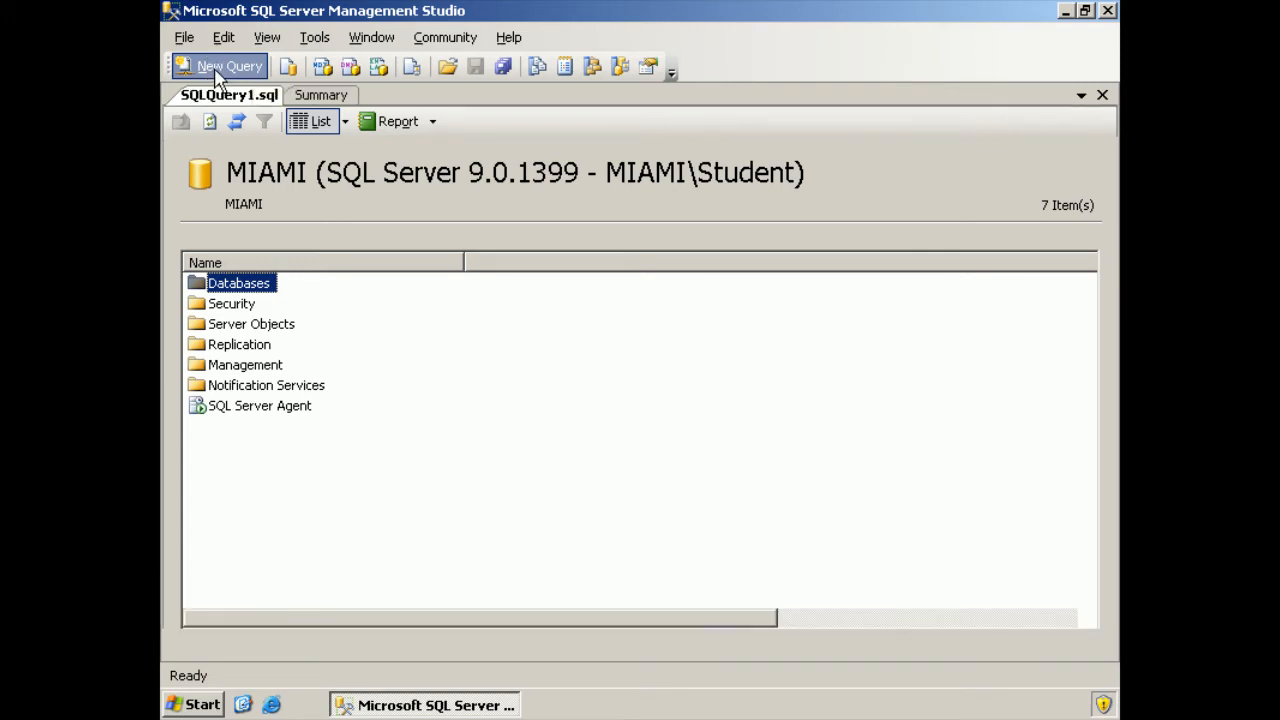
{"action": "left_click", "coordinate": [220, 66]}
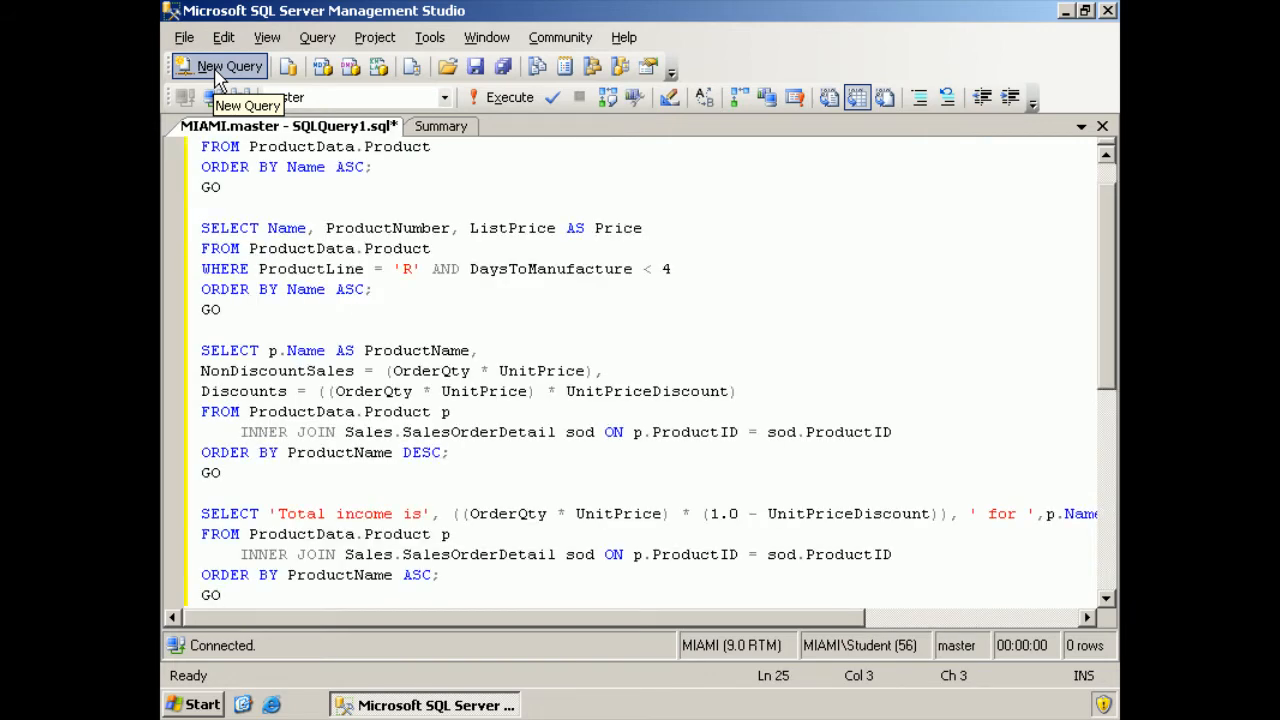
{"action": "mouse_move", "coordinate": [504, 242]}
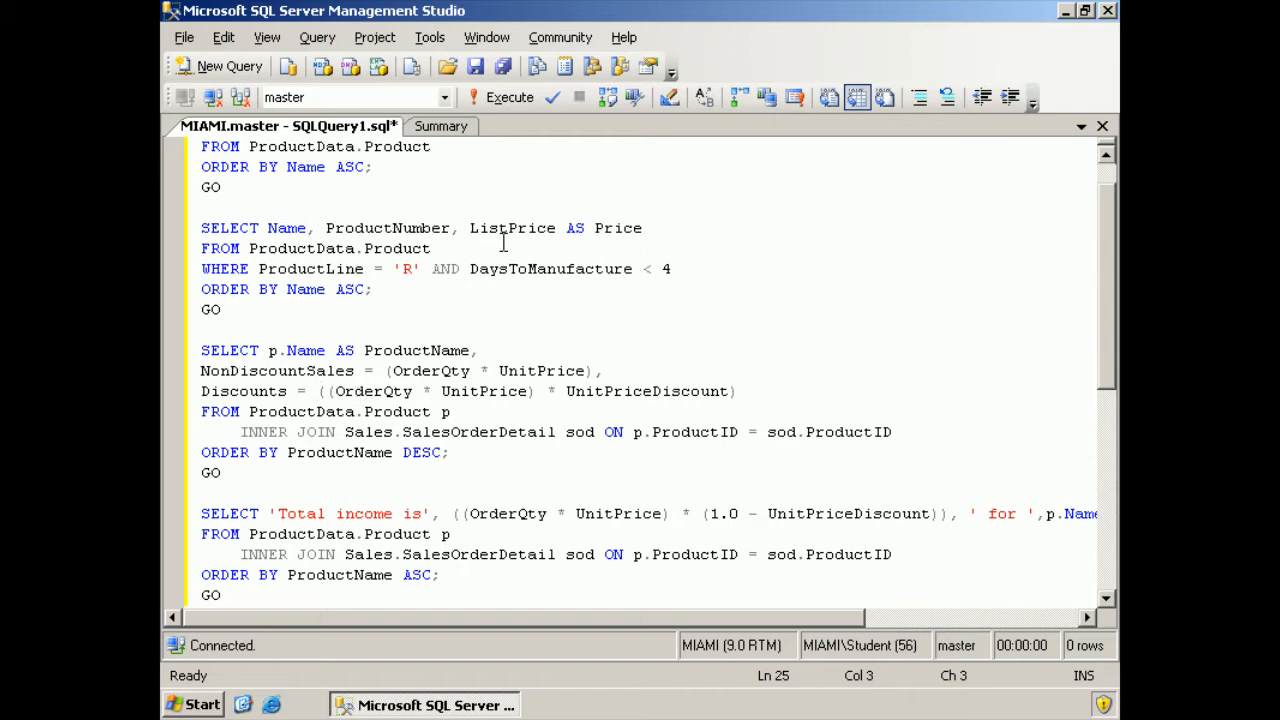
{"action": "mouse_move", "coordinate": [410, 290]}
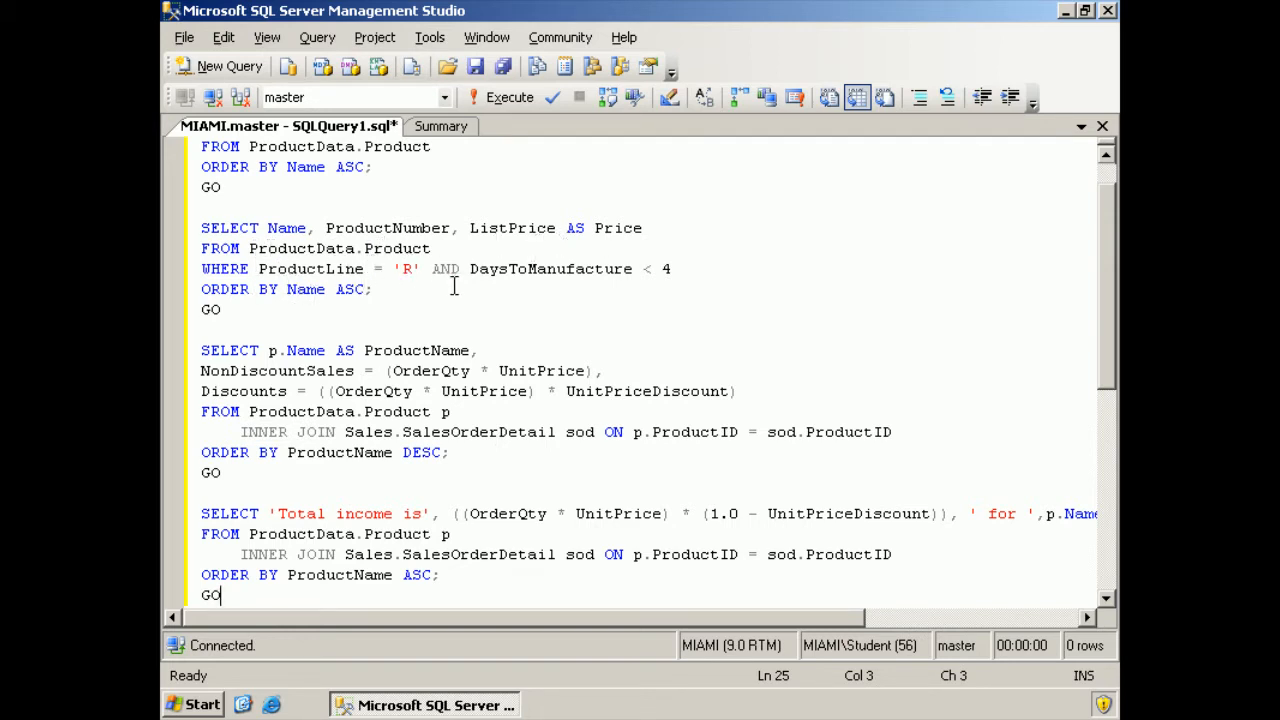
{"action": "mouse_move", "coordinate": [624, 290]}
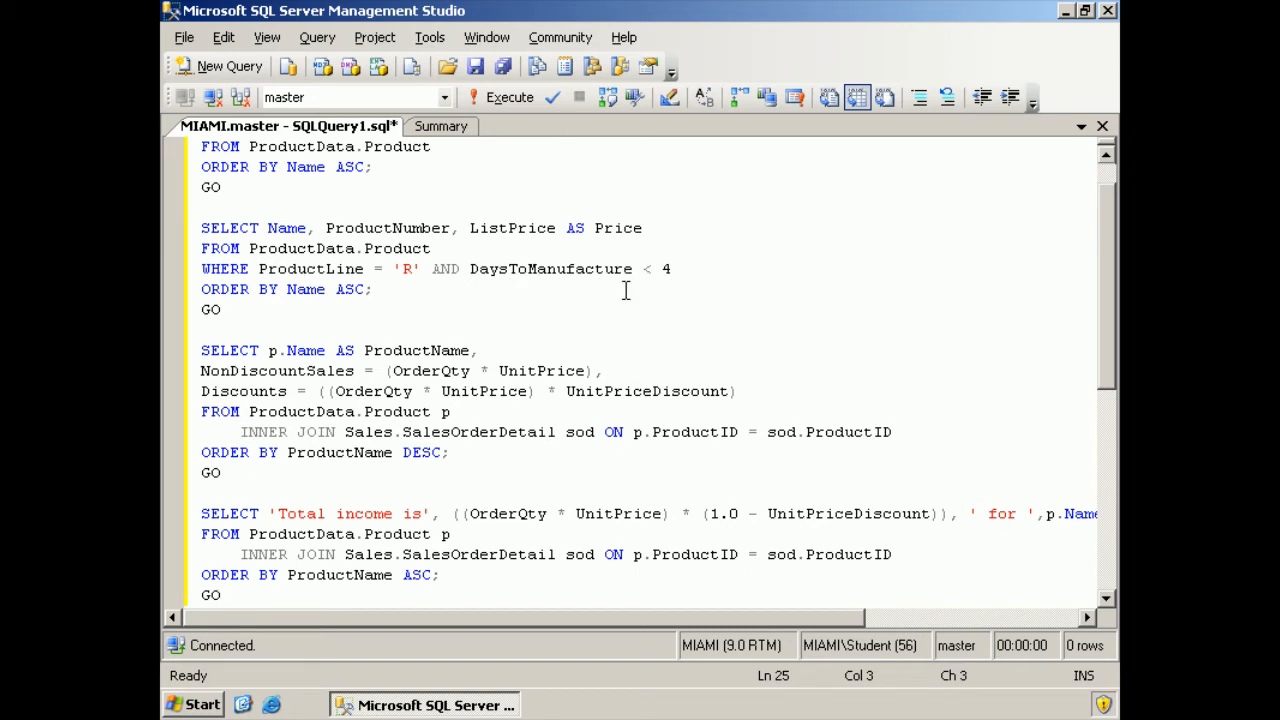
{"action": "mouse_move", "coordinate": [362, 308]}
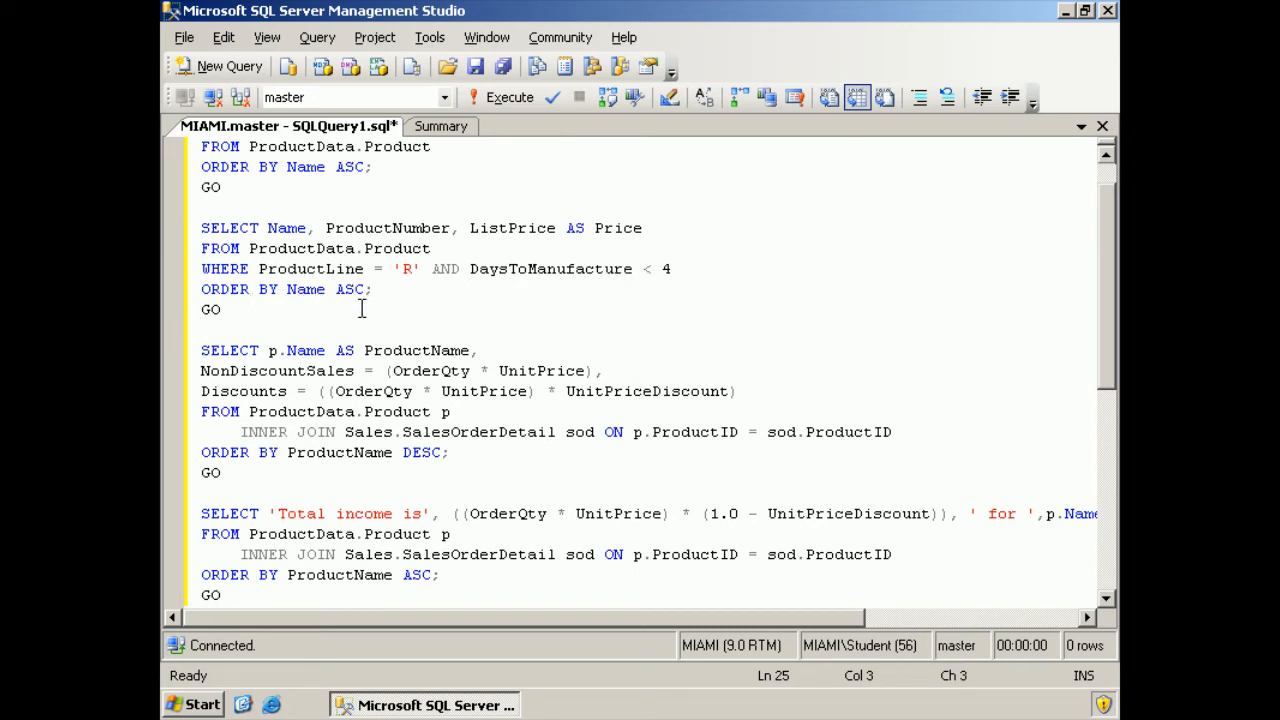
{"action": "mouse_move", "coordinate": [1036, 490]}
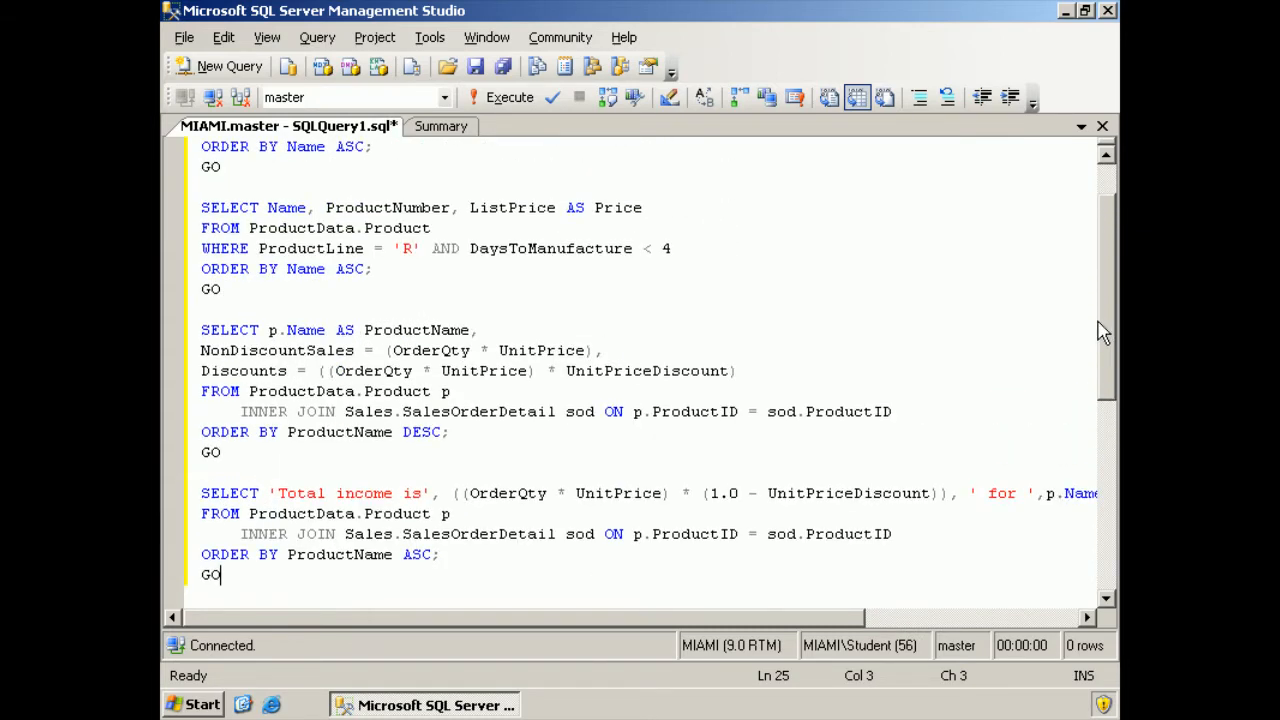
Scroll to the top of the pasted script, showing USE AdventureWorks and the Product query.
{"action": "scroll", "scroll_direction": "up", "scroll_amount": 3}
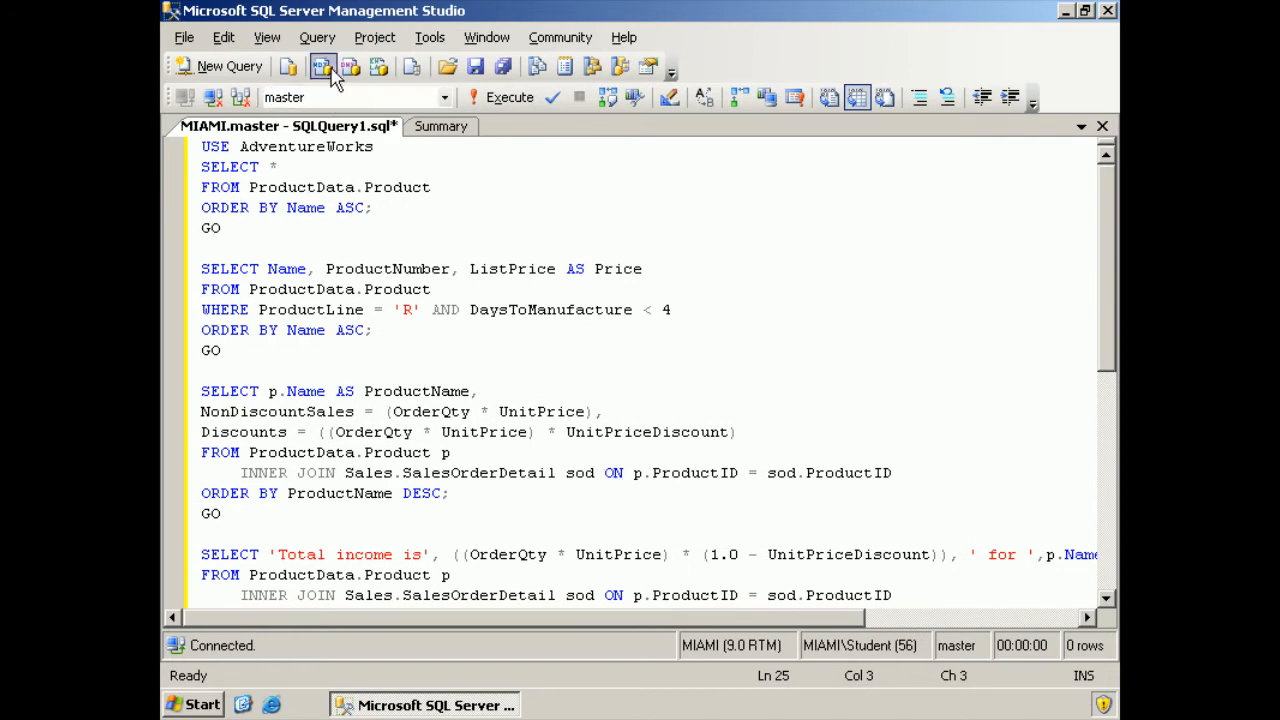
Enable Include Actual Execution Plan and execute the whole script, returning Product rows.
{"action": "left_click", "coordinate": [316, 36]}
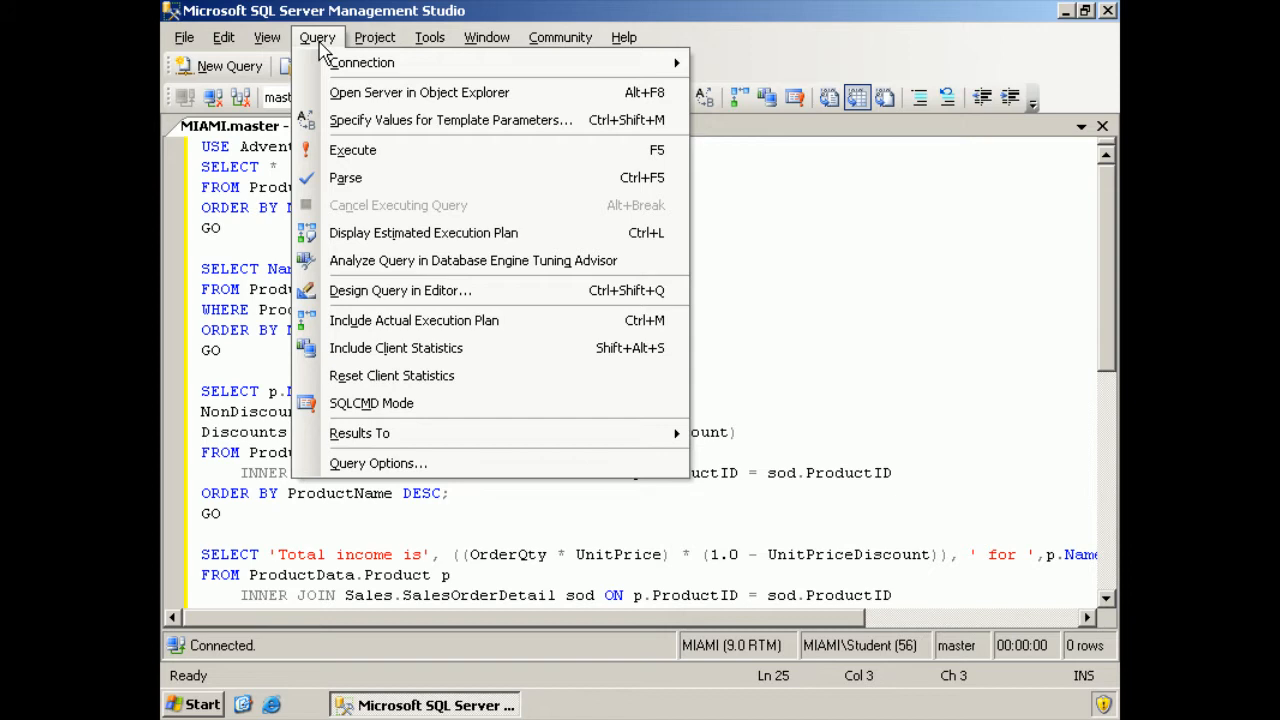
{"action": "mouse_move", "coordinate": [418, 290]}
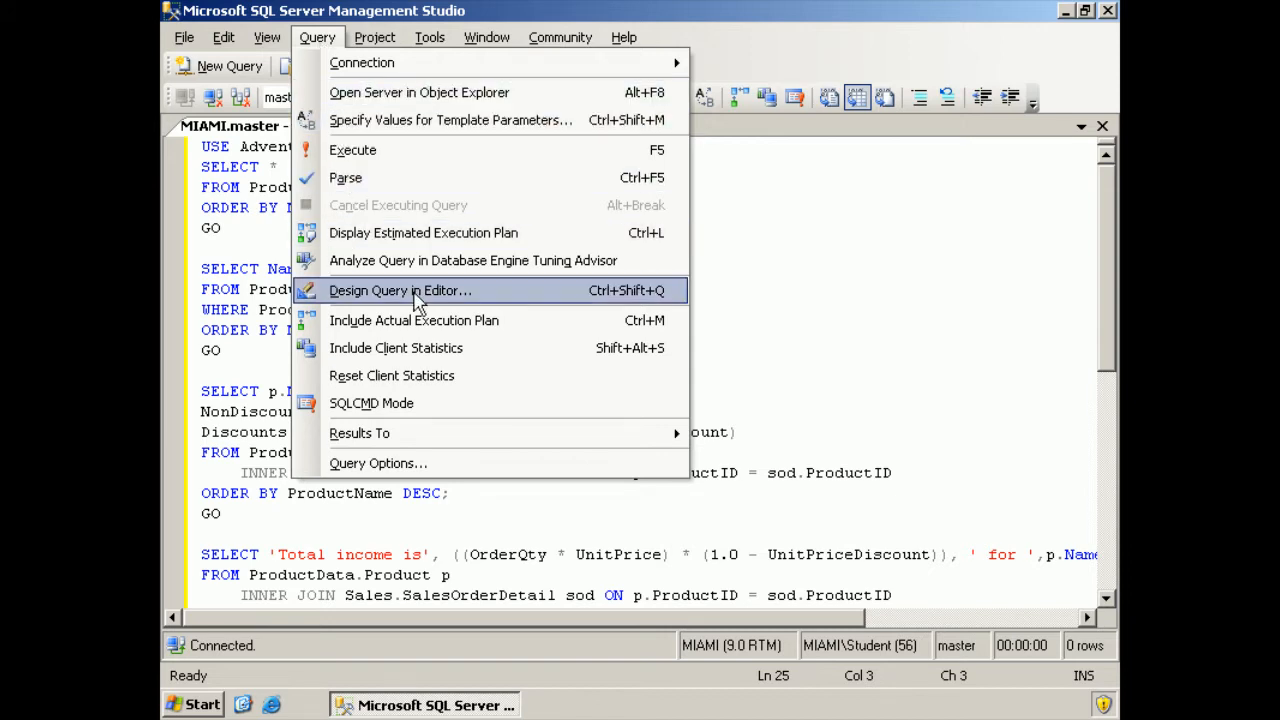
{"action": "mouse_move", "coordinate": [414, 320]}
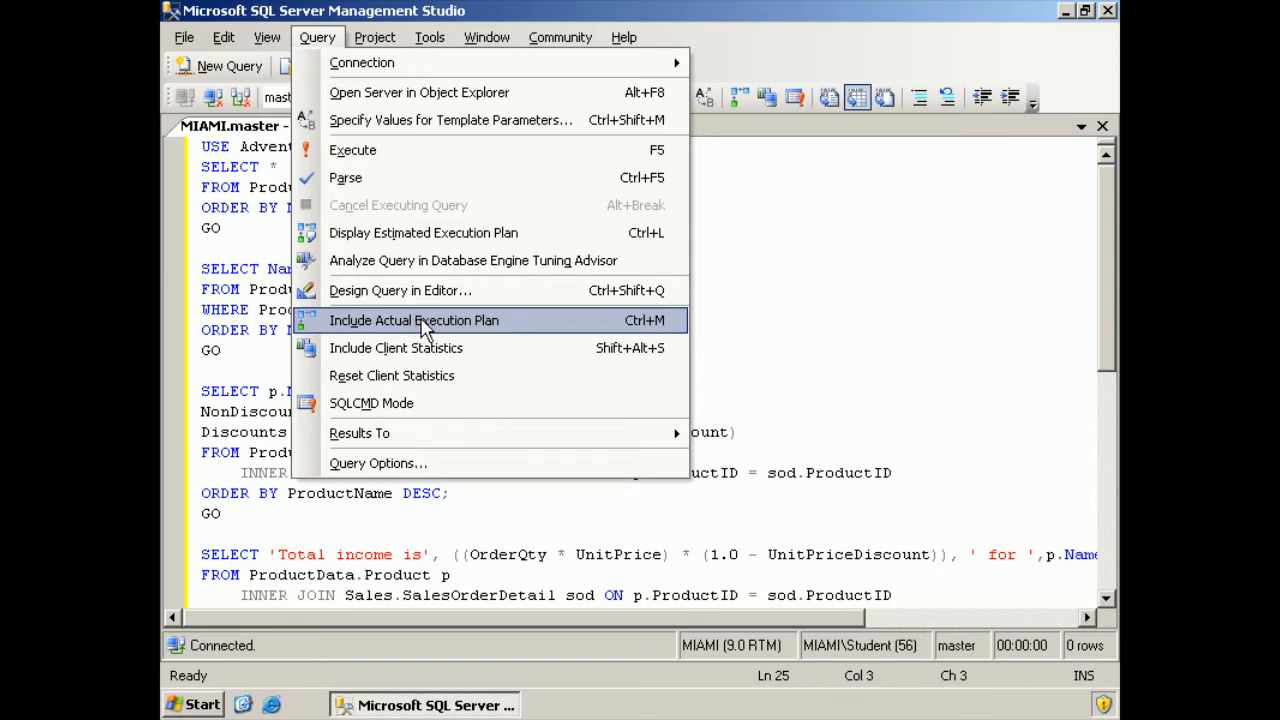
{"action": "left_click", "coordinate": [412, 320]}
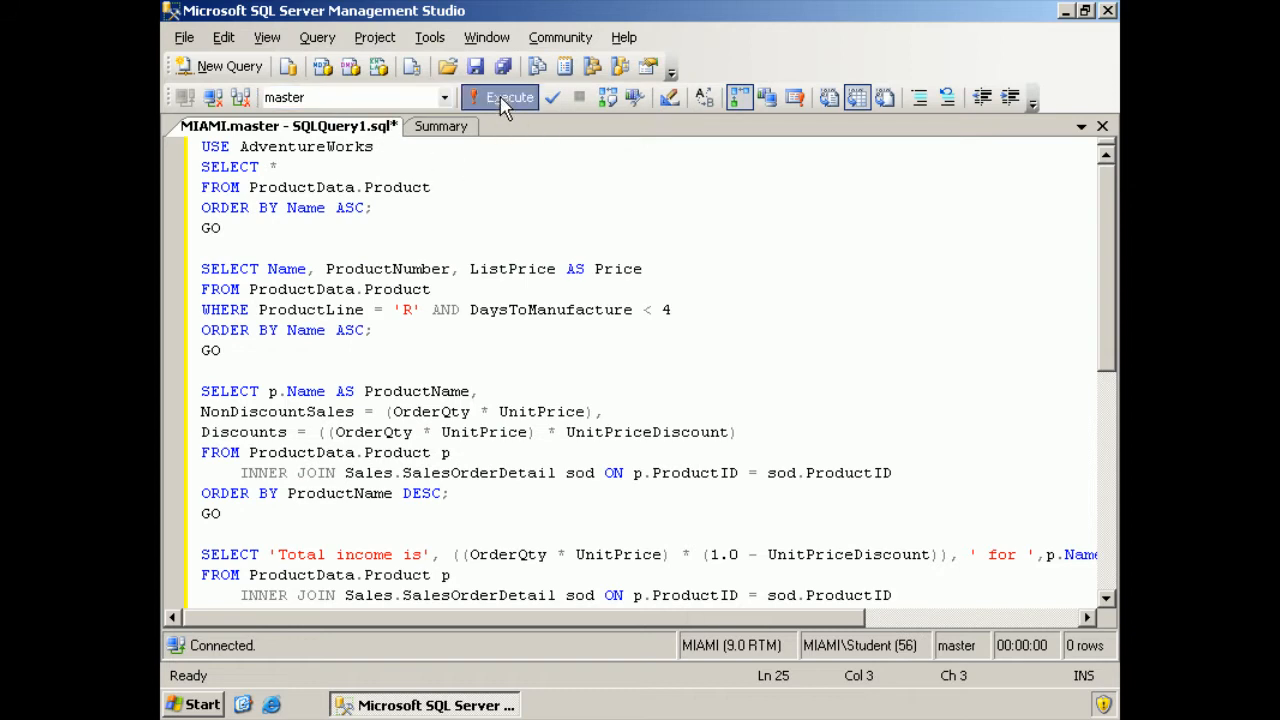
{"action": "left_click", "coordinate": [500, 96]}
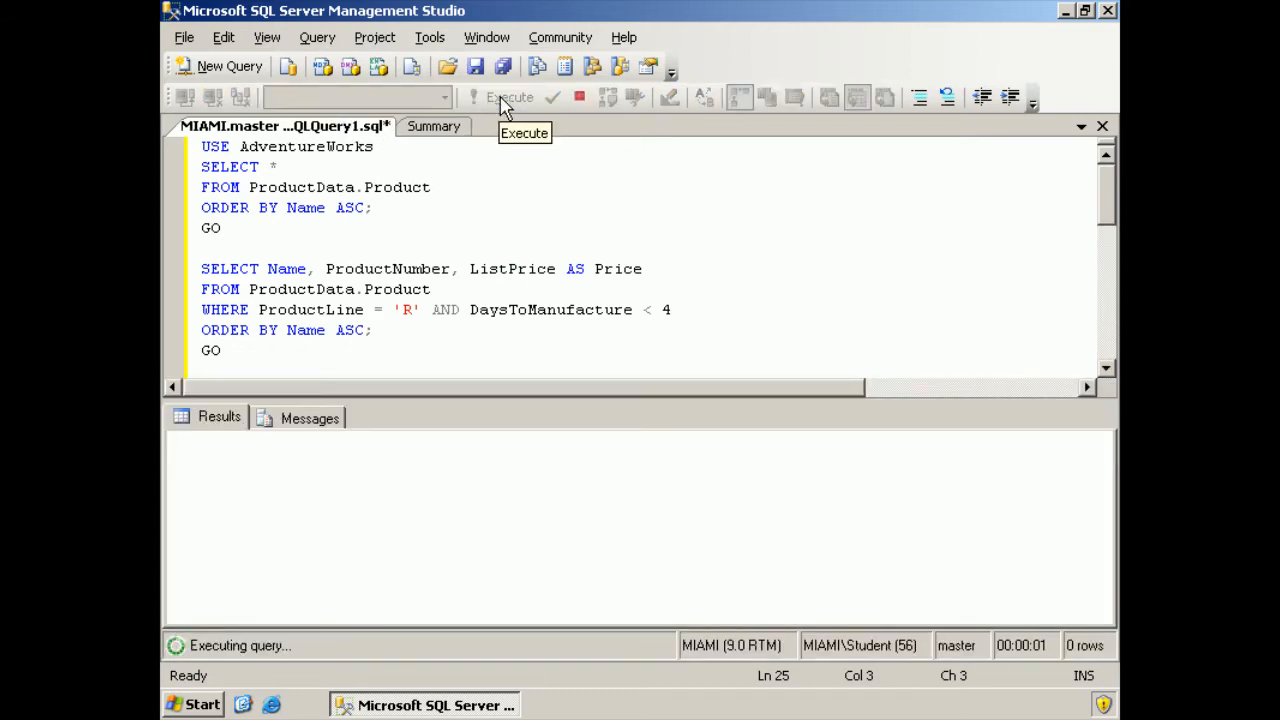
{"action": "left_click", "coordinate": [510, 96]}
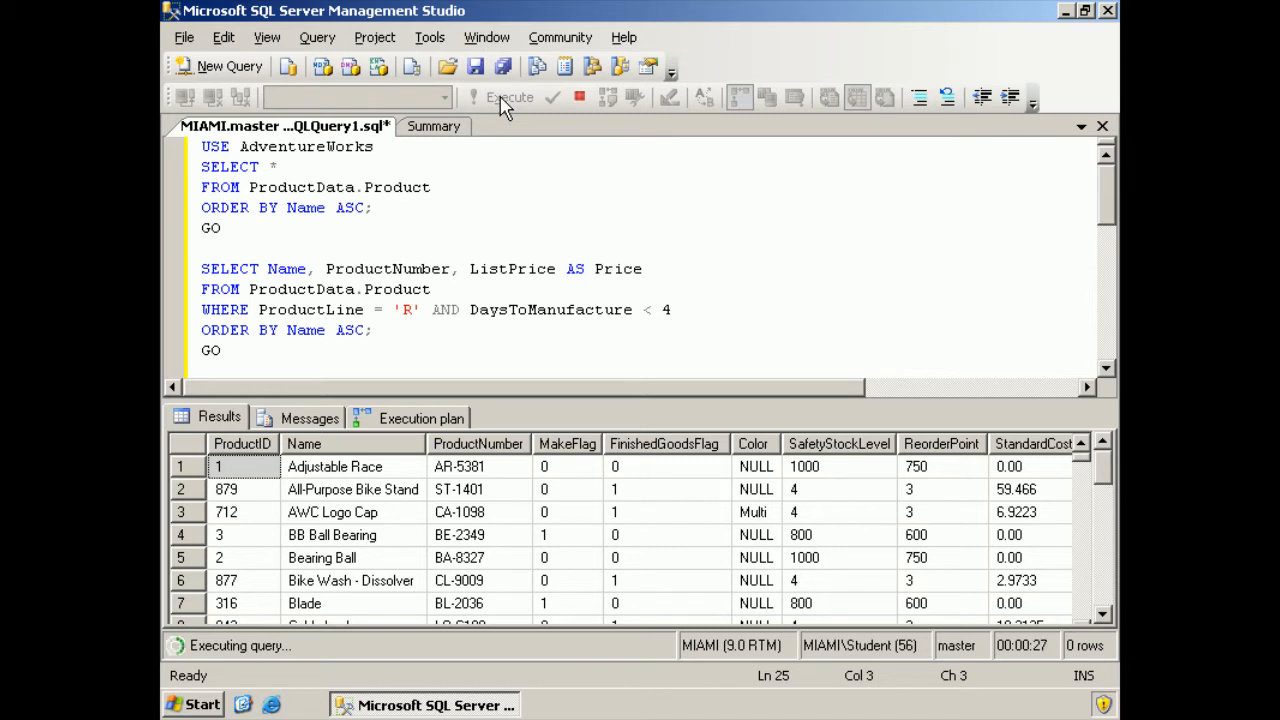
{"action": "left_click", "coordinate": [508, 96]}
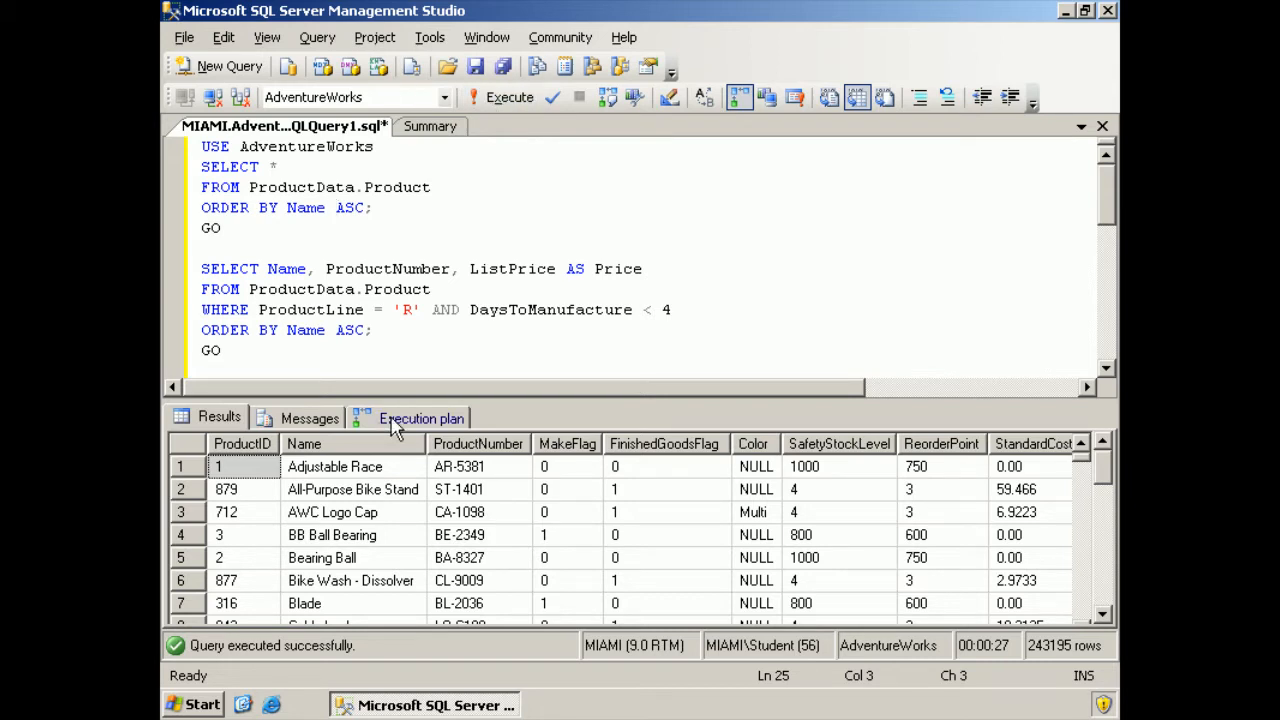
{"action": "mouse_move", "coordinate": [400, 428]}
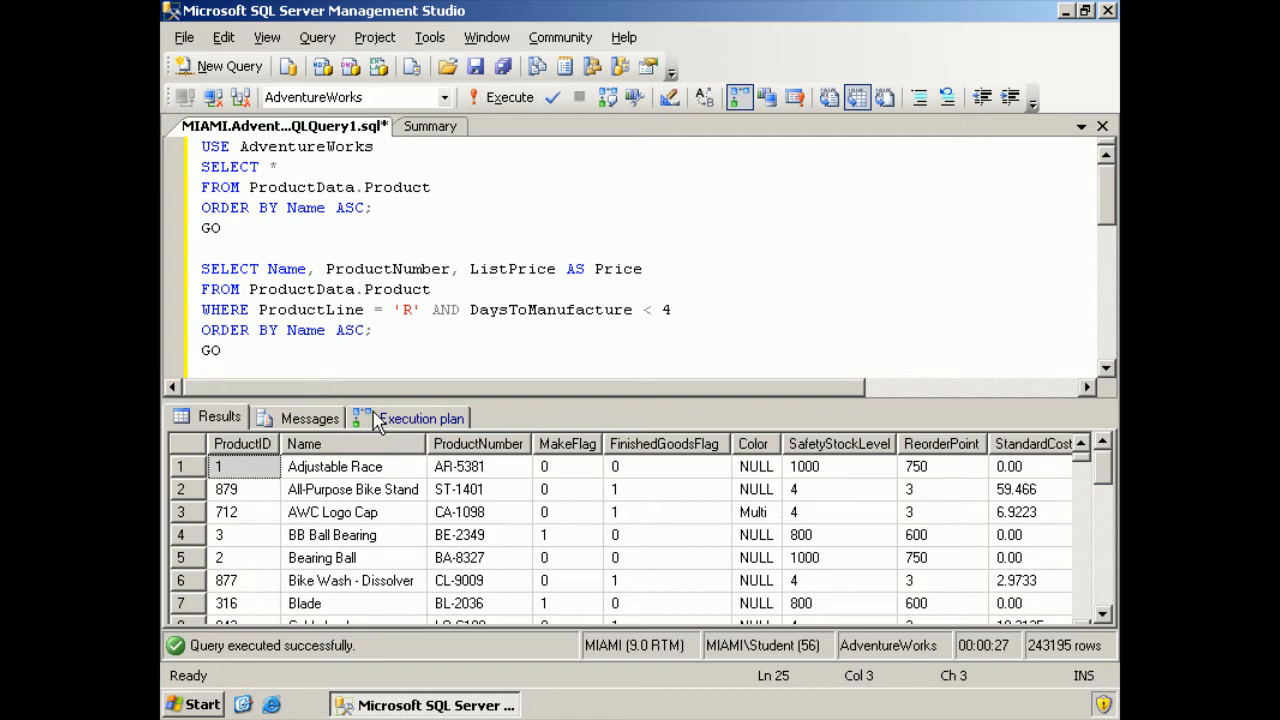
View Query 1's plan, inspect the Table Scan operator's cost details, then scroll to Query 2.
{"action": "left_click", "coordinate": [420, 418]}
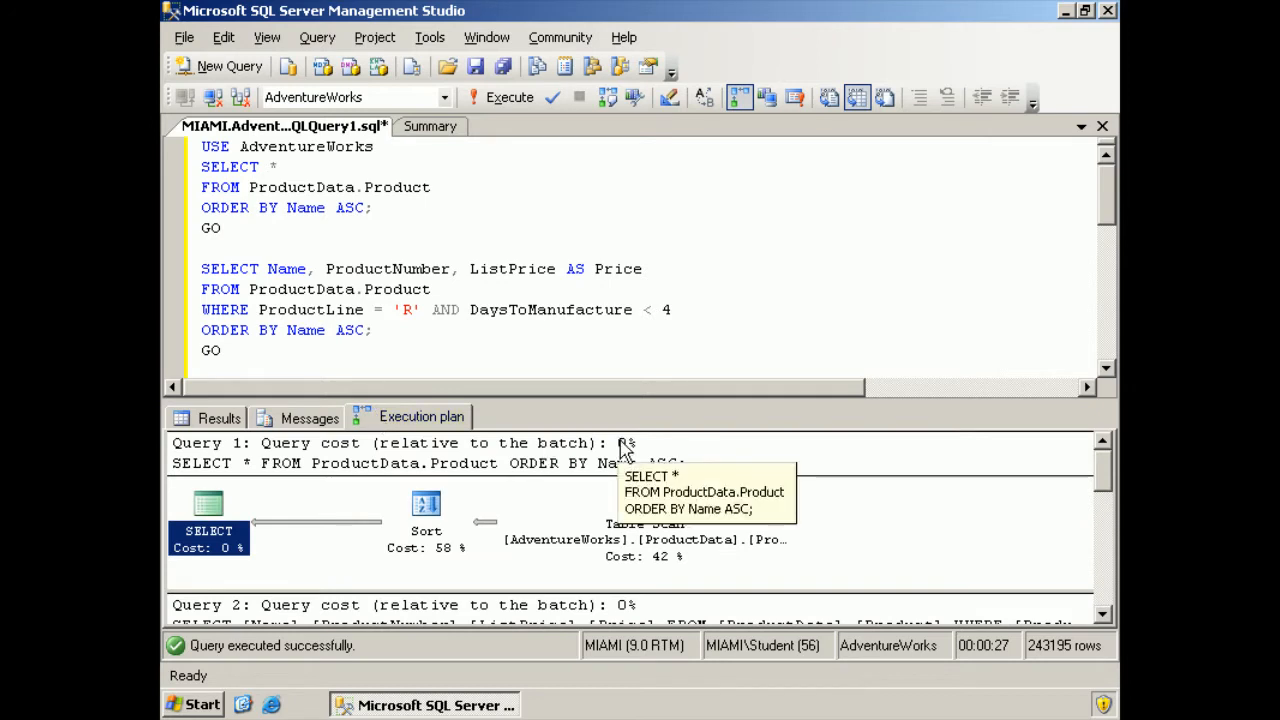
{"action": "mouse_move", "coordinate": [590, 580]}
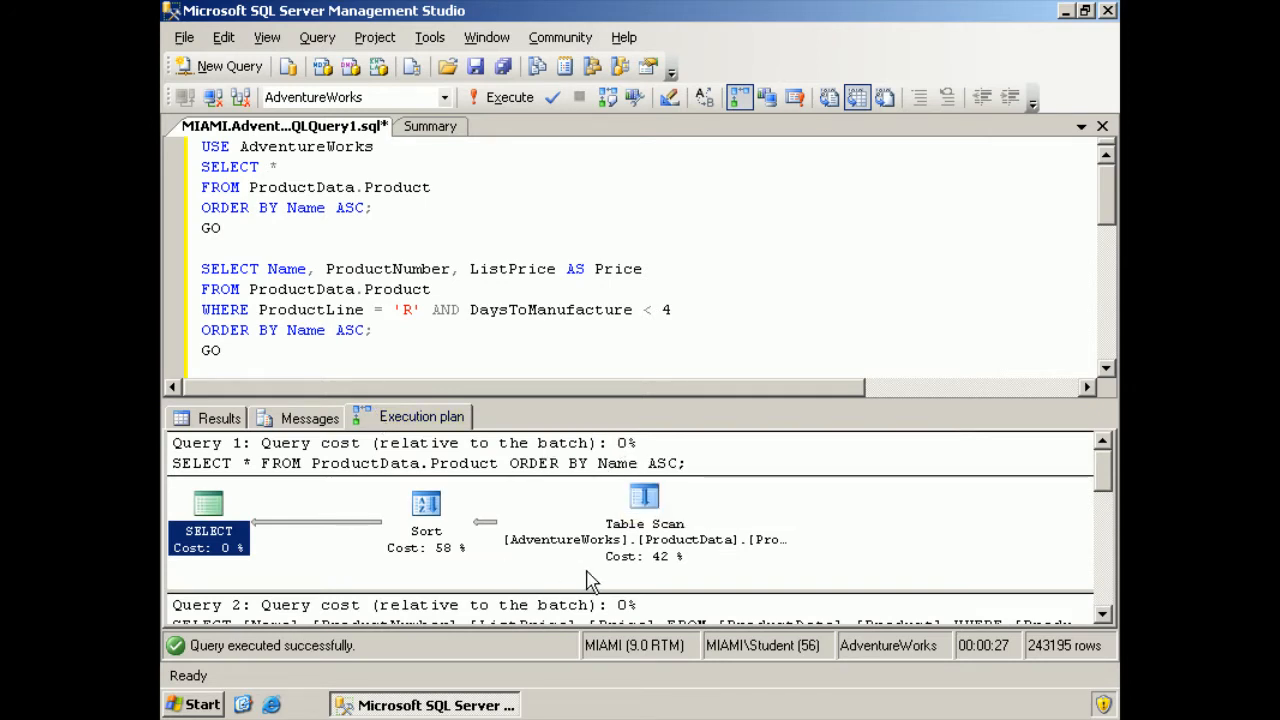
{"action": "mouse_move", "coordinate": [644, 496]}
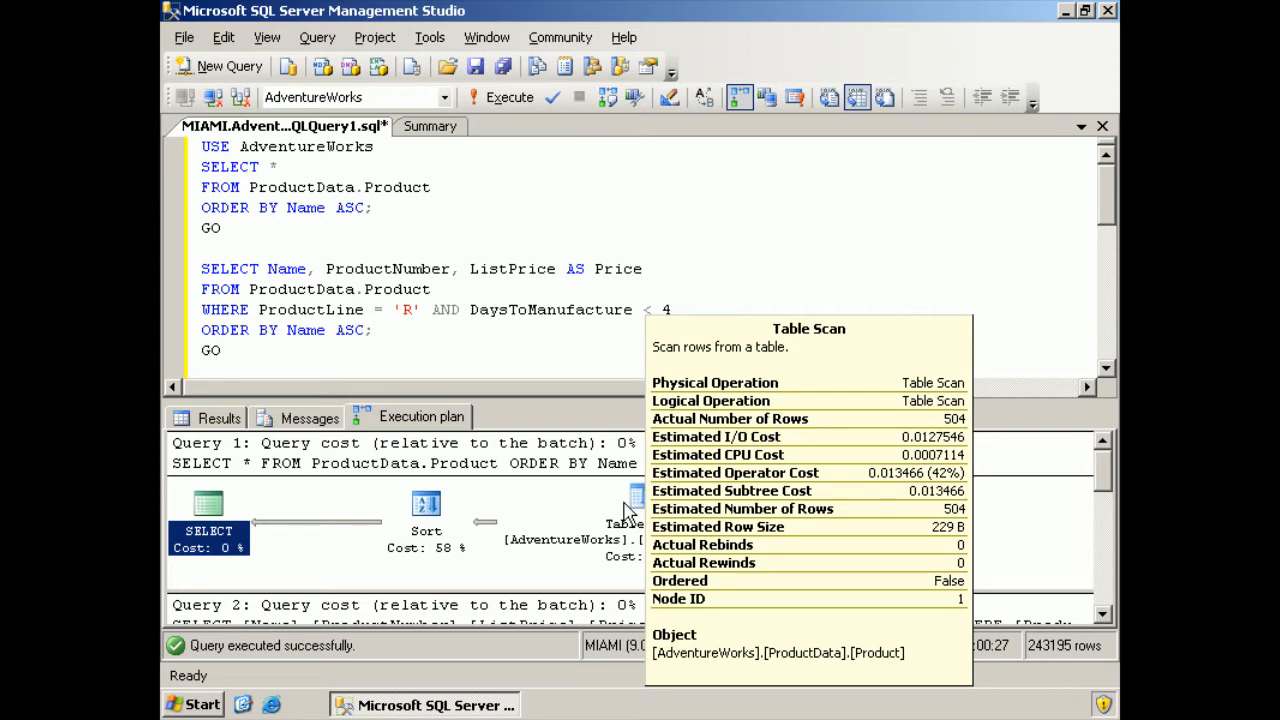
{"action": "left_click", "coordinate": [624, 524]}
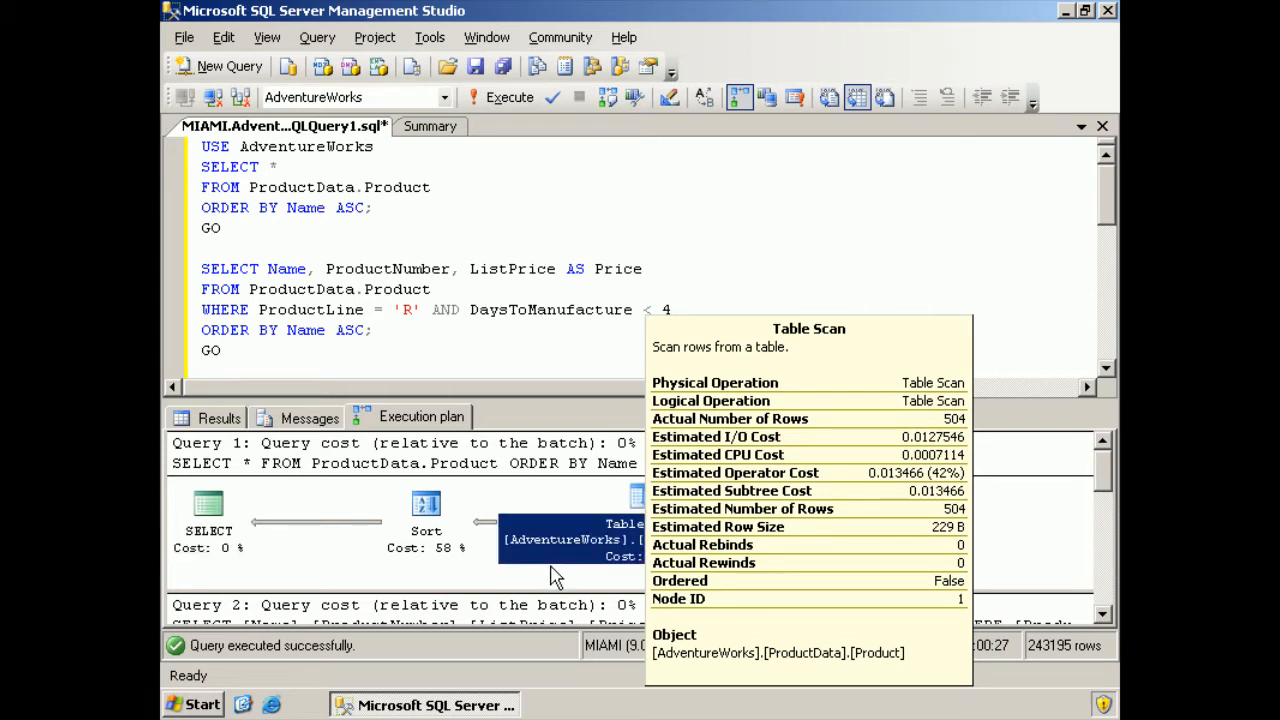
{"action": "mouse_move", "coordinate": [964, 548]}
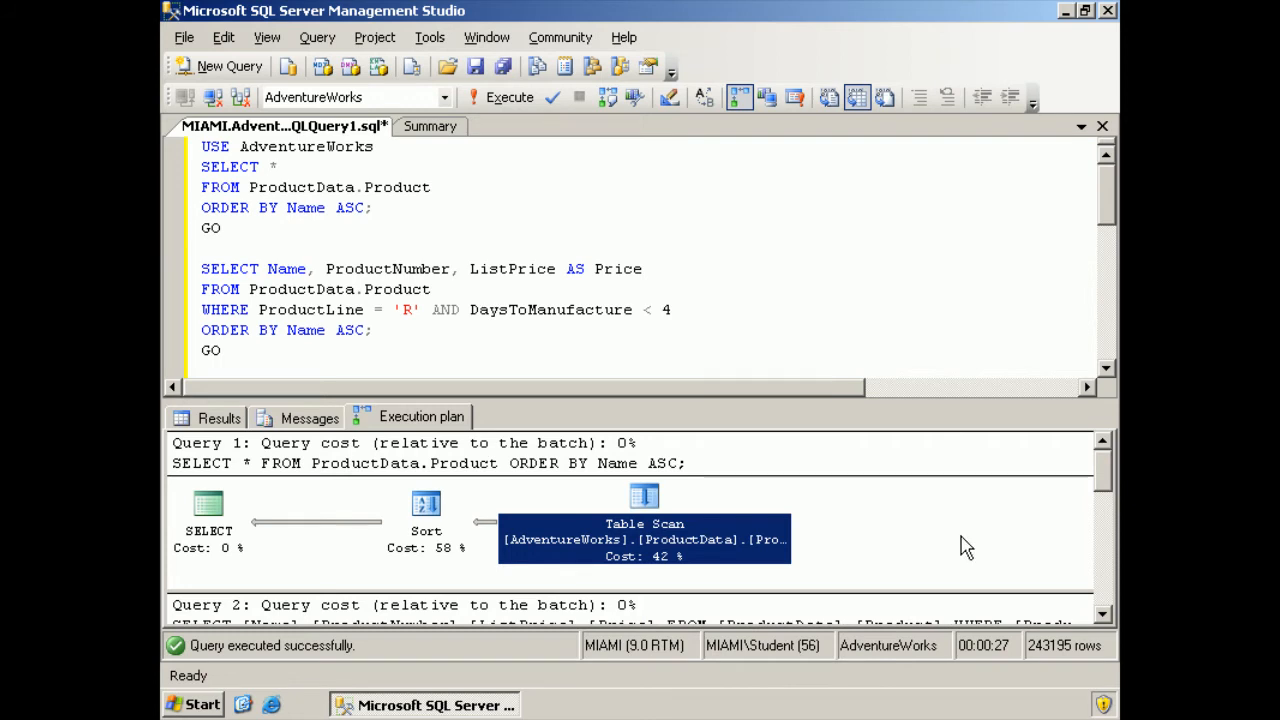
{"action": "mouse_move", "coordinate": [676, 582]}
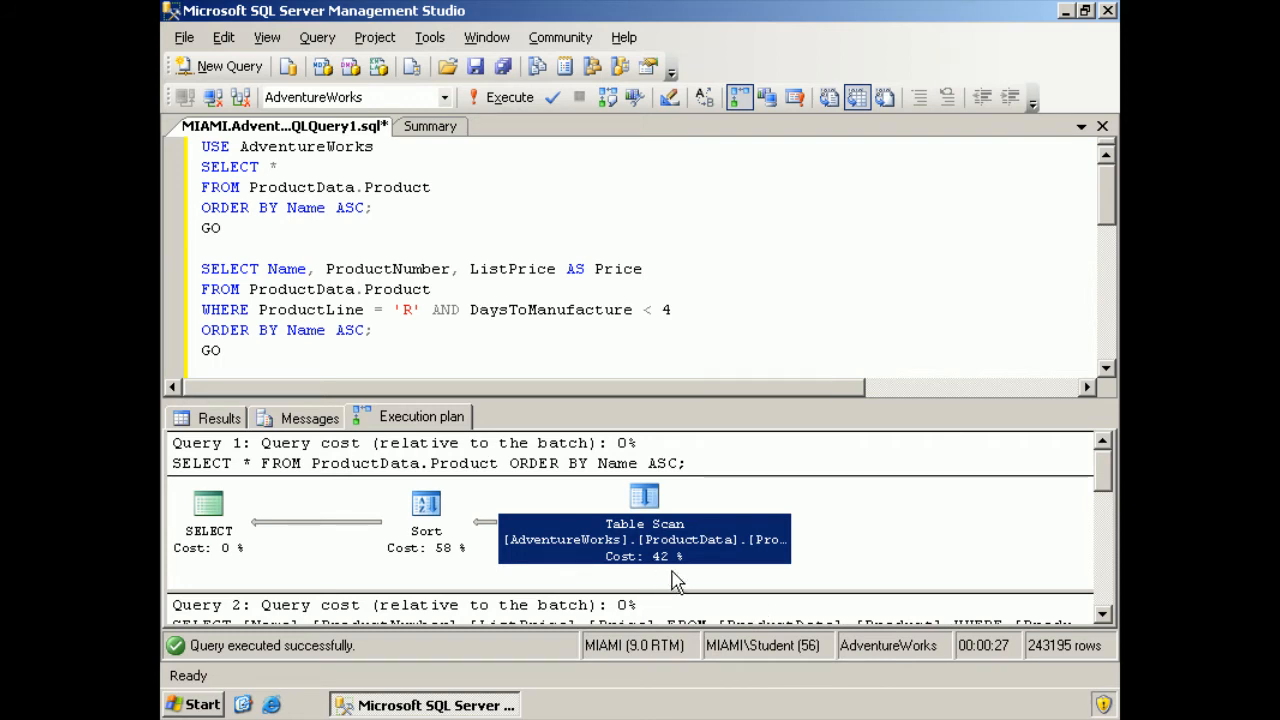
{"action": "mouse_move", "coordinate": [426, 504]}
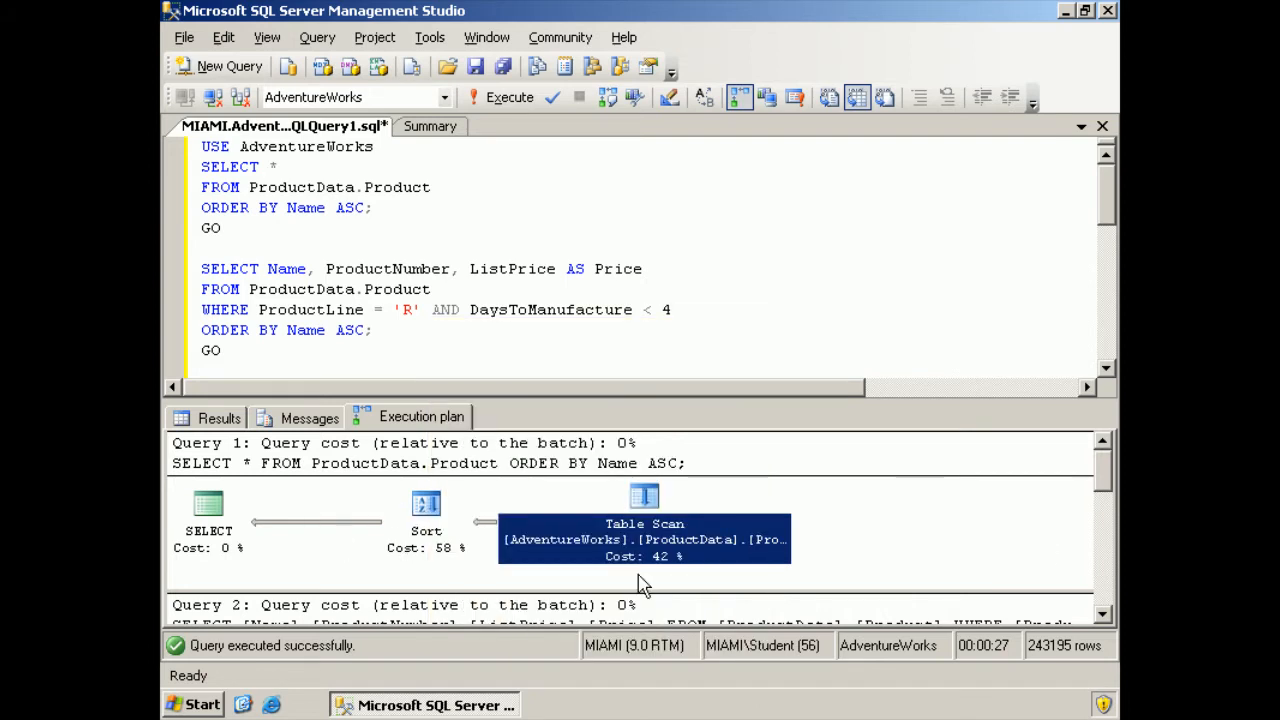
{"action": "mouse_move", "coordinate": [1104, 498]}
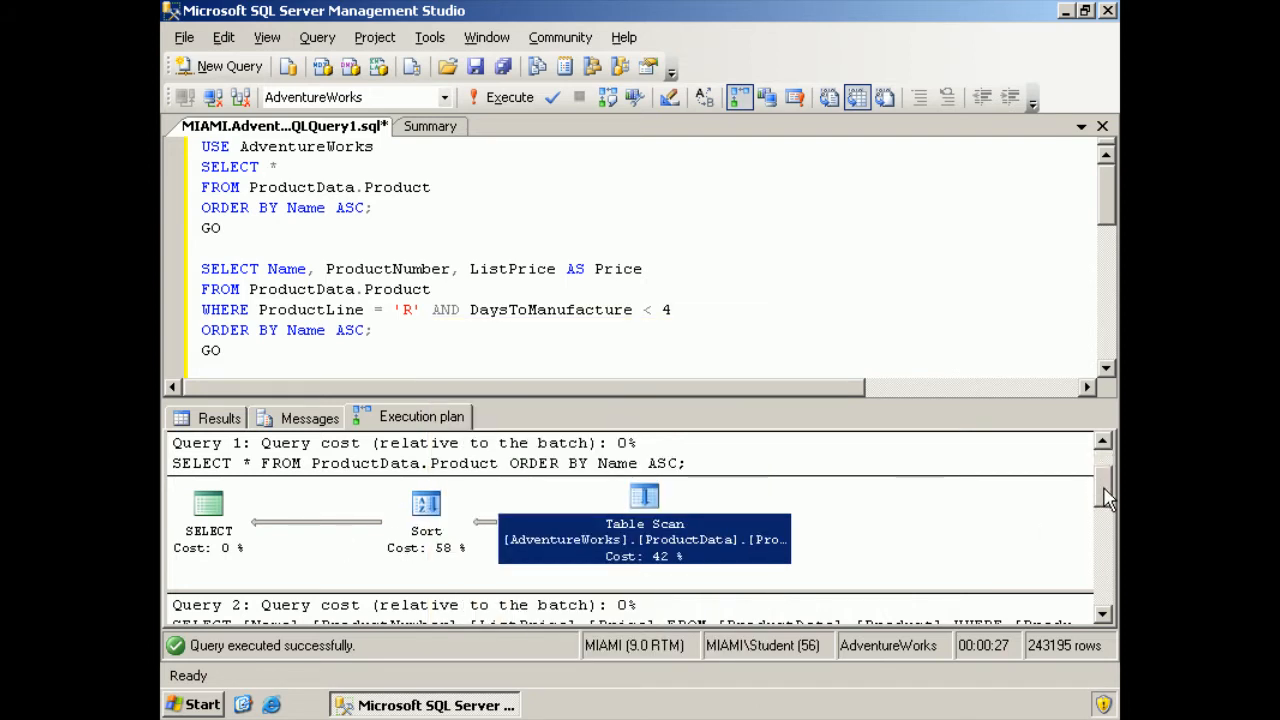
{"action": "scroll", "scroll_direction": "down", "scroll_amount": 3}
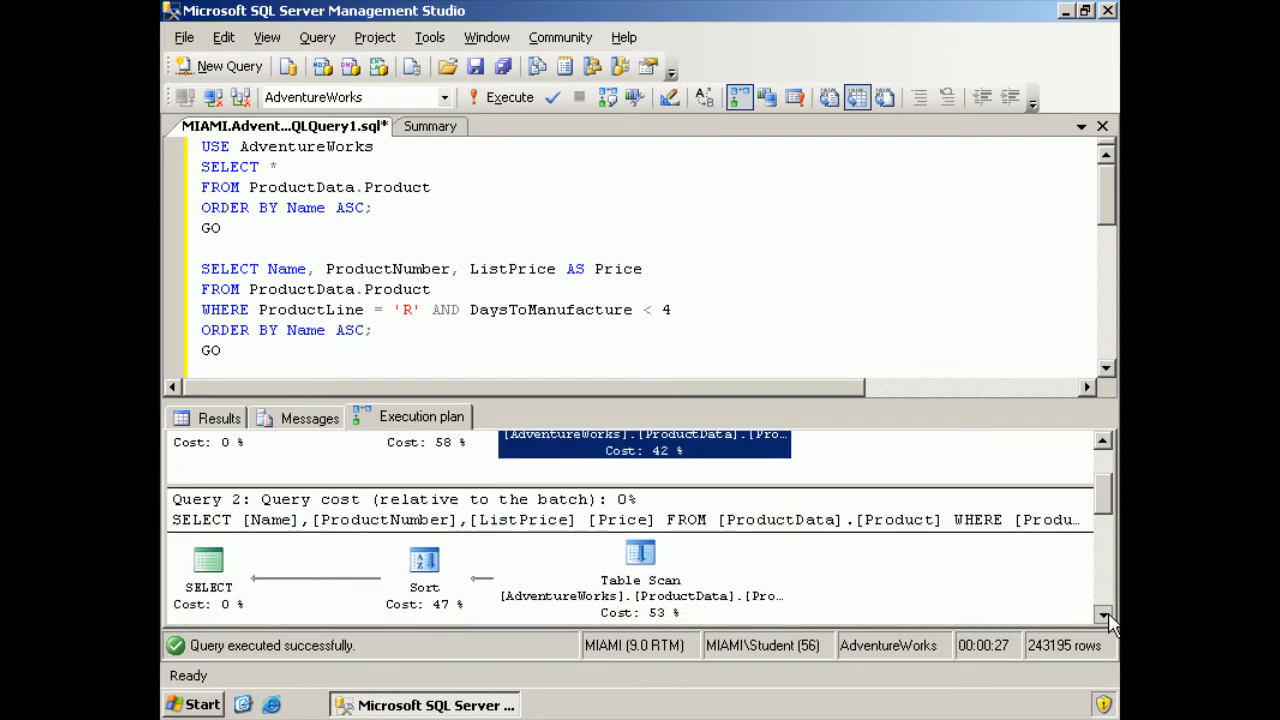
Scroll down the execution plan pane to bring Query 3's plan header into view.
{"action": "scroll", "scroll_direction": "down", "scroll_amount": 3}
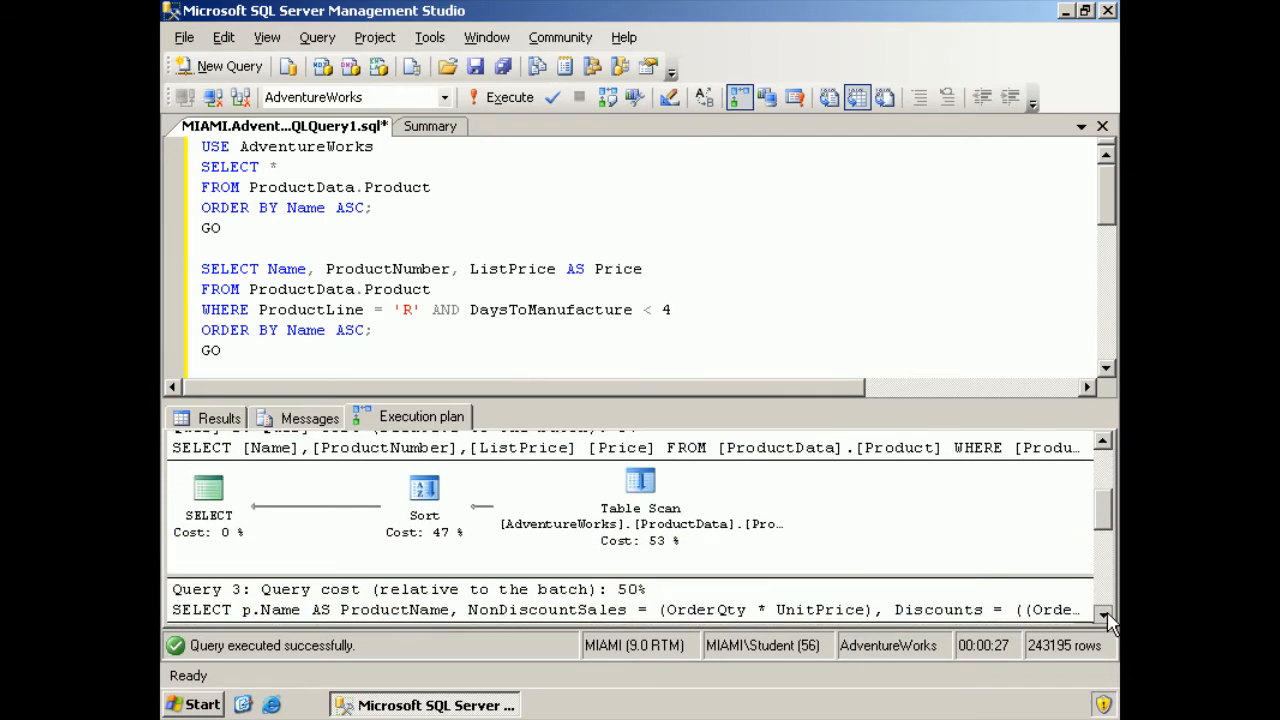
{"action": "scroll", "scroll_direction": "down", "scroll_amount": 3}
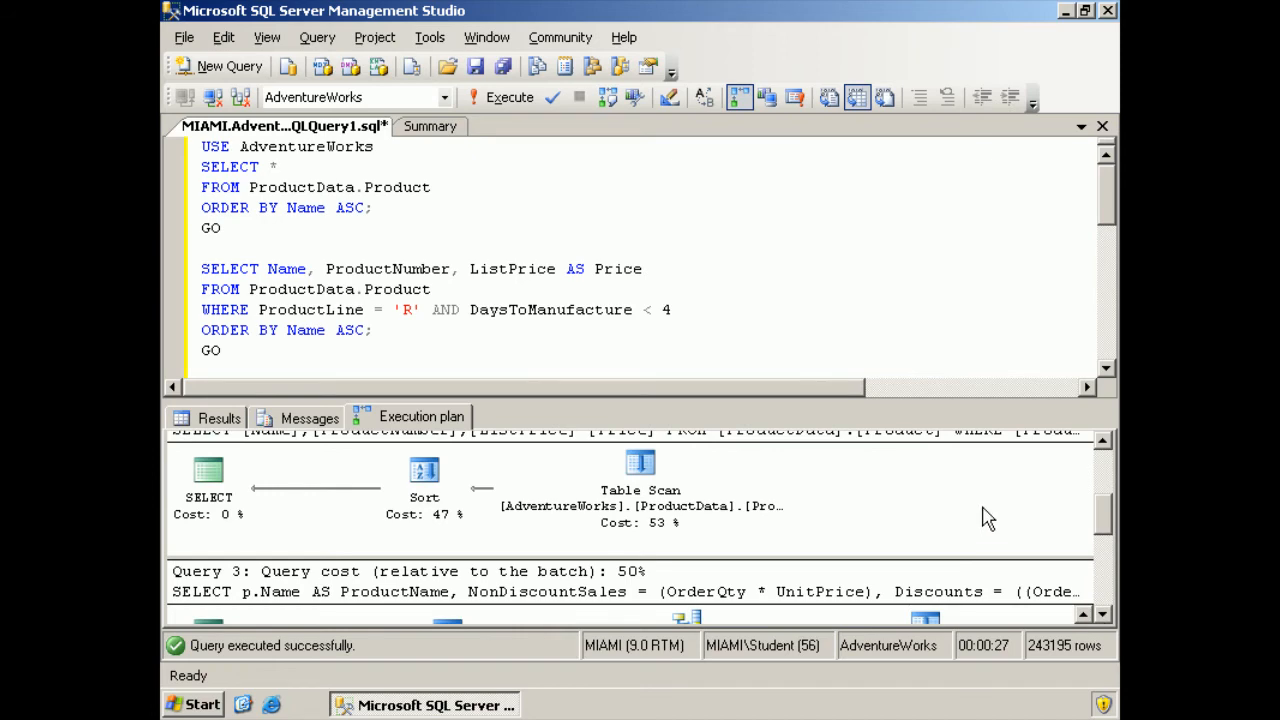
{"action": "mouse_move", "coordinate": [640, 464]}
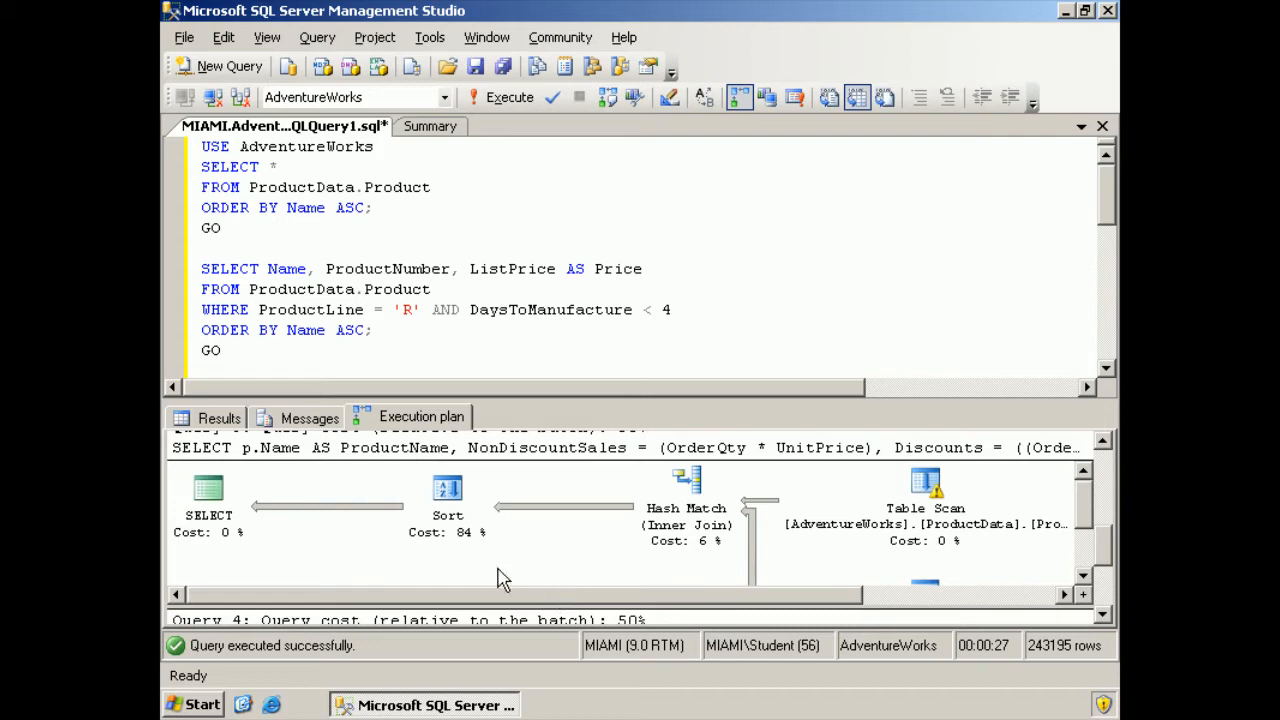
{"action": "mouse_move", "coordinate": [448, 488]}
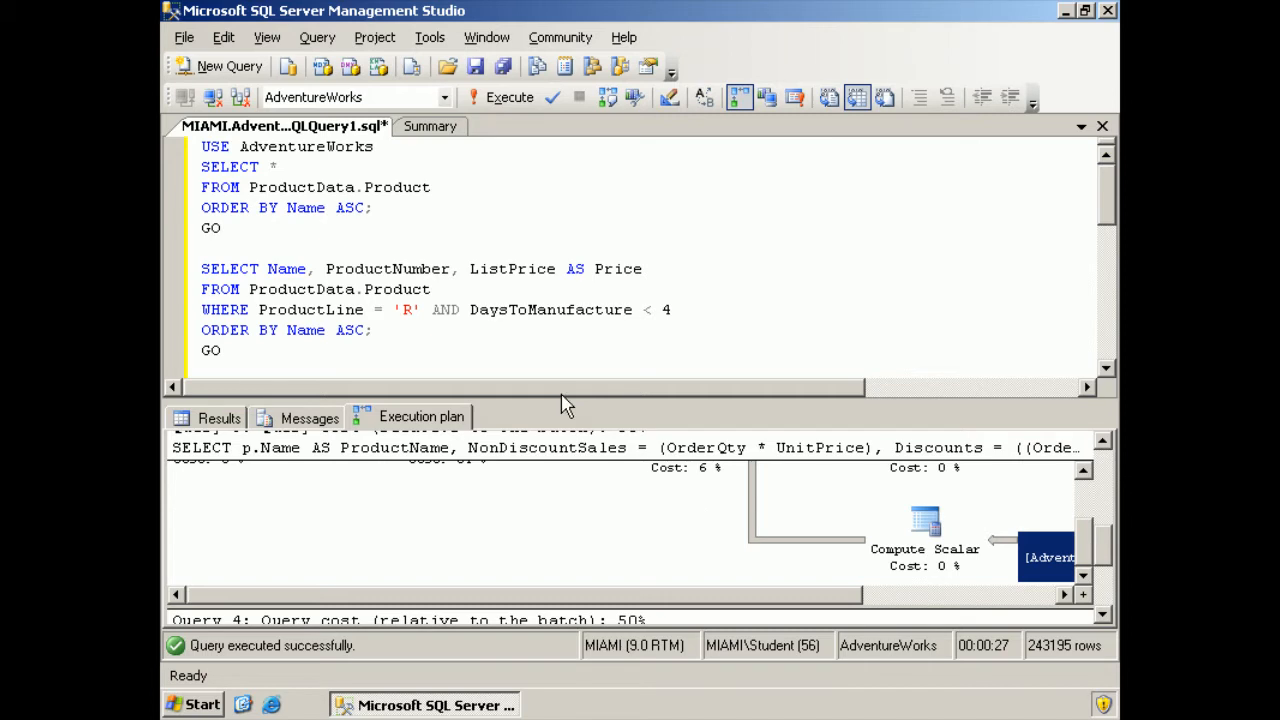
{"action": "mouse_move", "coordinate": [922, 302]}
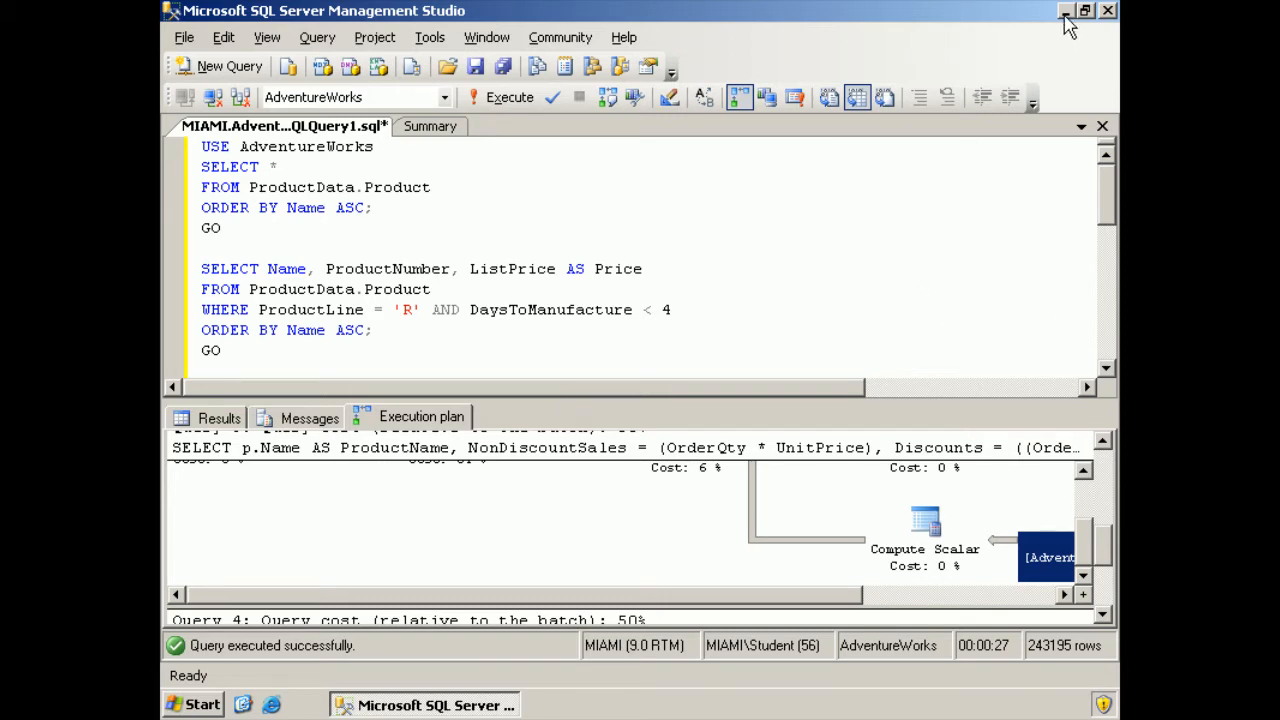
Minimize SSMS, open GetStatistics.sql from the desktop in Notepad full-screen and select all its text.
{"action": "left_click", "coordinate": [1068, 12]}
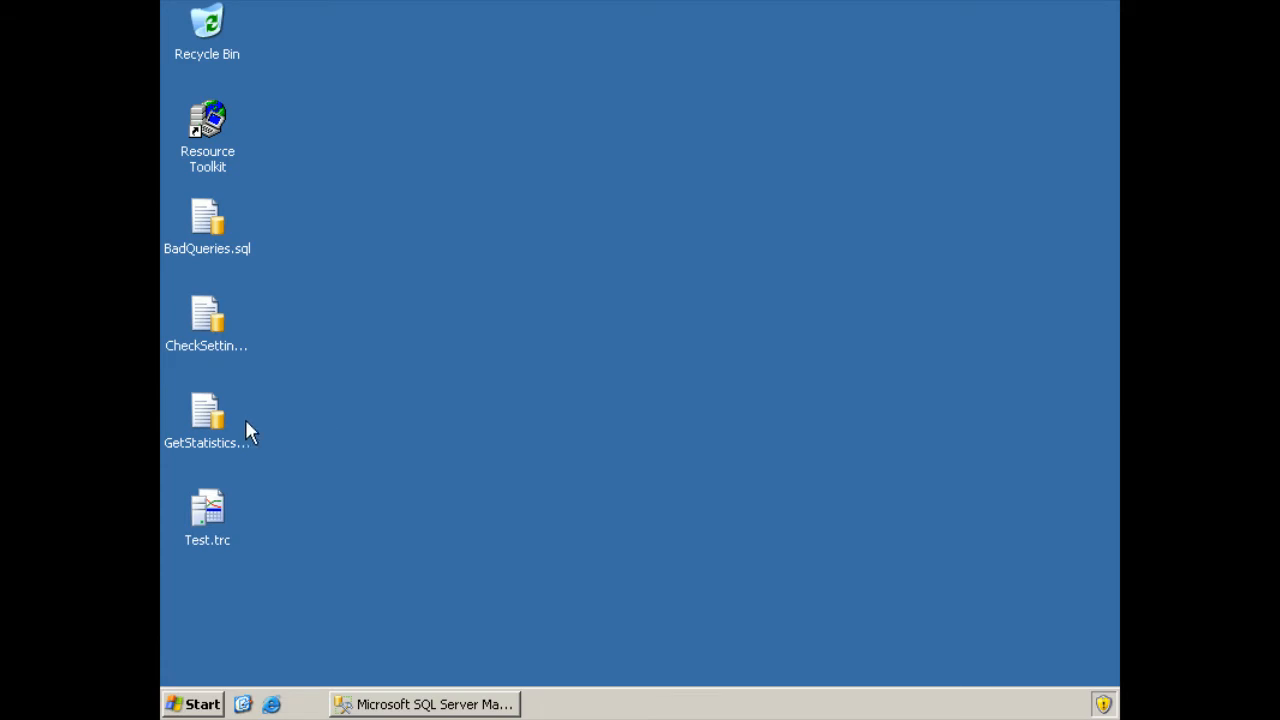
{"action": "double_click", "coordinate": [208, 410]}
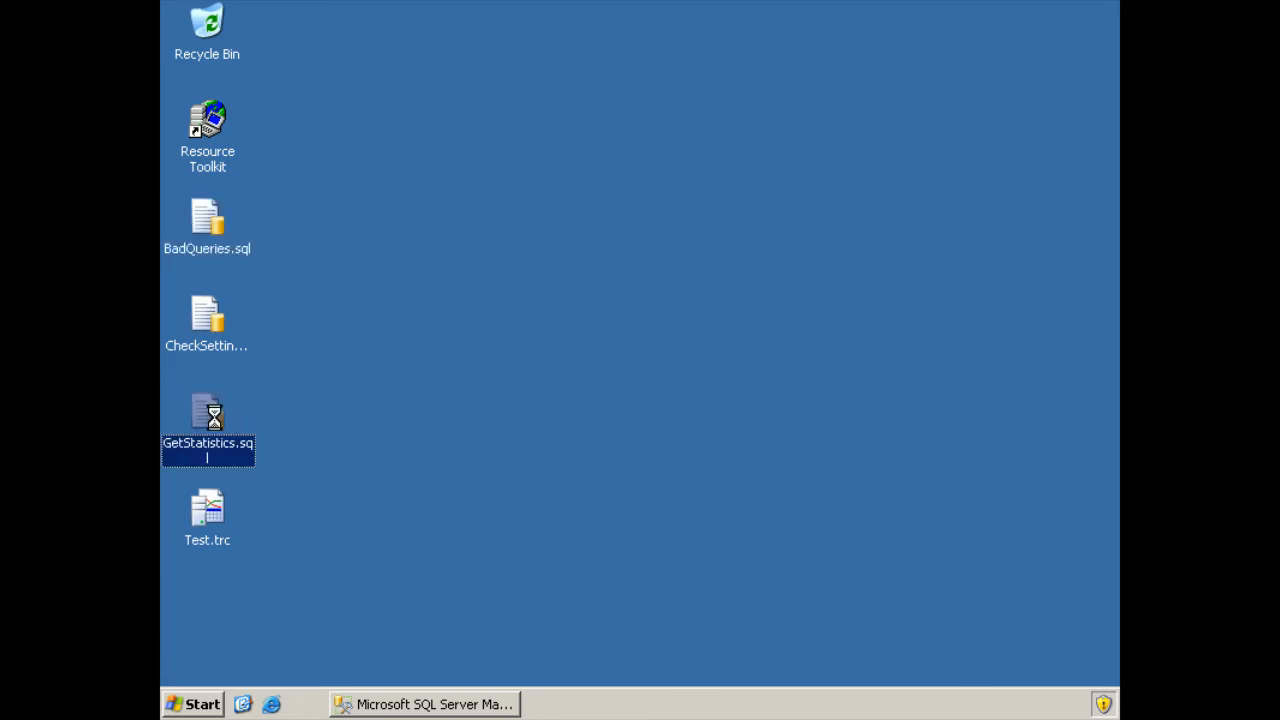
{"action": "right_click", "coordinate": [208, 420]}
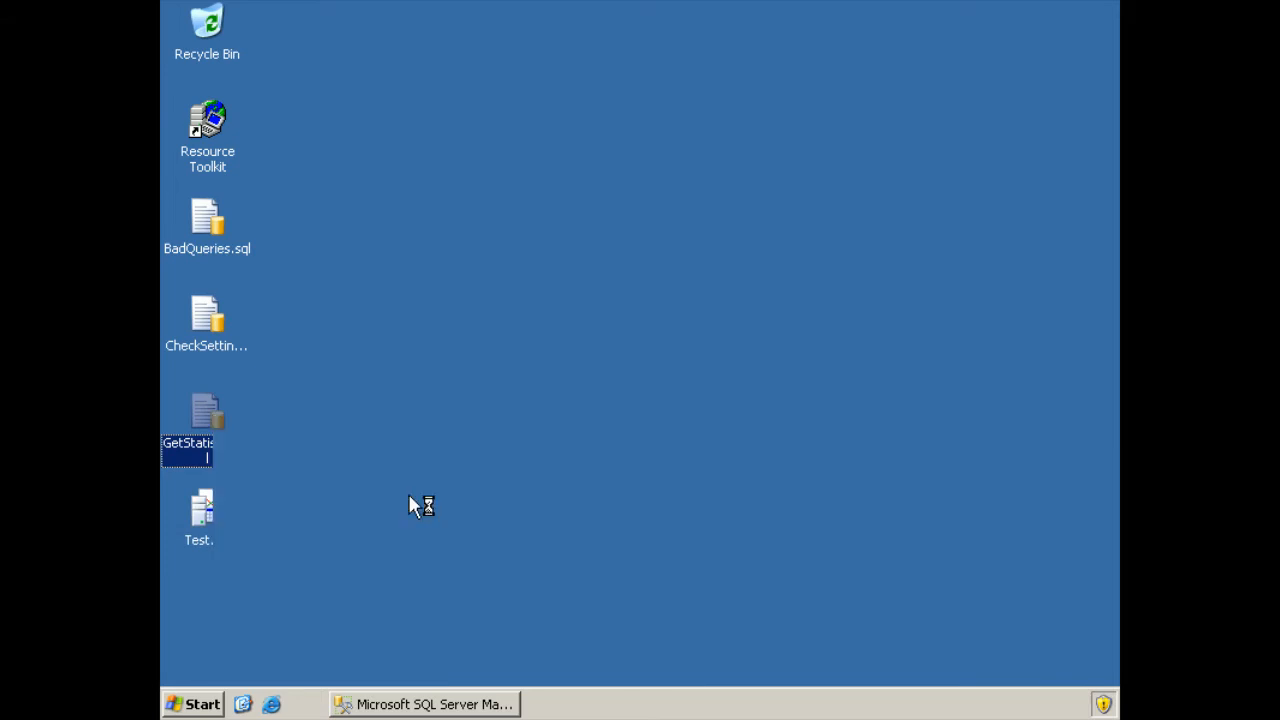
{"action": "double_click", "coordinate": [190, 414]}
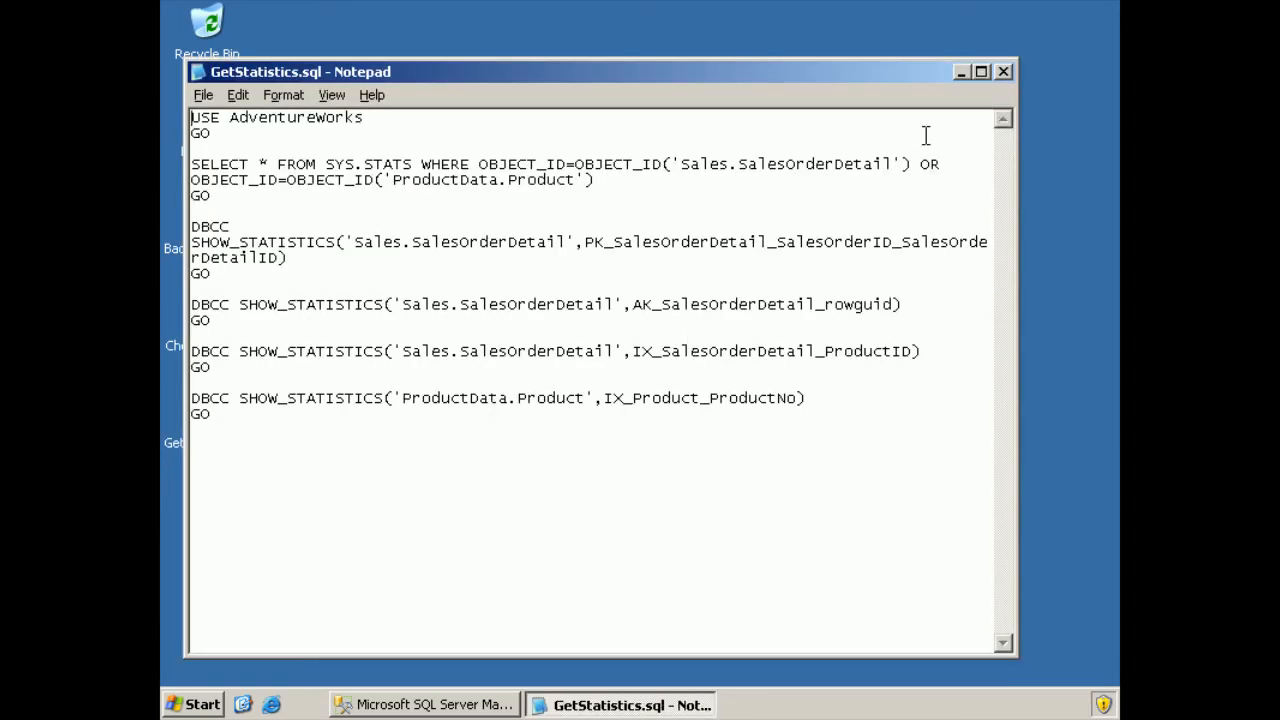
{"action": "left_click", "coordinate": [980, 72]}
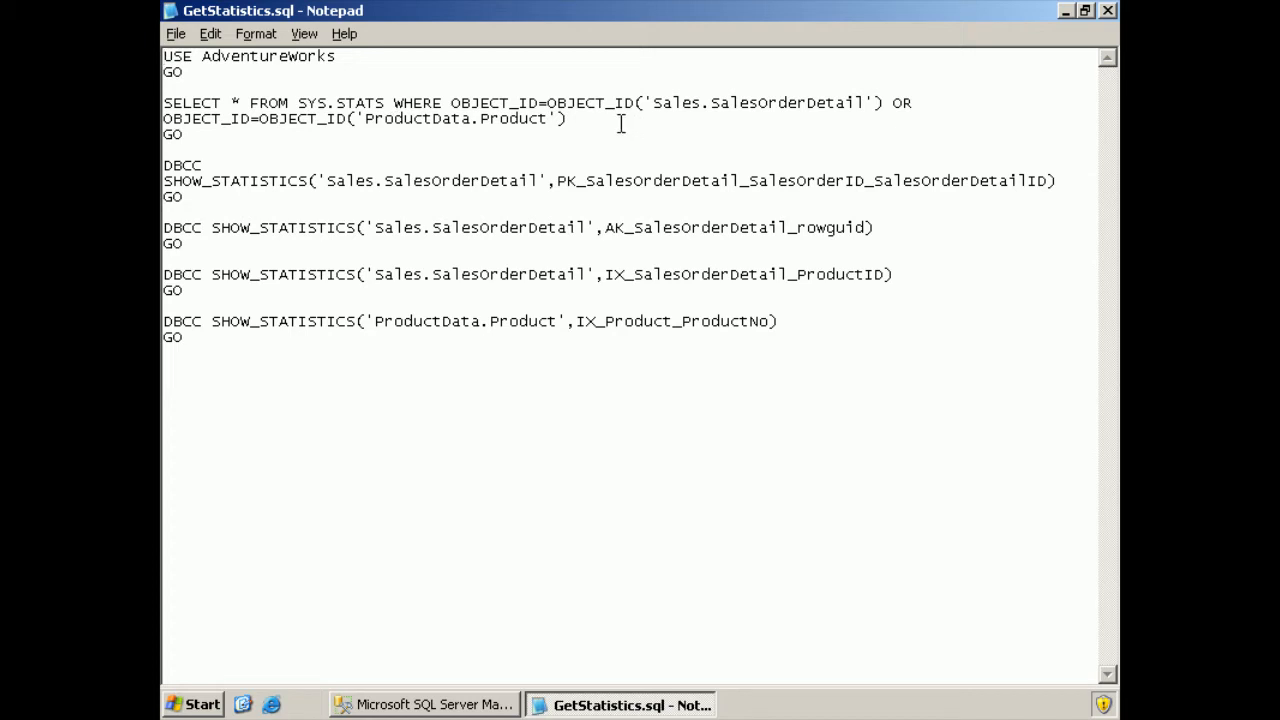
{"action": "mouse_move", "coordinate": [852, 124]}
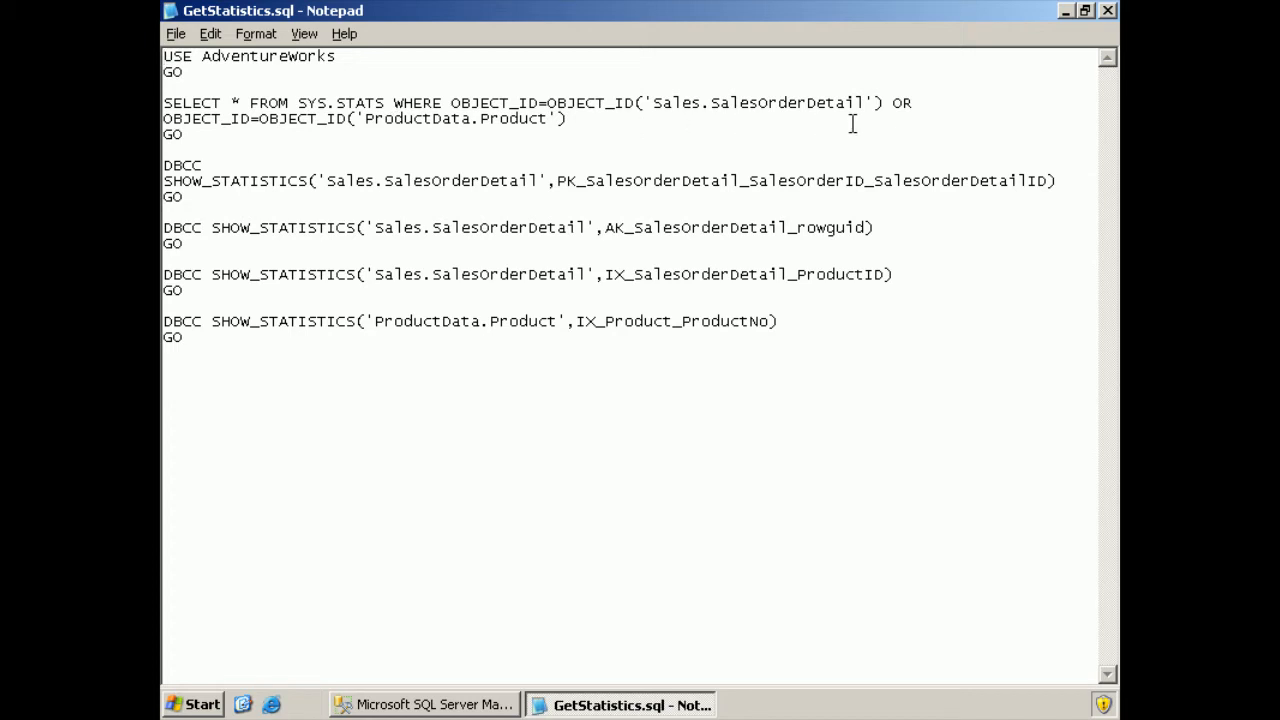
{"action": "mouse_move", "coordinate": [368, 140]}
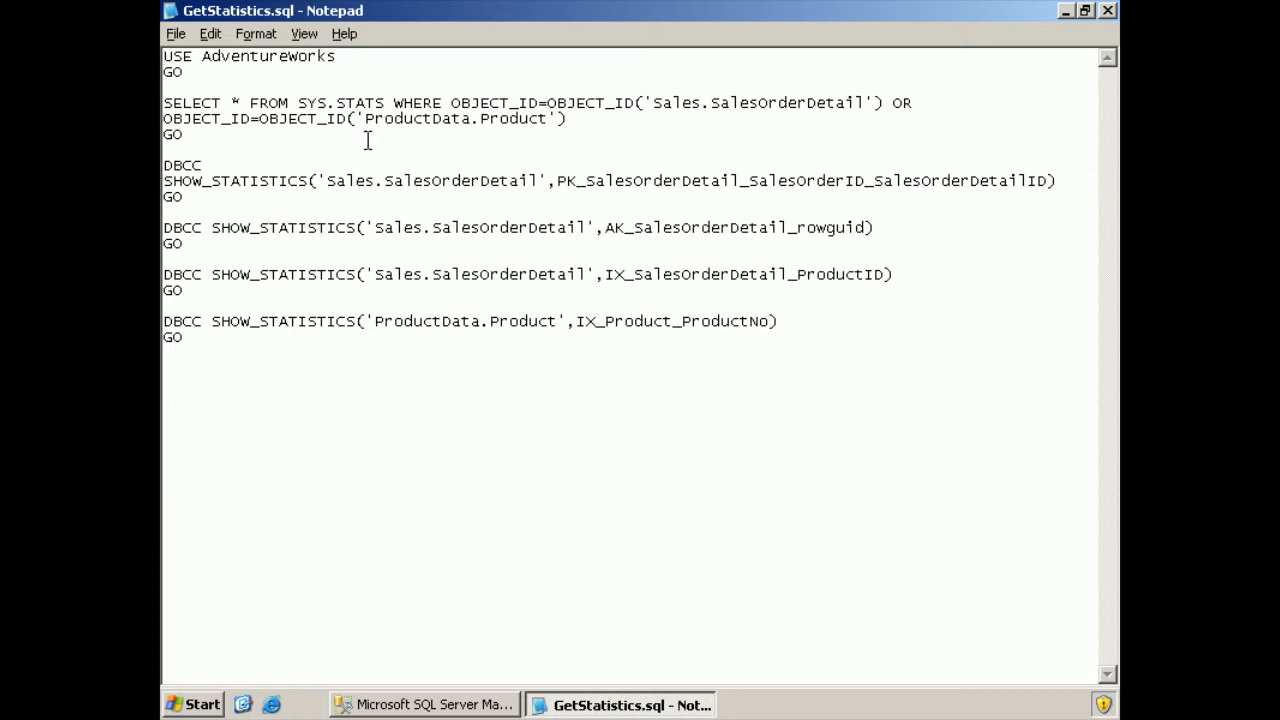
{"action": "mouse_move", "coordinate": [492, 136]}
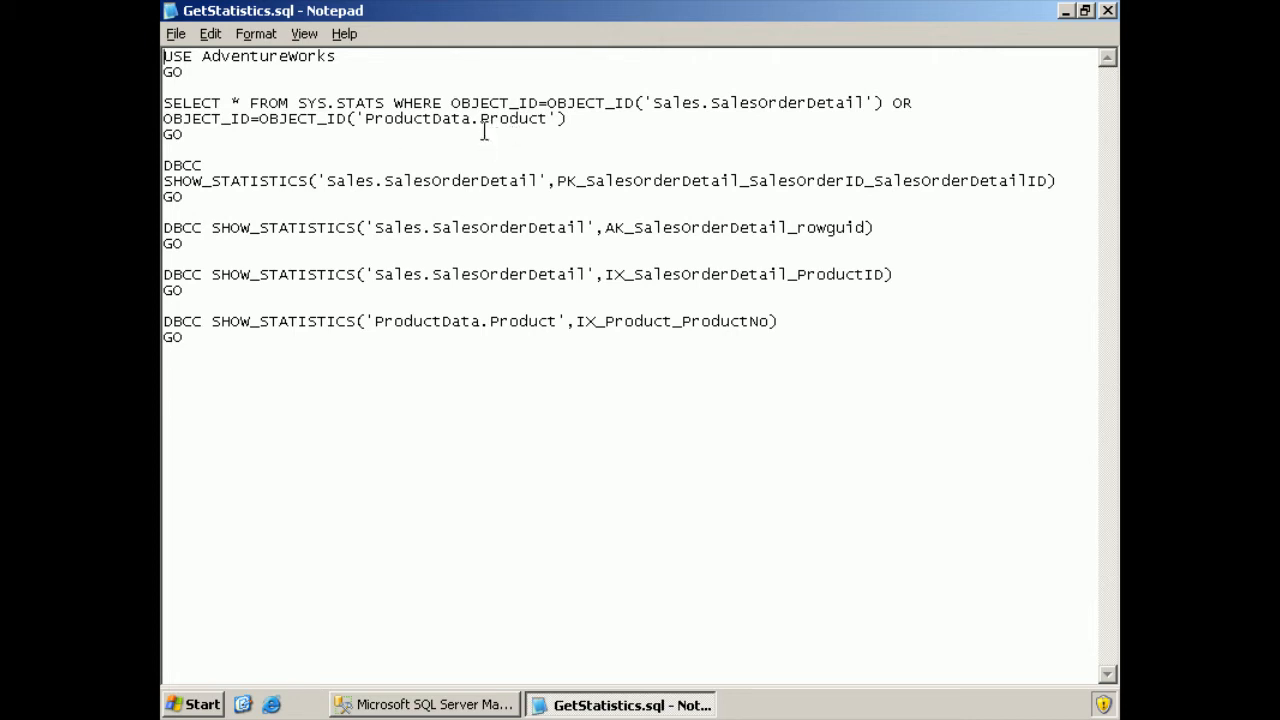
{"action": "mouse_move", "coordinate": [564, 218]}
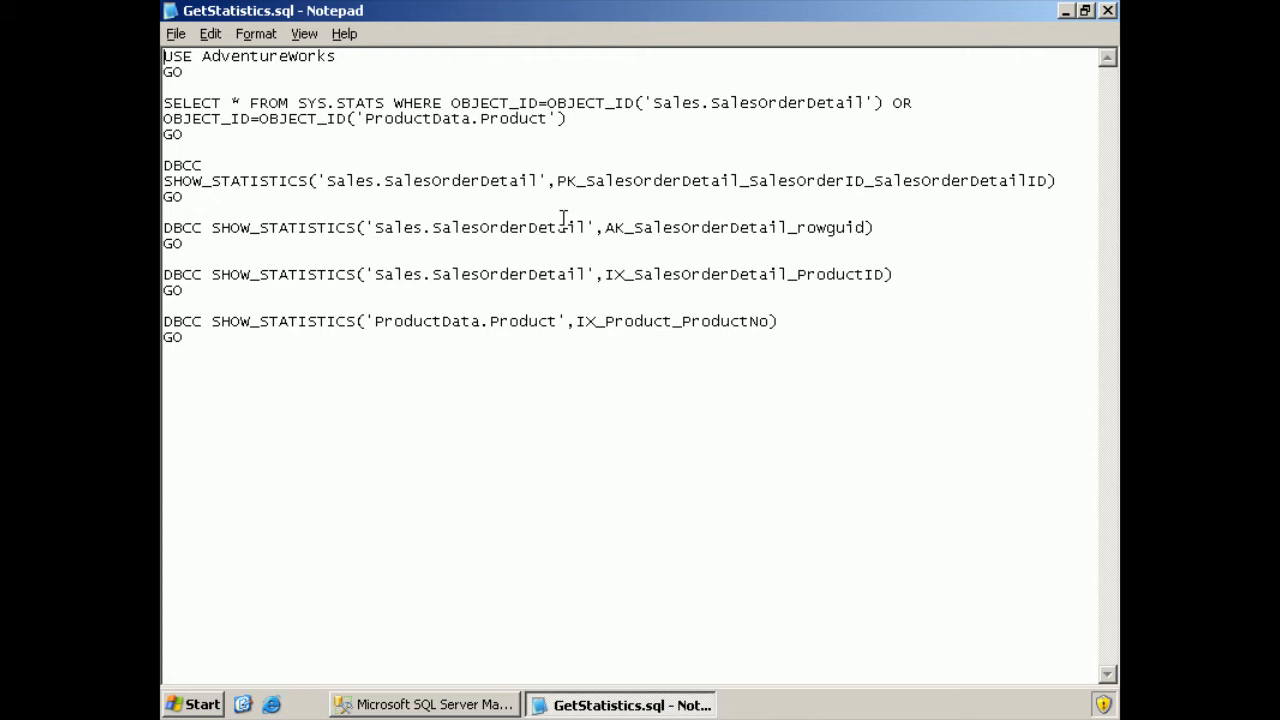
{"action": "mouse_move", "coordinate": [592, 200]}
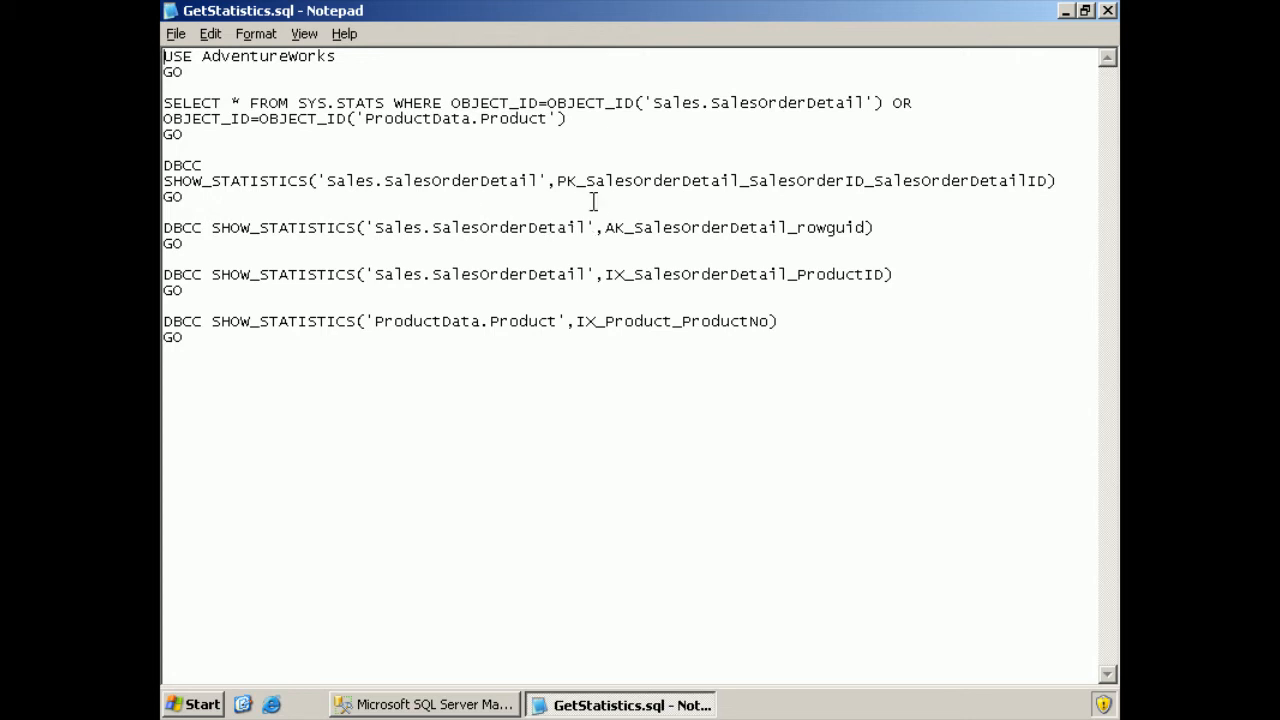
{"action": "mouse_move", "coordinate": [780, 202]}
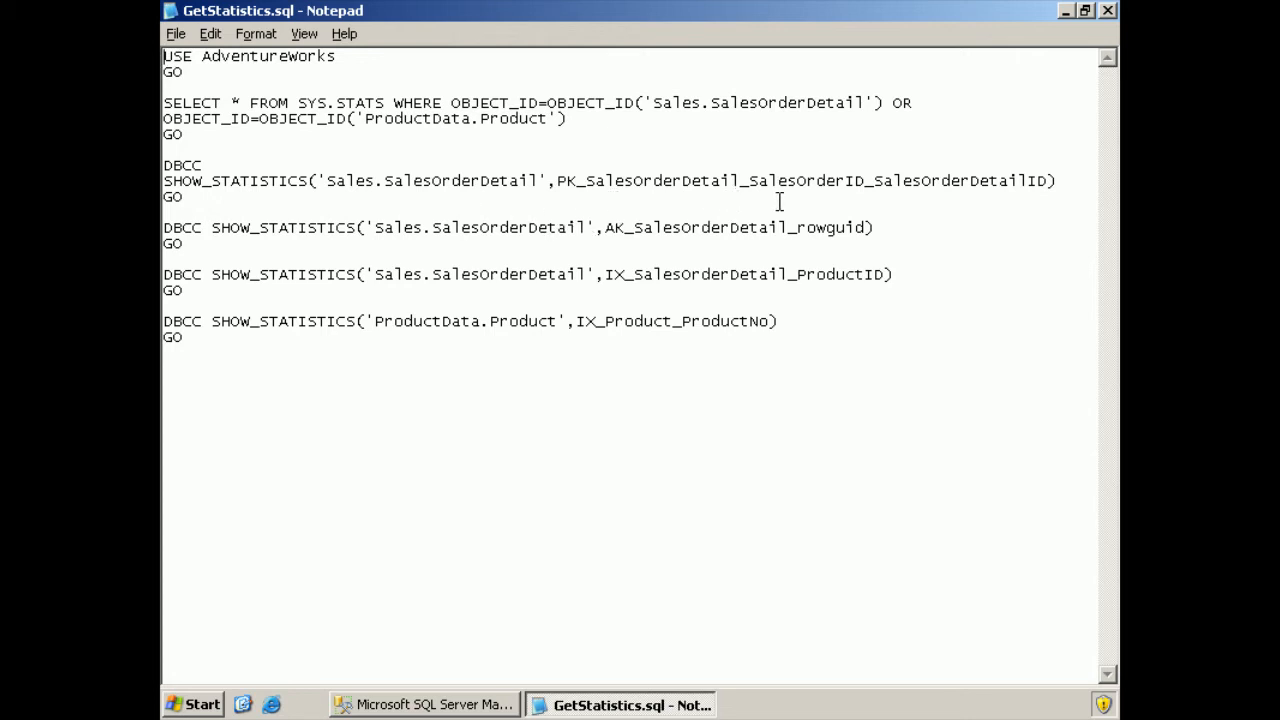
{"action": "mouse_move", "coordinate": [672, 252]}
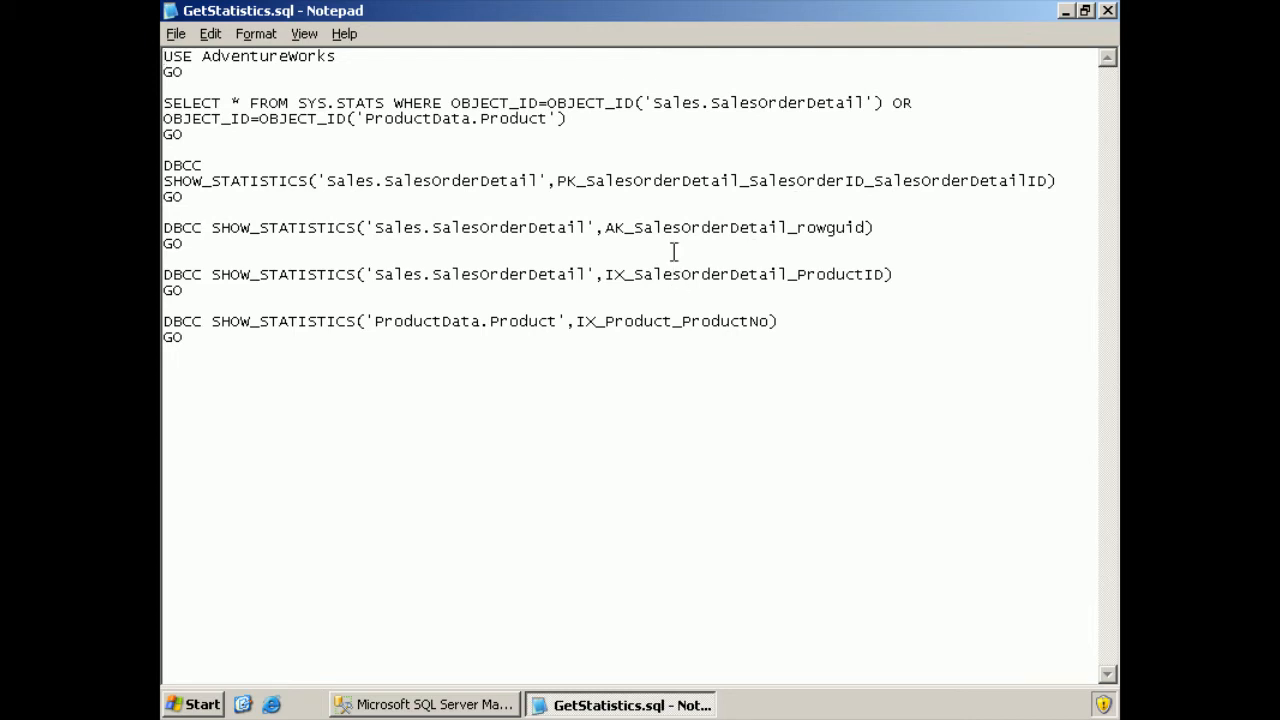
{"action": "mouse_move", "coordinate": [620, 332]}
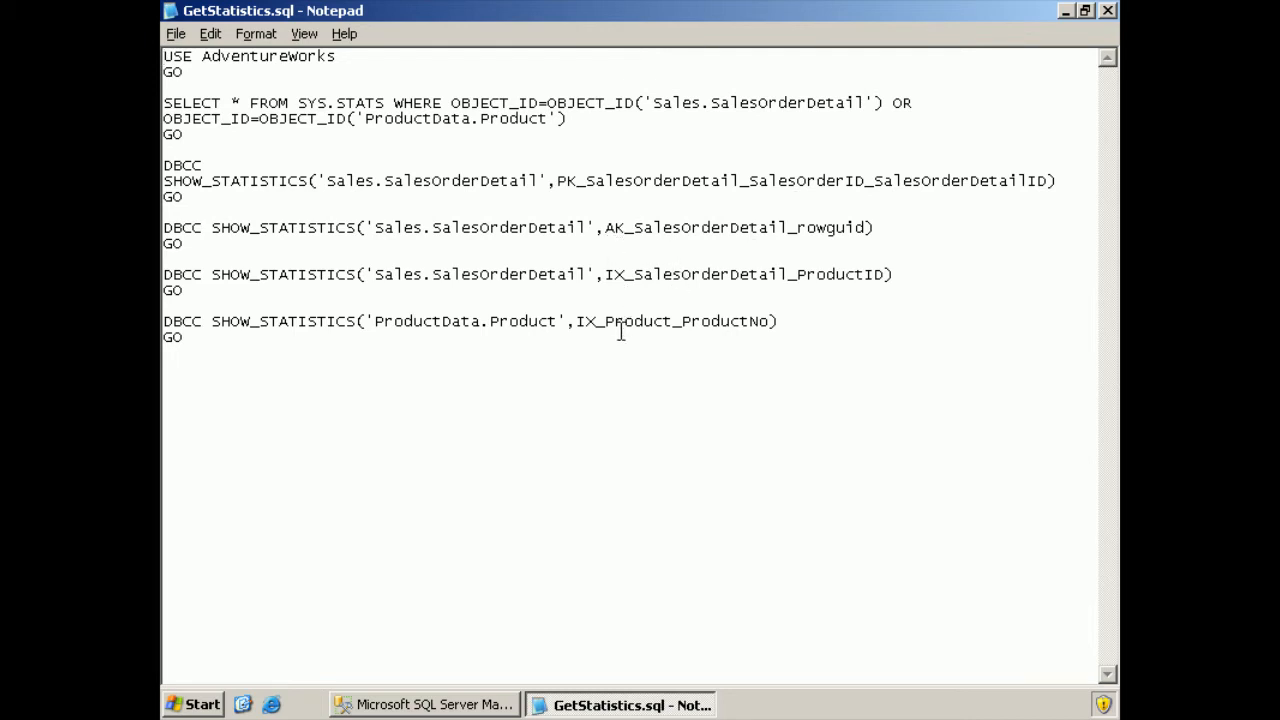
{"action": "mouse_move", "coordinate": [888, 188]}
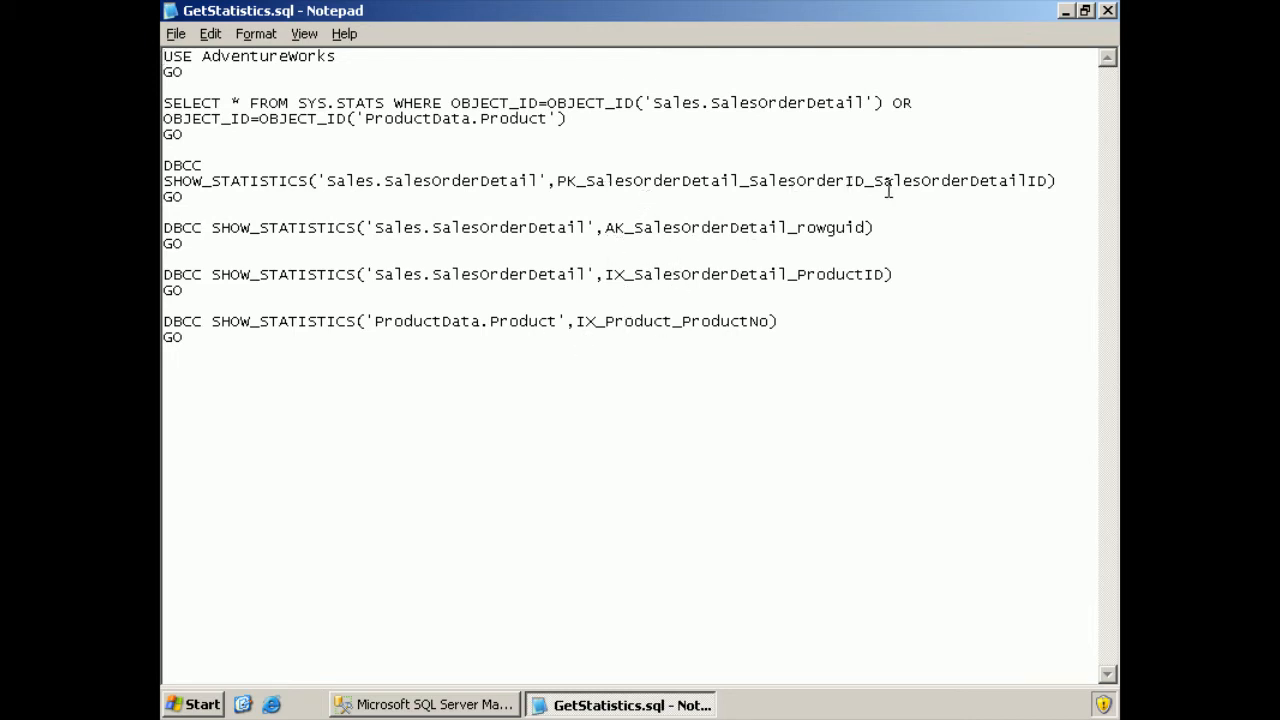
{"action": "mouse_move", "coordinate": [608, 204]}
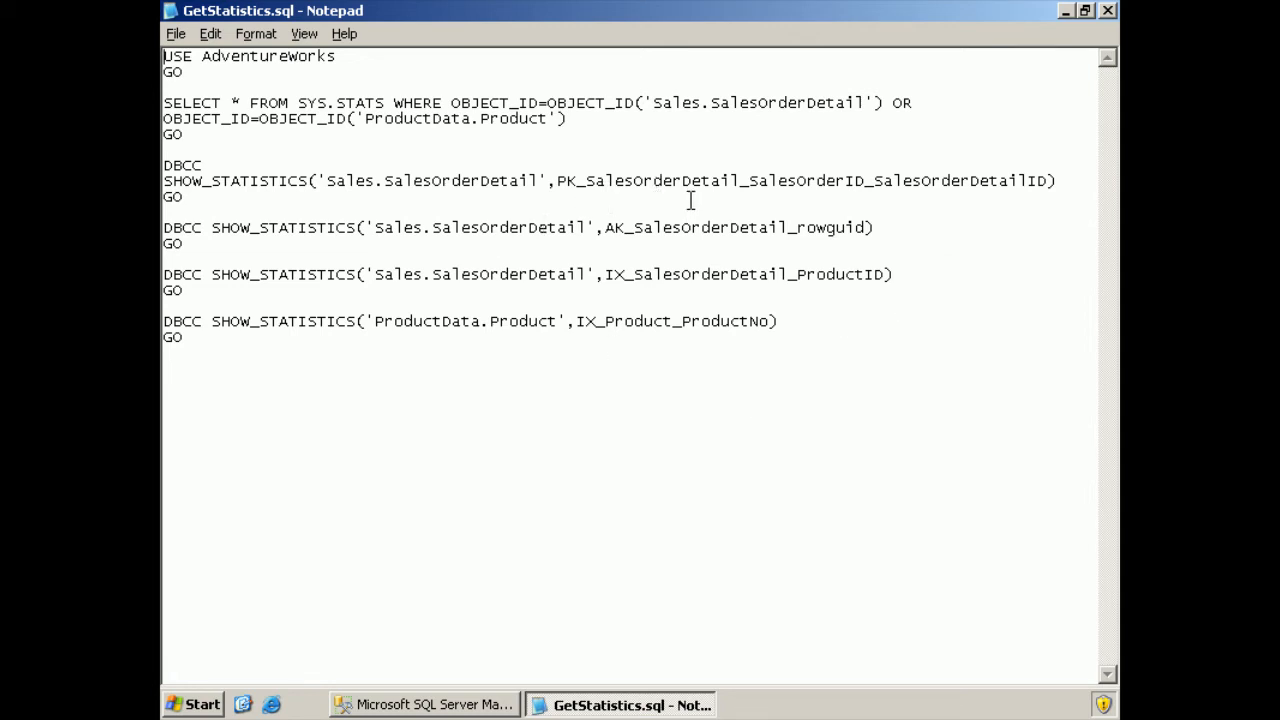
{"action": "mouse_move", "coordinate": [744, 84]}
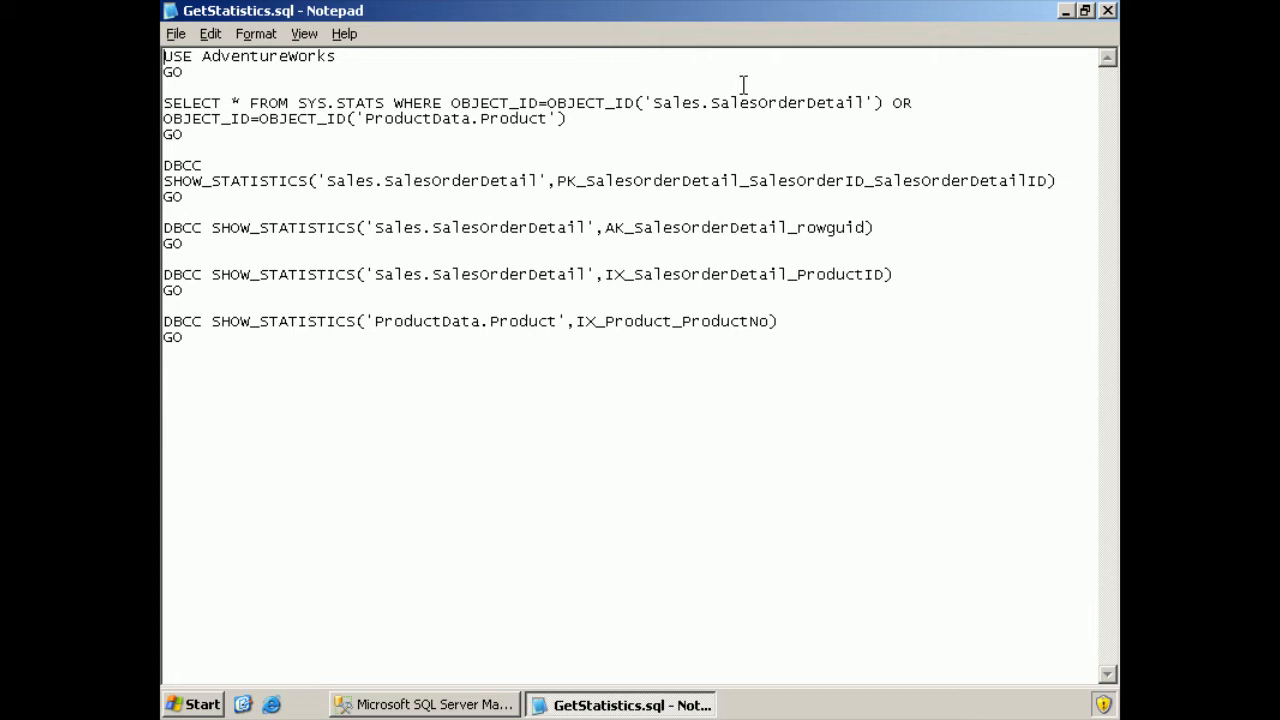
{"action": "key", "text": "ctrl+a"}
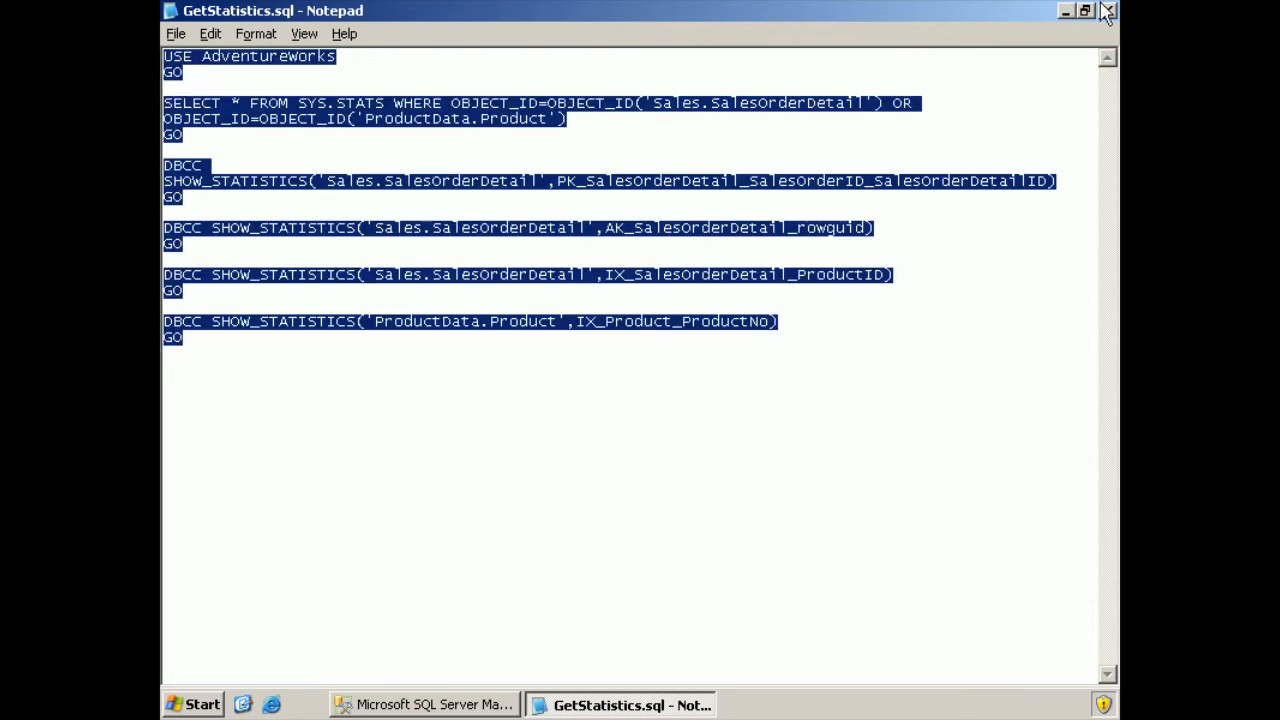
Close Notepad, return to Management Studio and start a new query window for the statistics script.
{"action": "left_click", "coordinate": [1106, 12]}
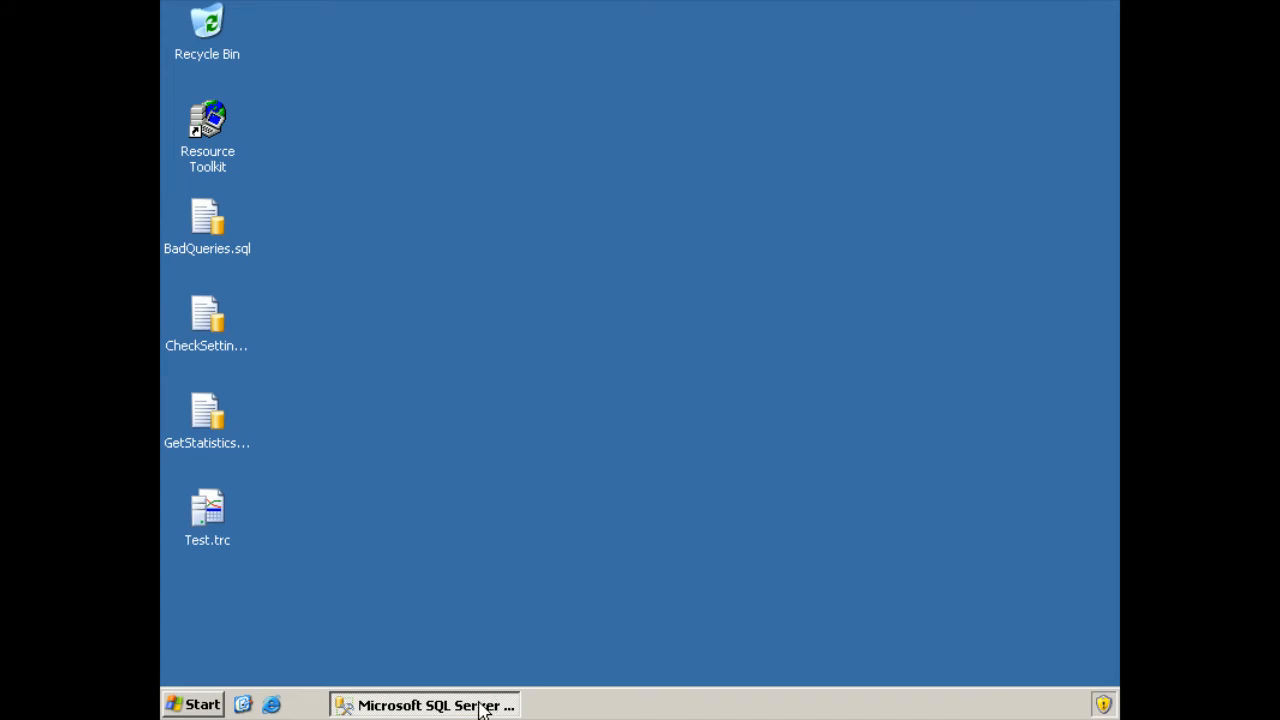
{"action": "left_click", "coordinate": [424, 704]}
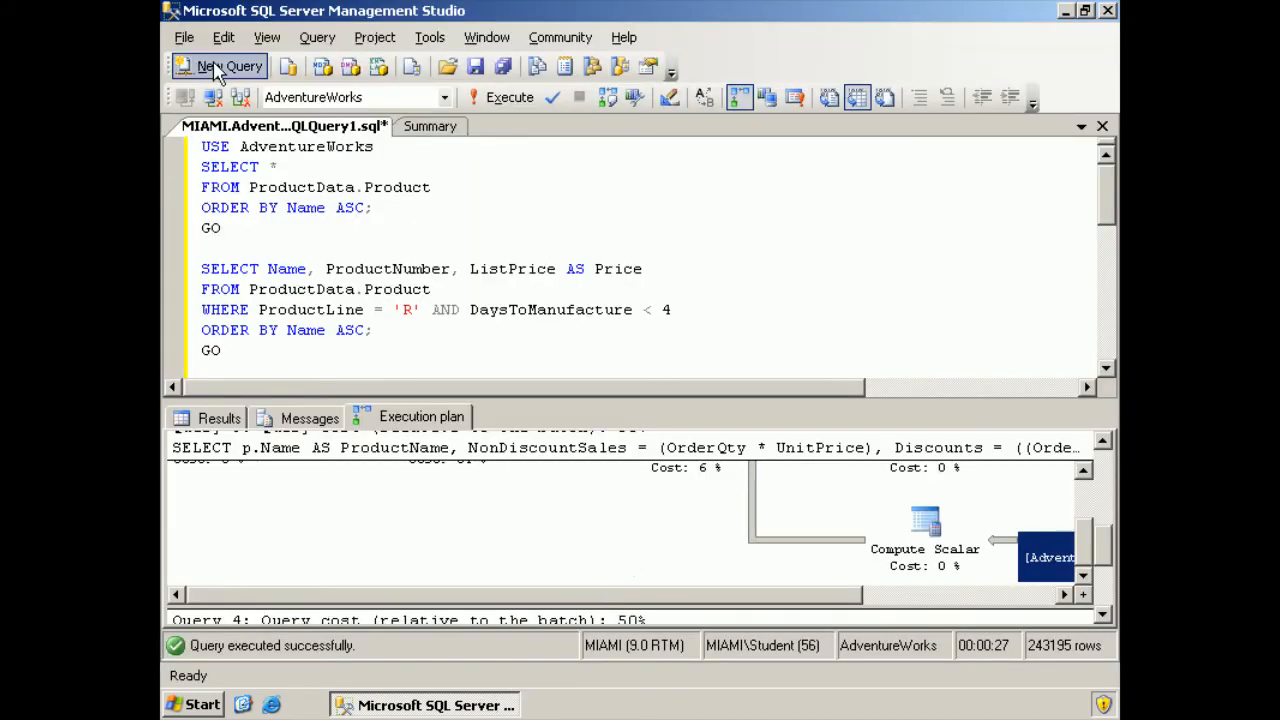
{"action": "left_click", "coordinate": [228, 66]}
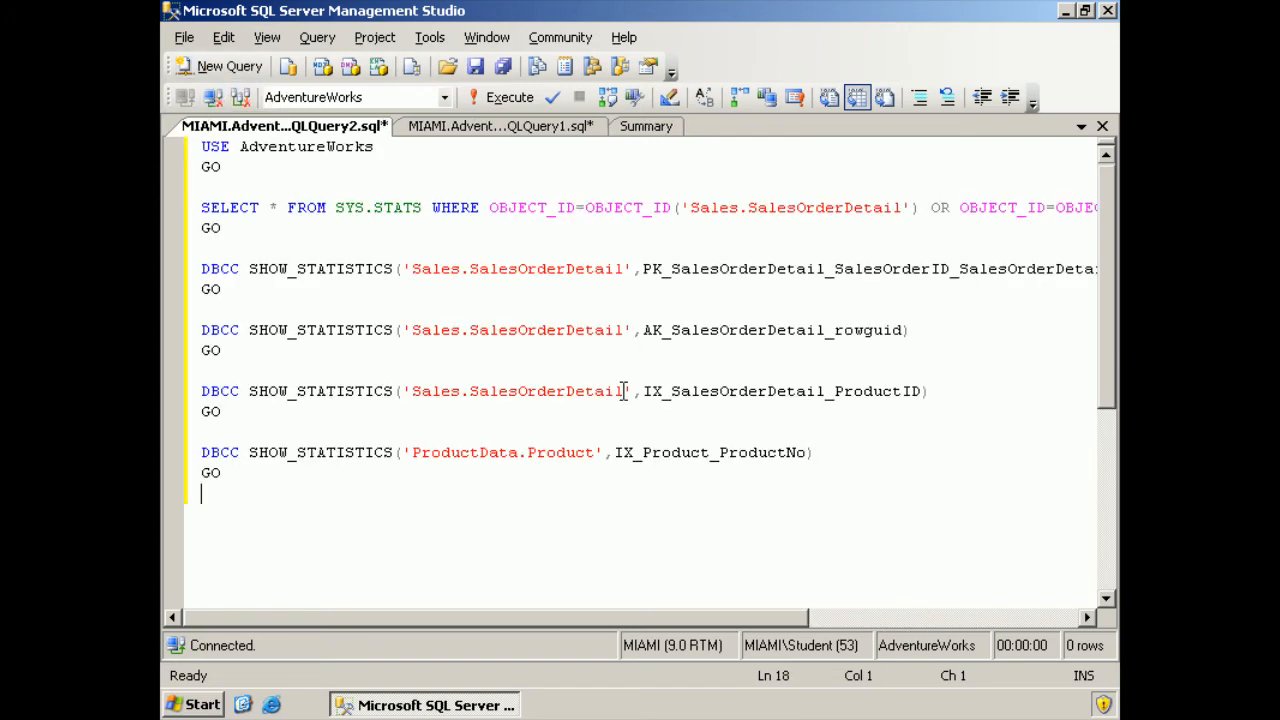
{"action": "mouse_move", "coordinate": [604, 556]}
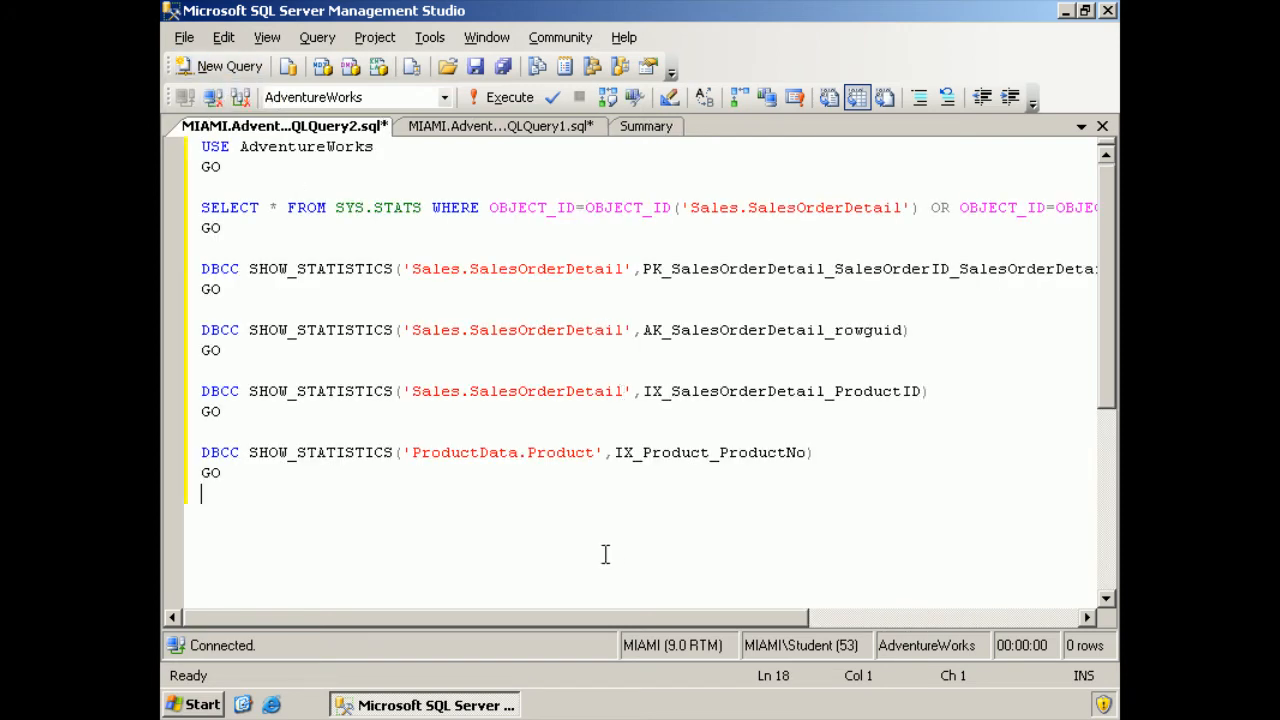
{"action": "mouse_move", "coordinate": [504, 96]}
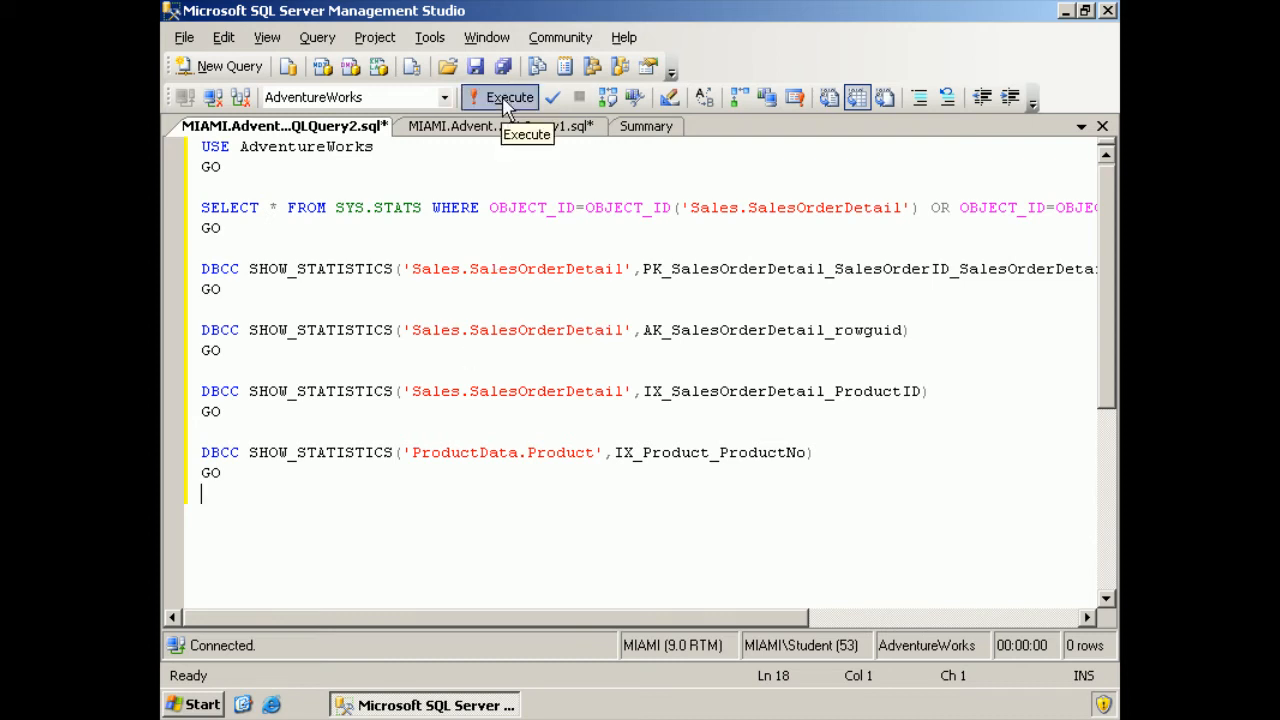
Execute the statistics script, listing SYS.STATS entries and DBCC SHOW_STATISTICS output.
{"action": "left_click", "coordinate": [500, 96]}
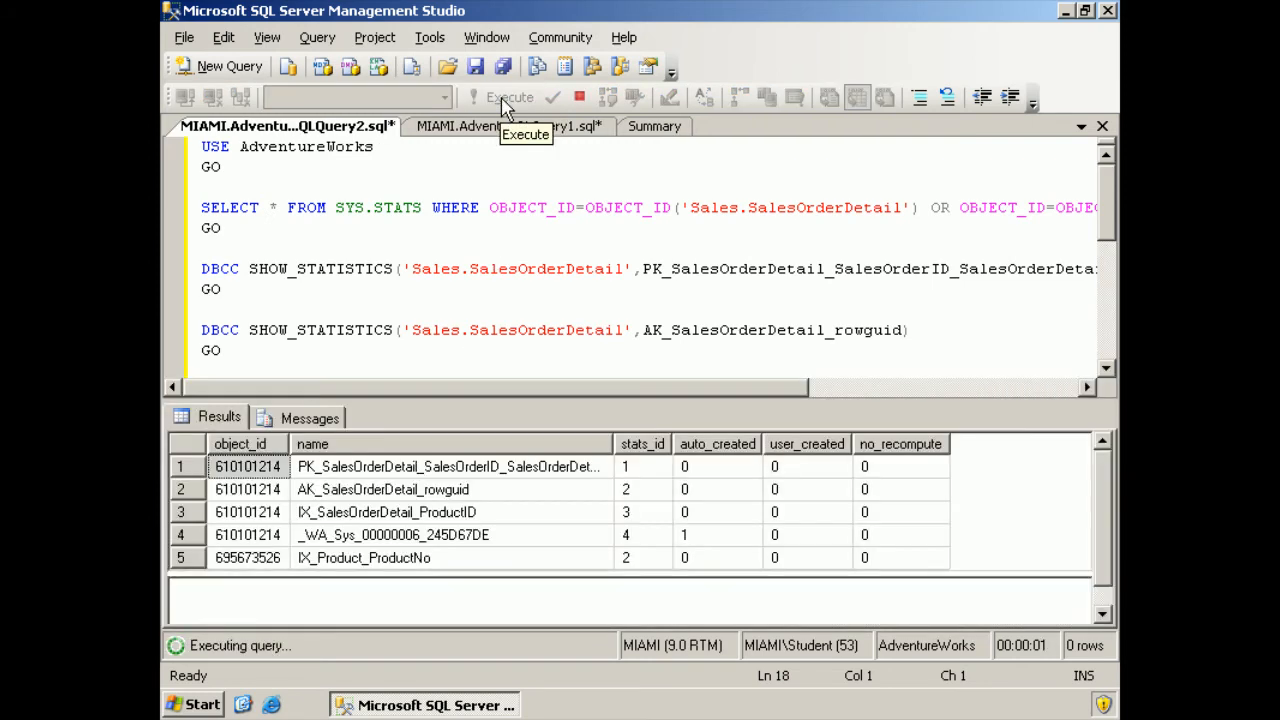
{"action": "left_click", "coordinate": [500, 96]}
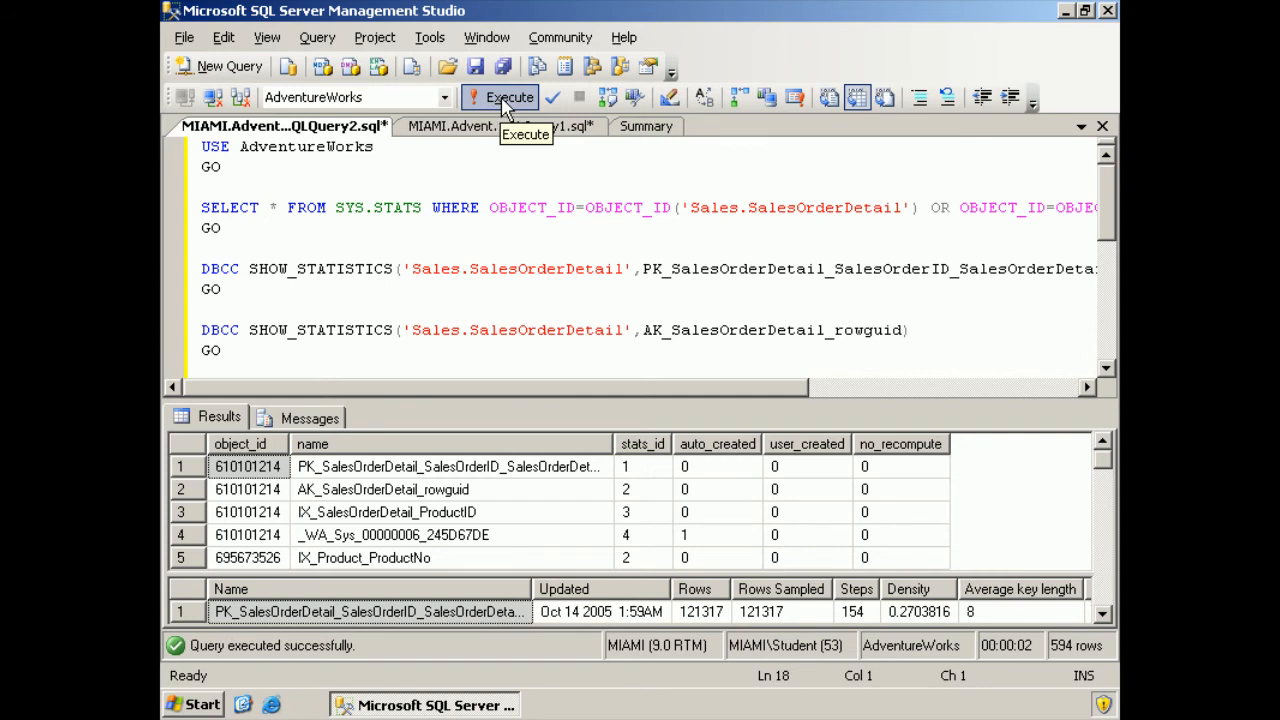
{"action": "mouse_move", "coordinate": [1104, 630]}
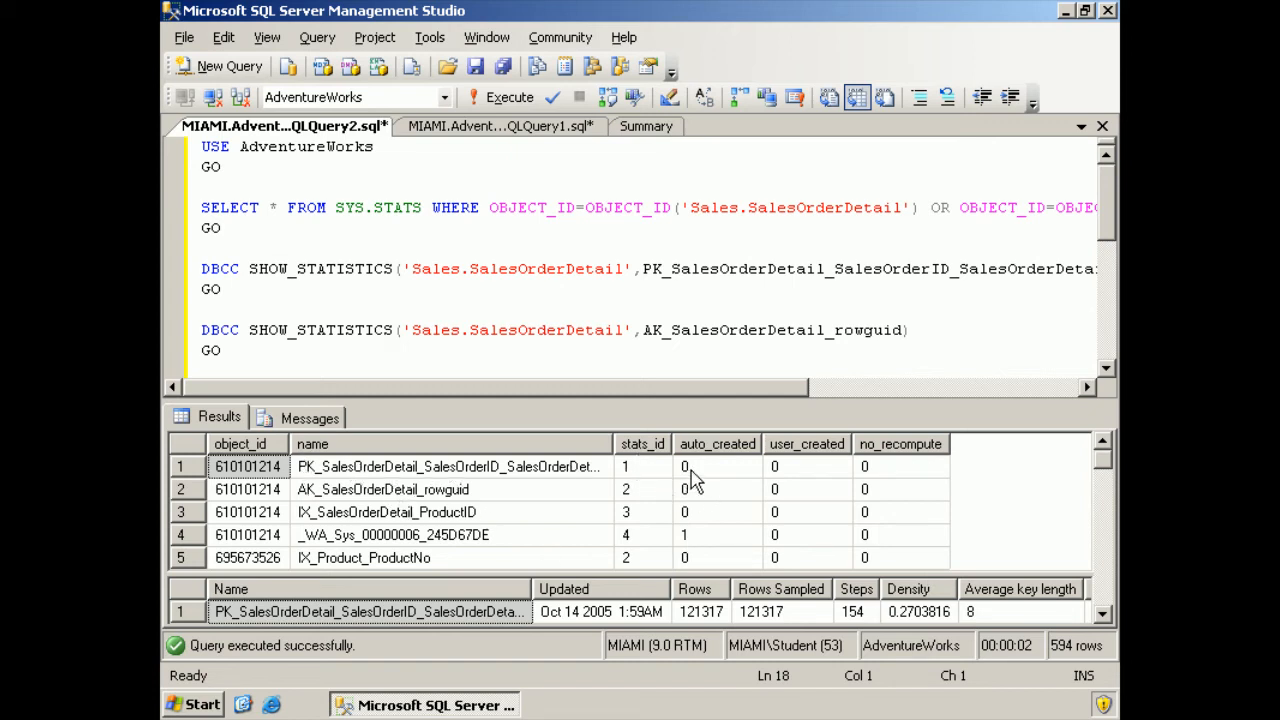
{"action": "mouse_move", "coordinate": [716, 472]}
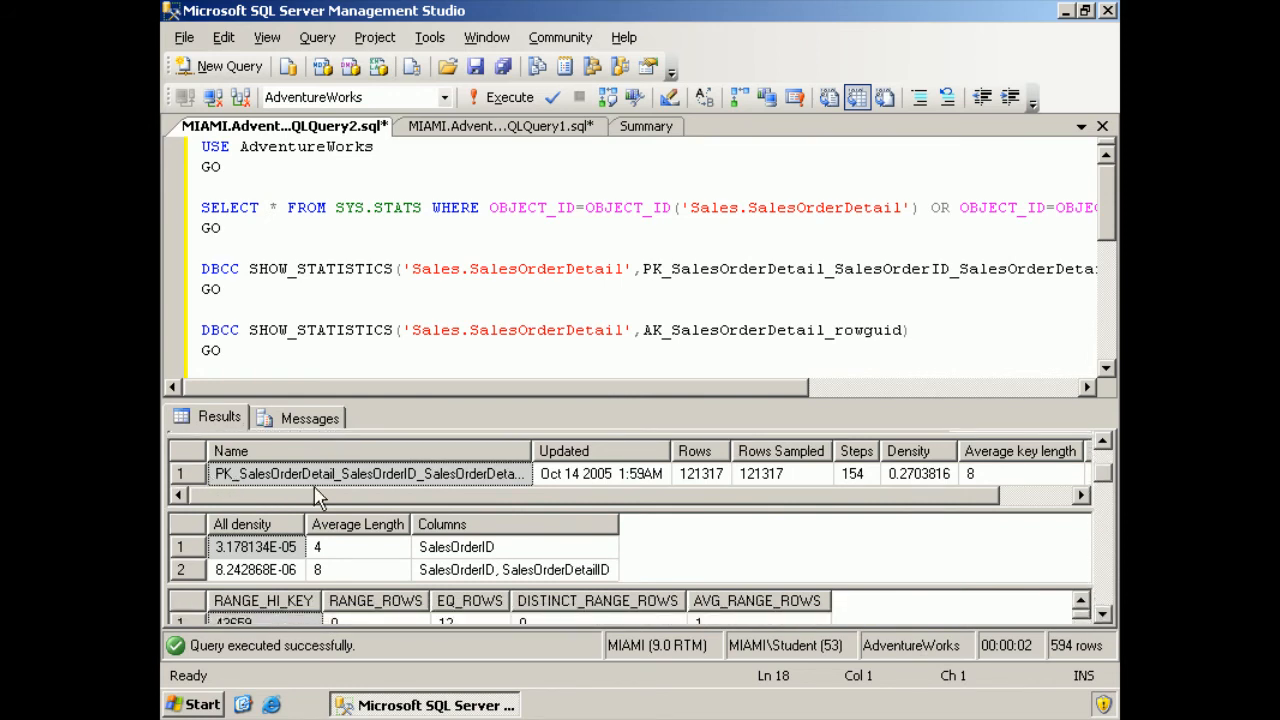
{"action": "mouse_move", "coordinate": [788, 496]}
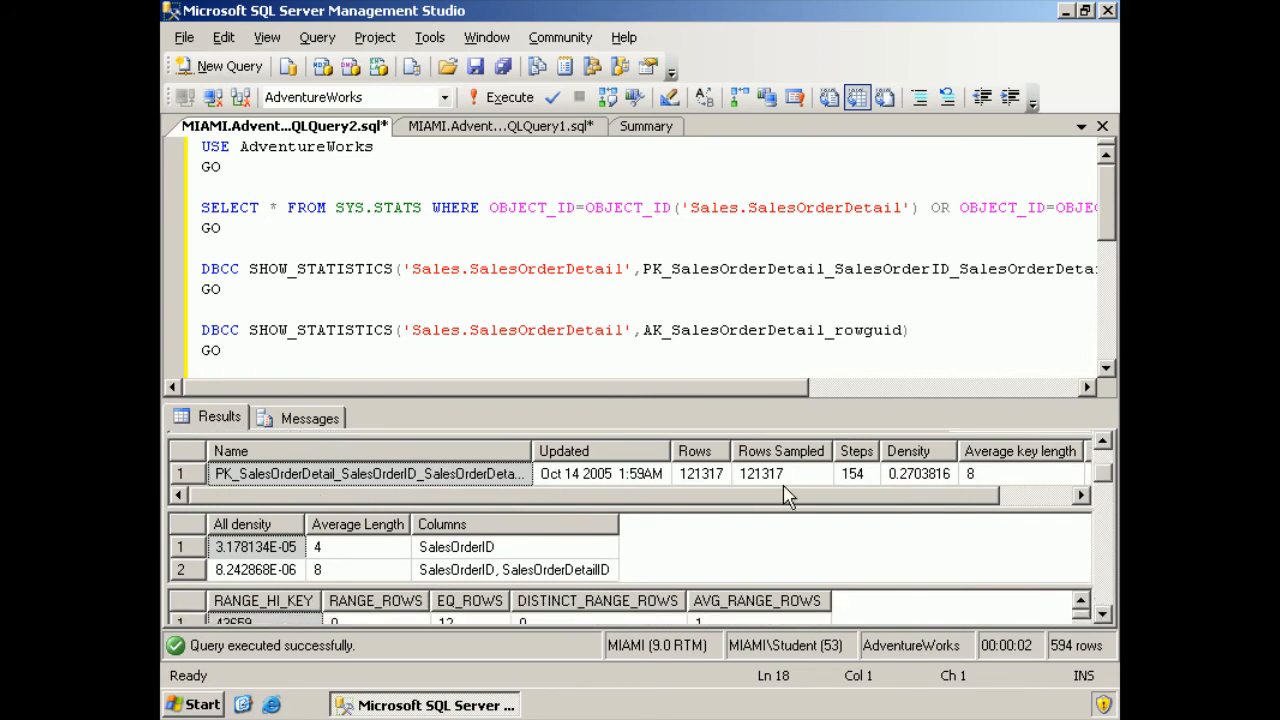
{"action": "scroll", "scroll_direction": "right", "scroll_amount": 3}
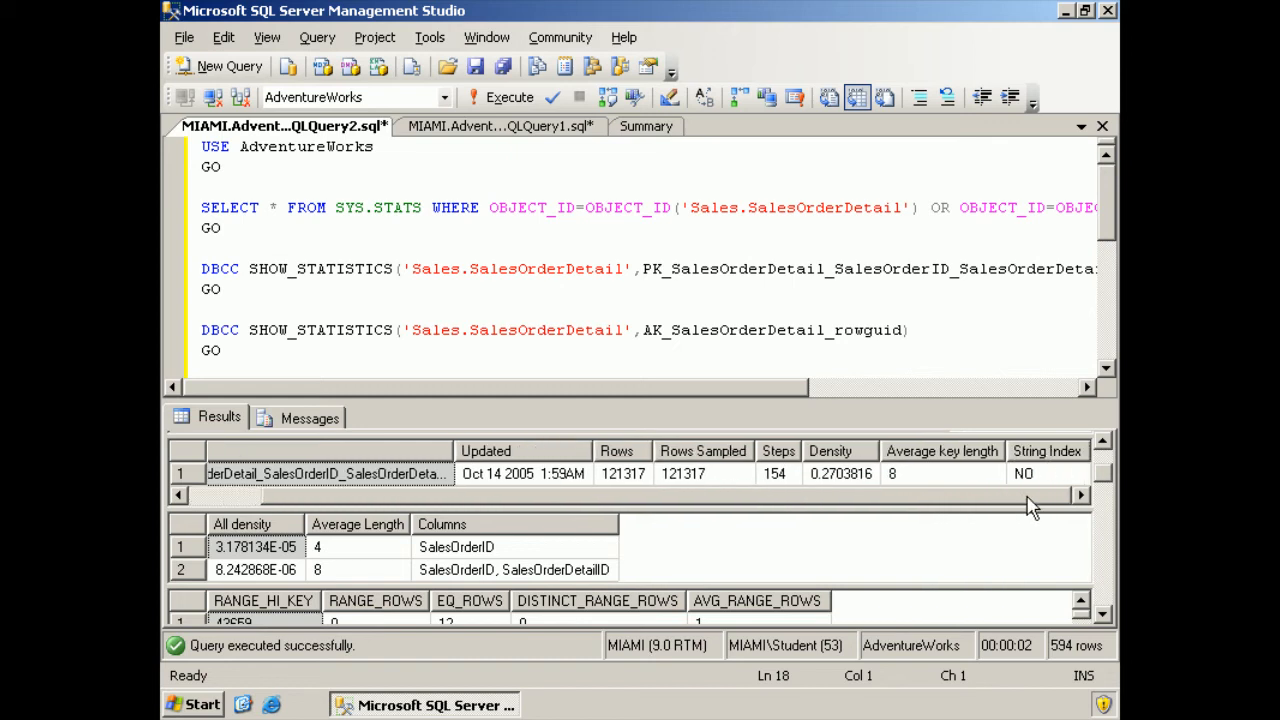
{"action": "mouse_move", "coordinate": [972, 512]}
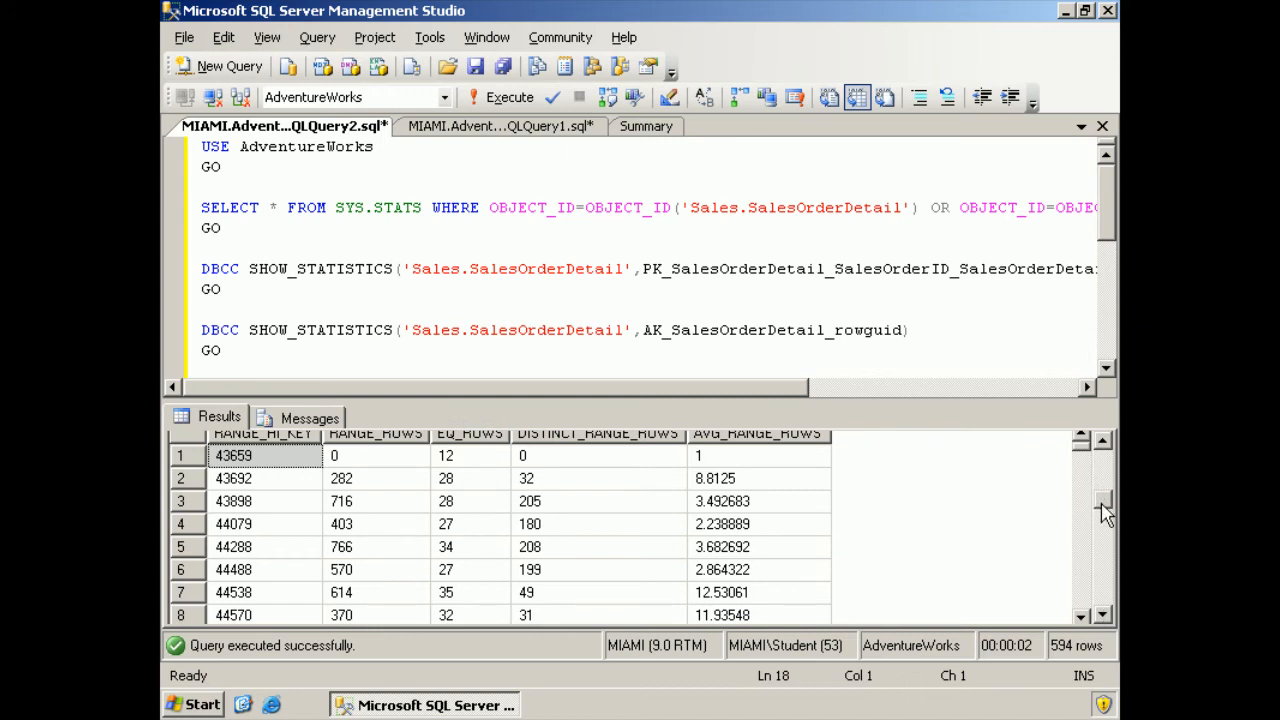
{"action": "scroll", "scroll_direction": "down", "scroll_amount": 3}
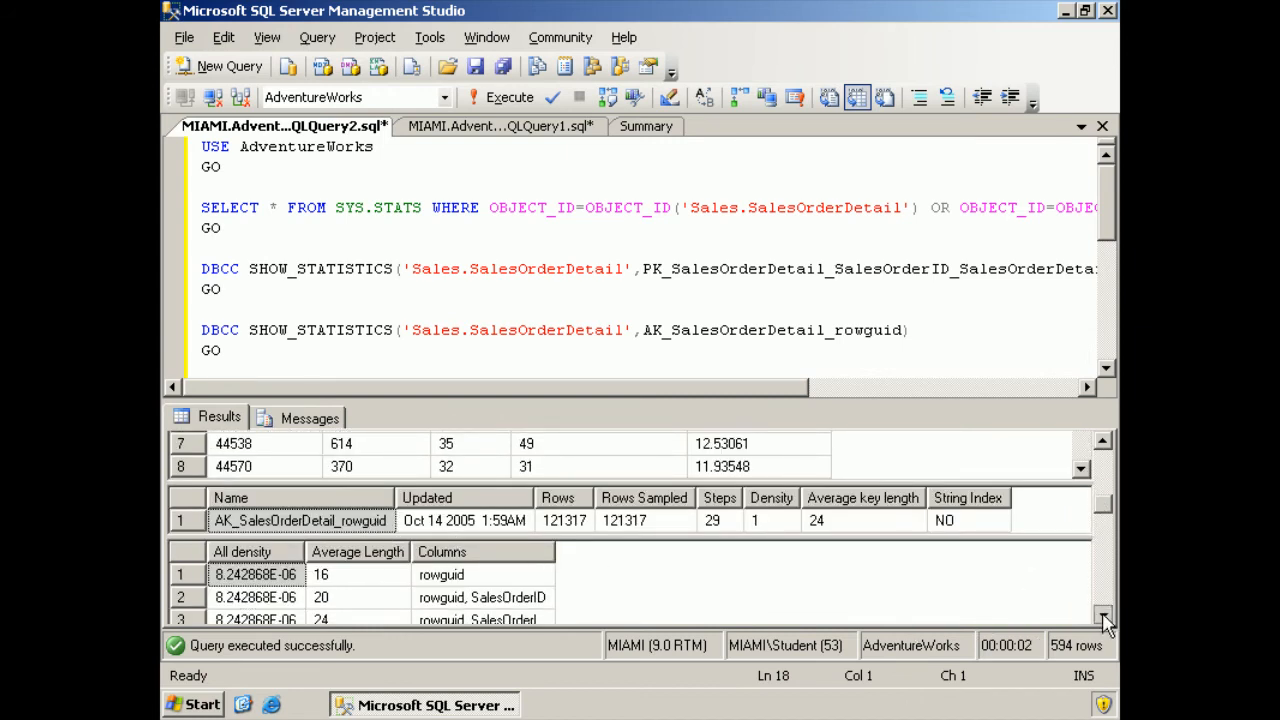
{"action": "scroll", "scroll_direction": "down", "scroll_amount": 3}
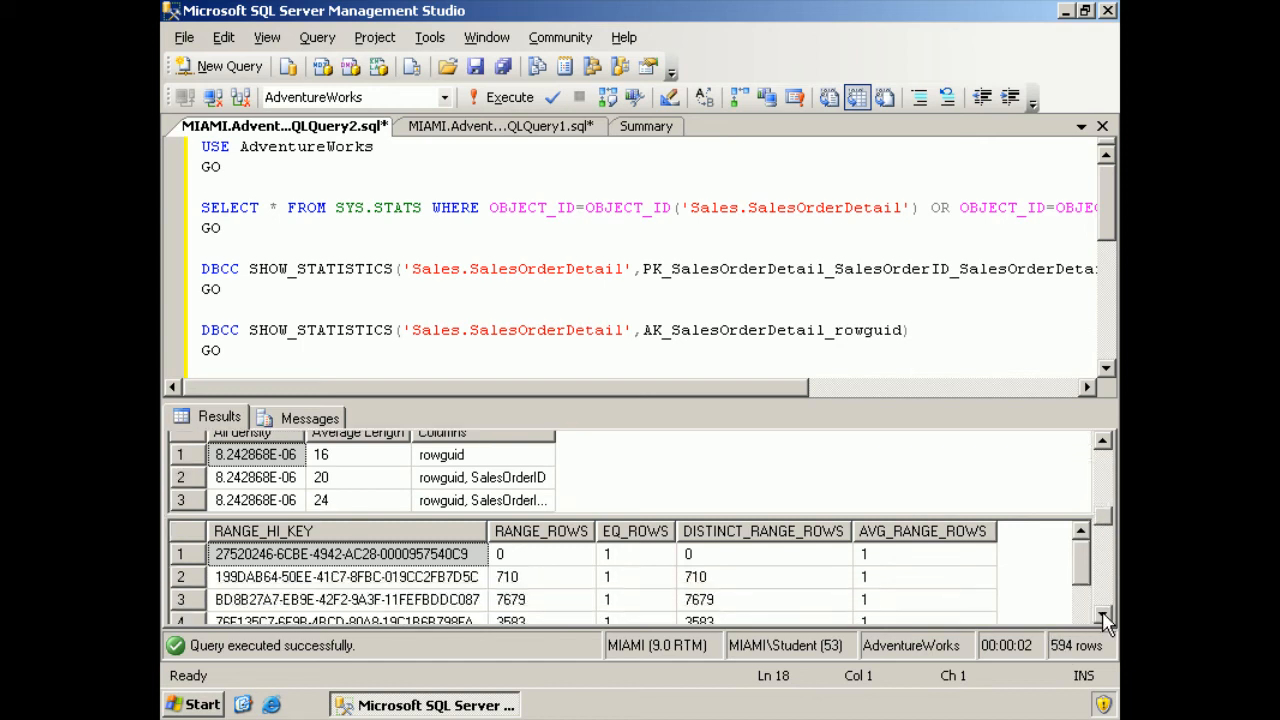
{"action": "scroll", "scroll_direction": "up", "scroll_amount": 3}
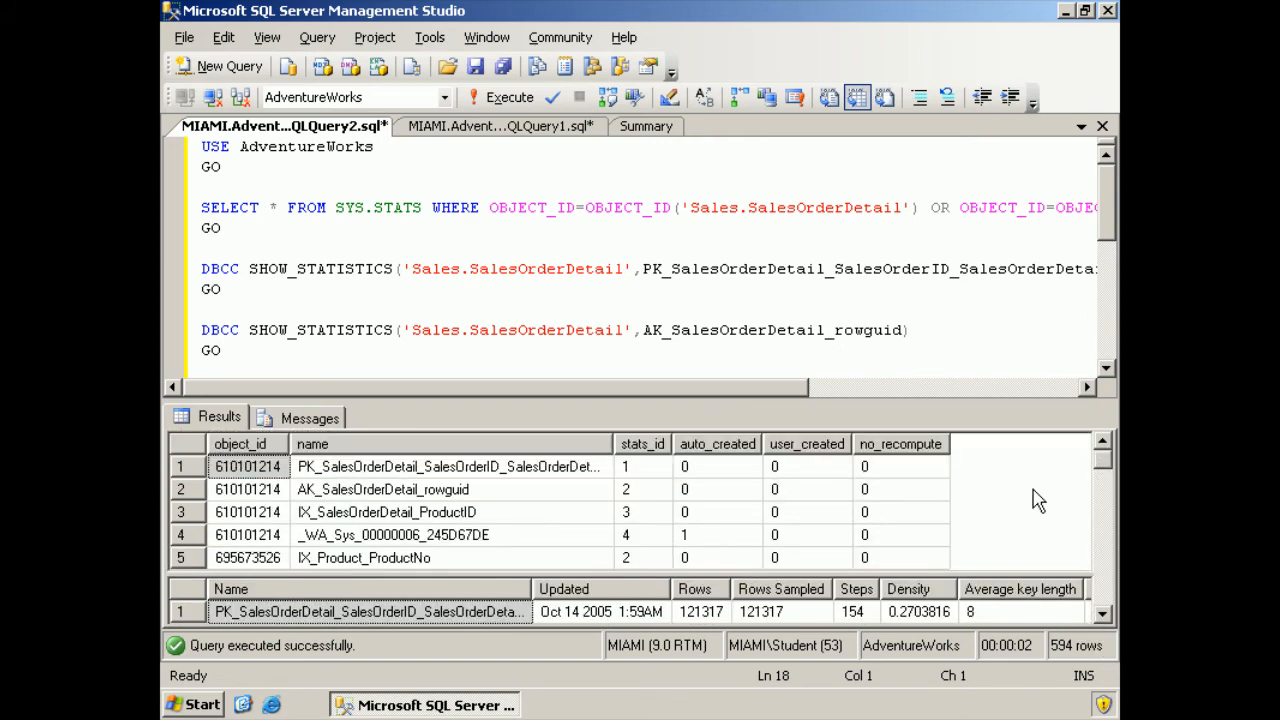
{"action": "mouse_move", "coordinate": [890, 472]}
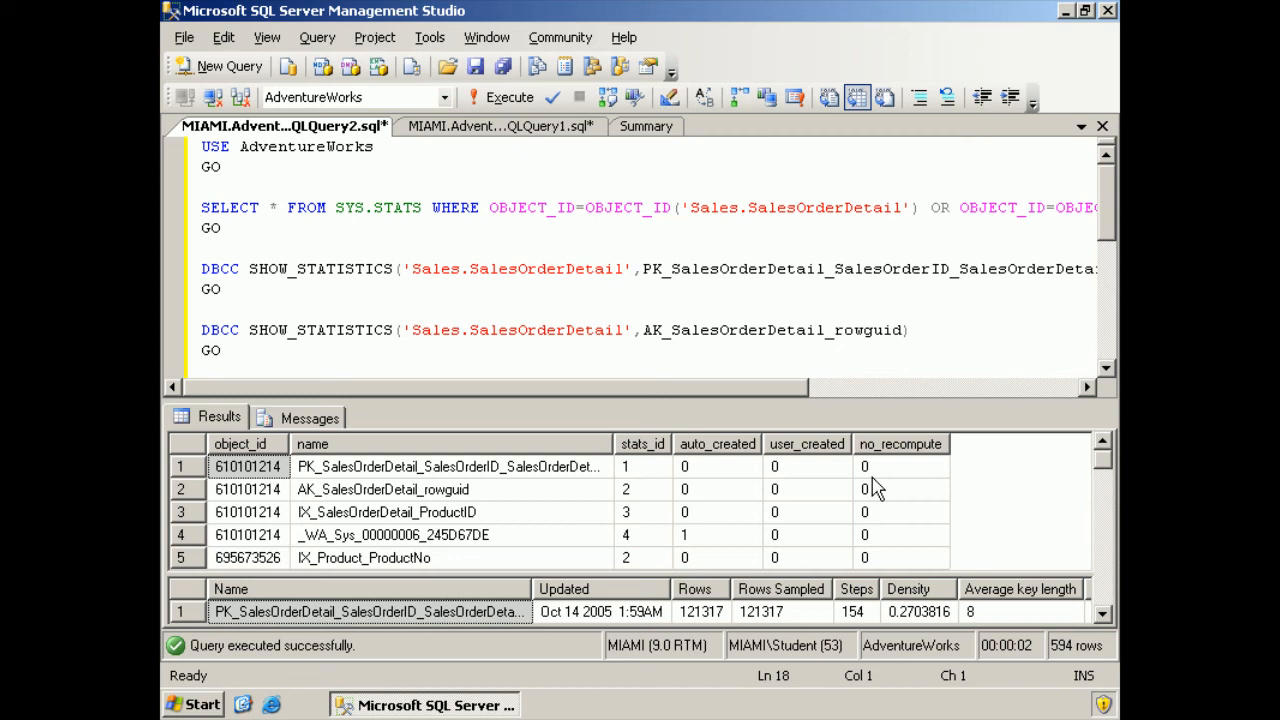
{"action": "mouse_move", "coordinate": [844, 490]}
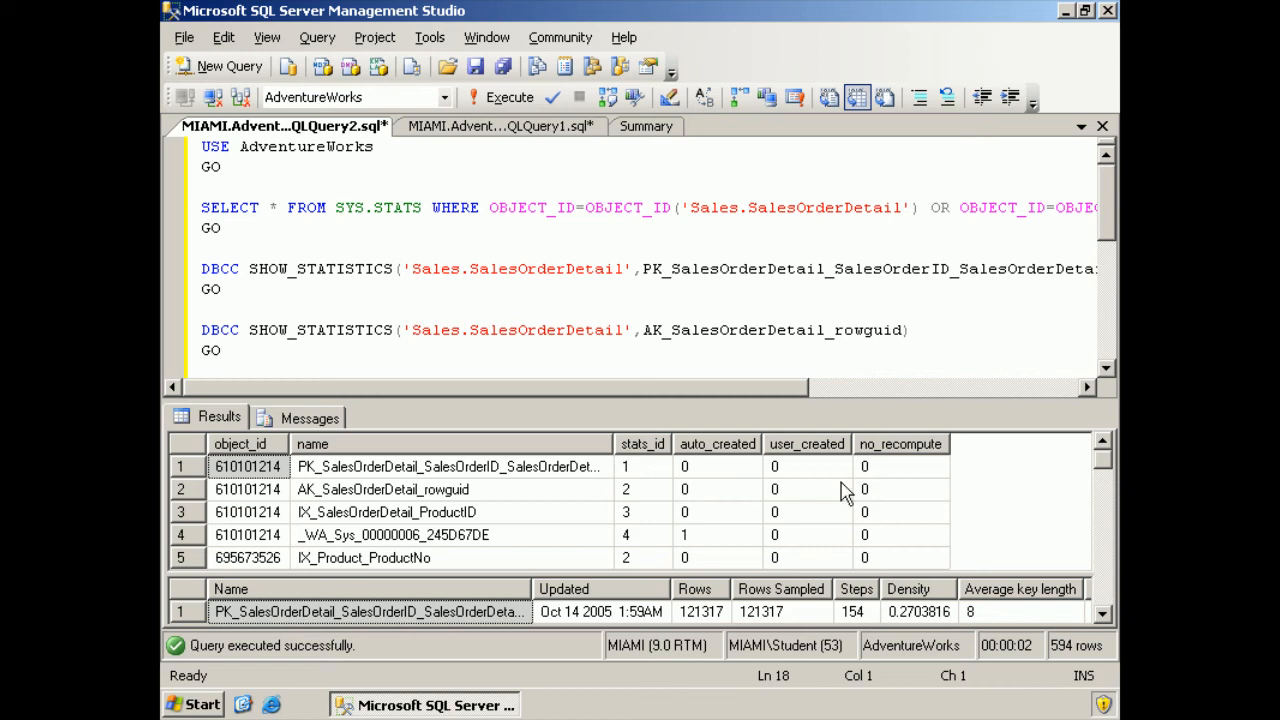
{"action": "mouse_move", "coordinate": [860, 490]}
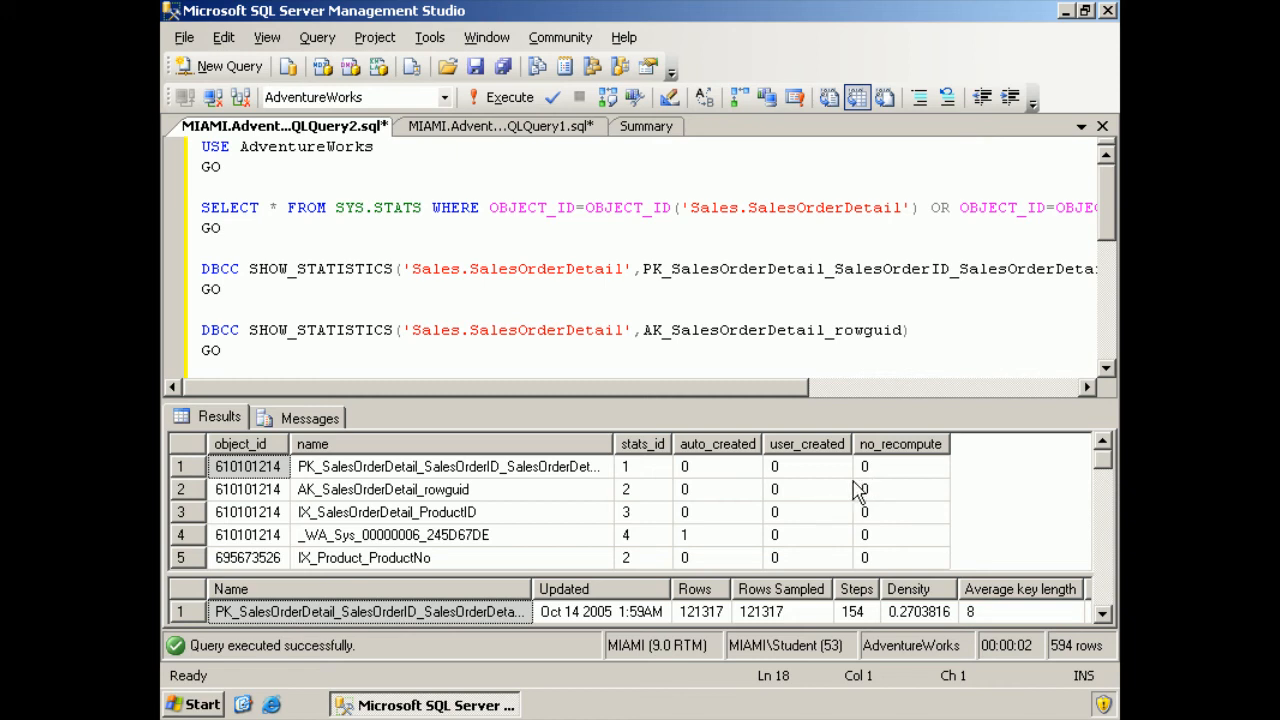
{"action": "mouse_move", "coordinate": [544, 494]}
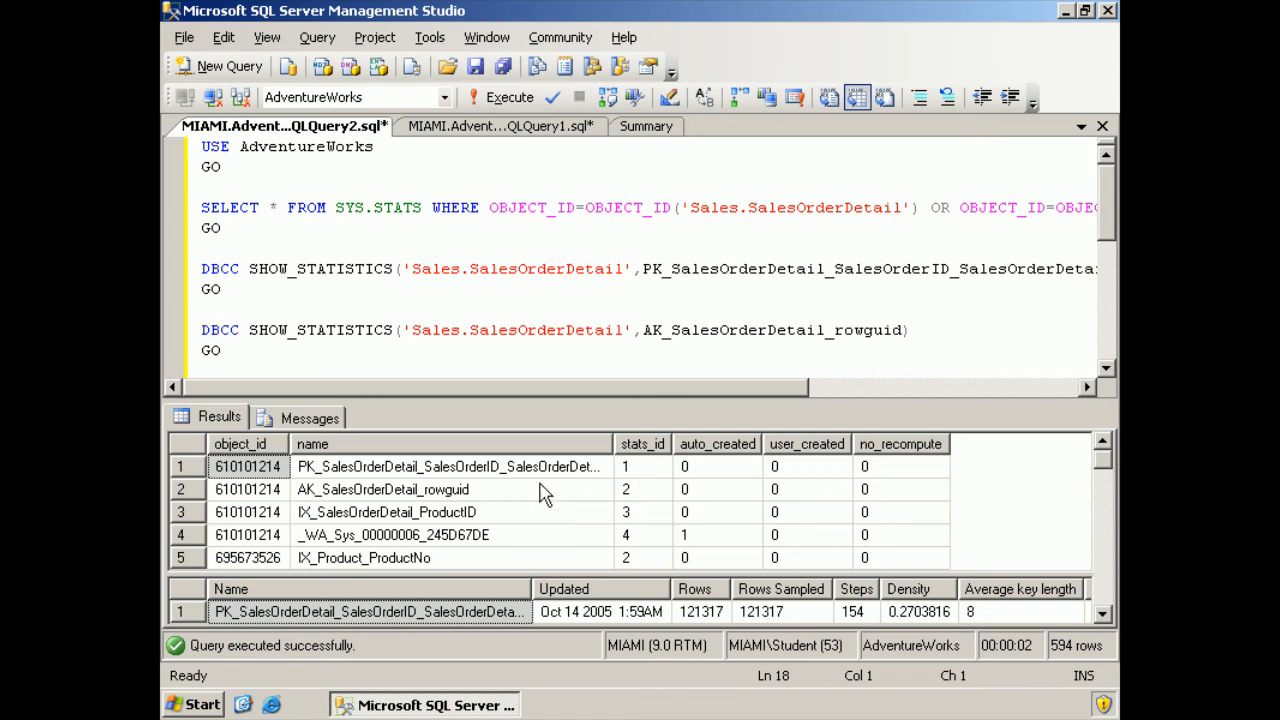
{"action": "mouse_move", "coordinate": [830, 480]}
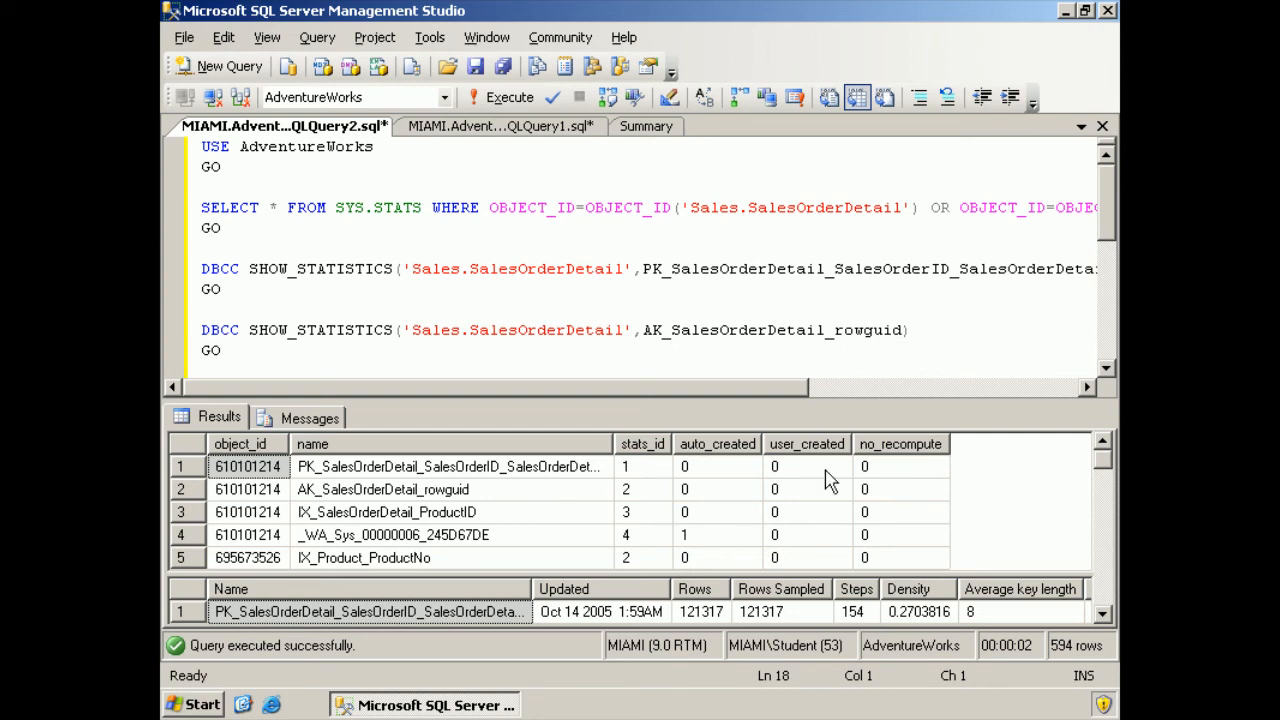
{"action": "mouse_move", "coordinate": [972, 320]}
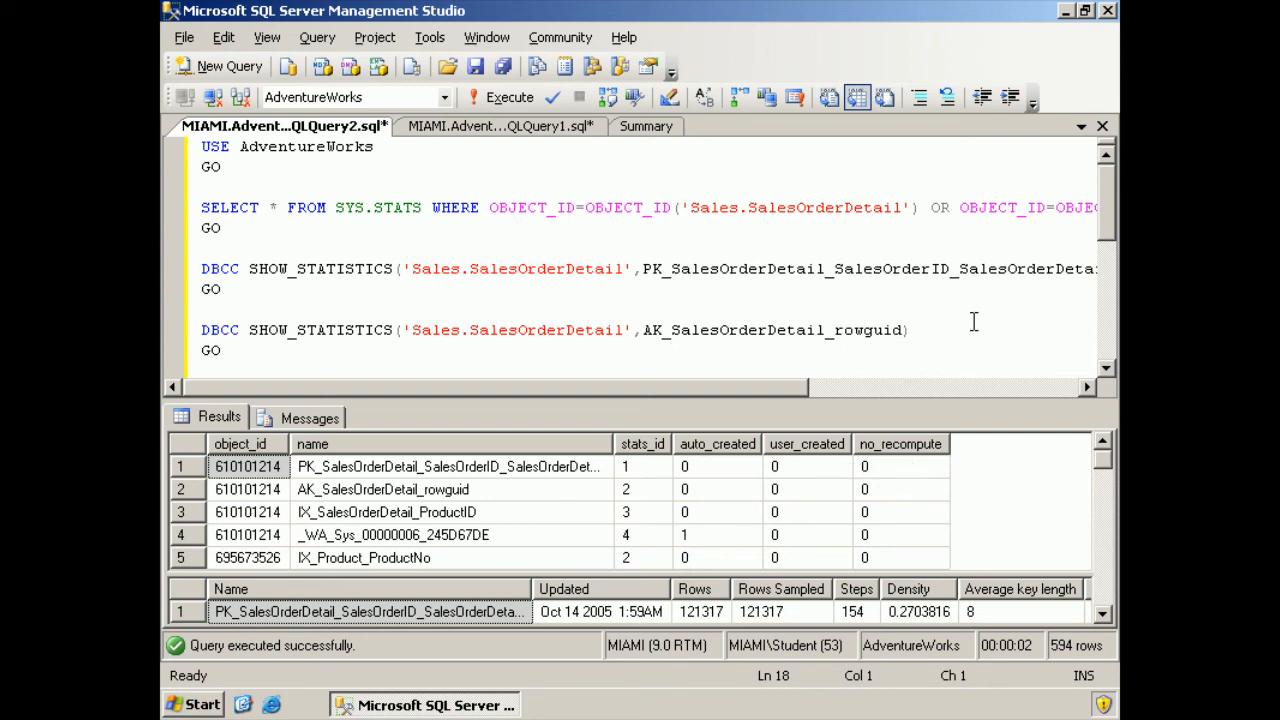
Minimize Management Studio so the desktop with the script files is visible.
{"action": "left_click", "coordinate": [1088, 12]}
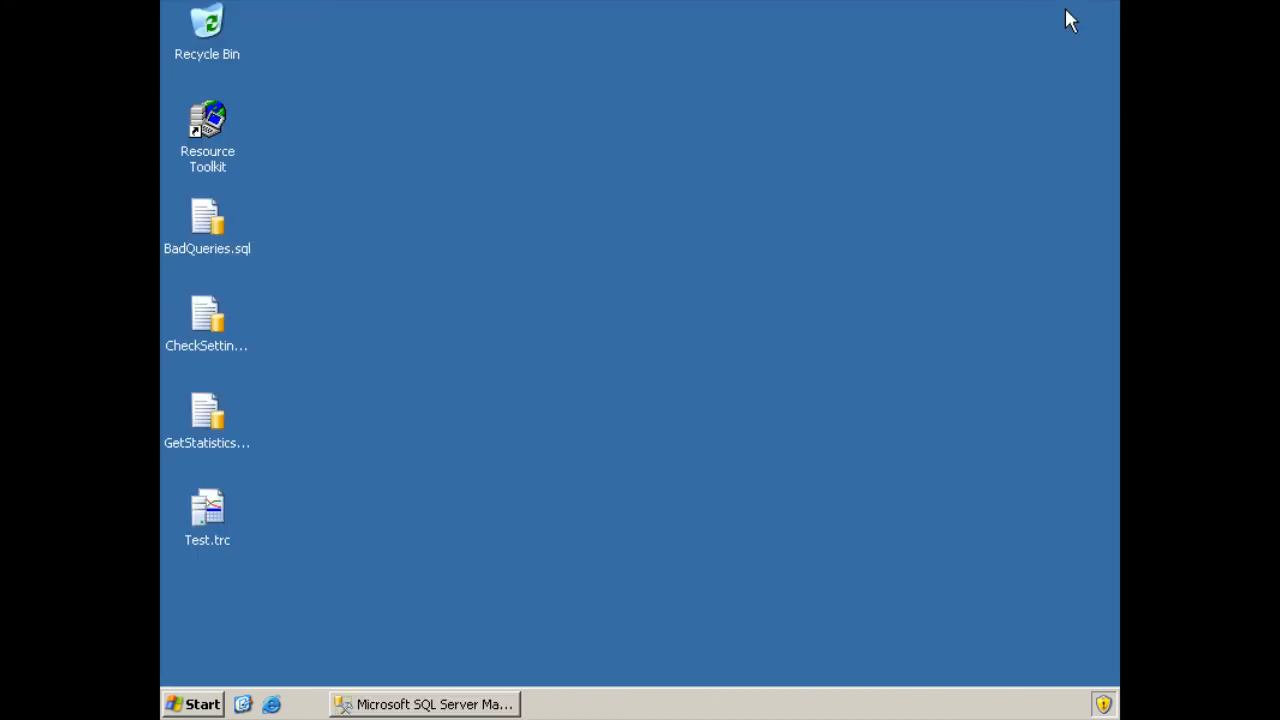
{"action": "mouse_move", "coordinate": [200, 418]}
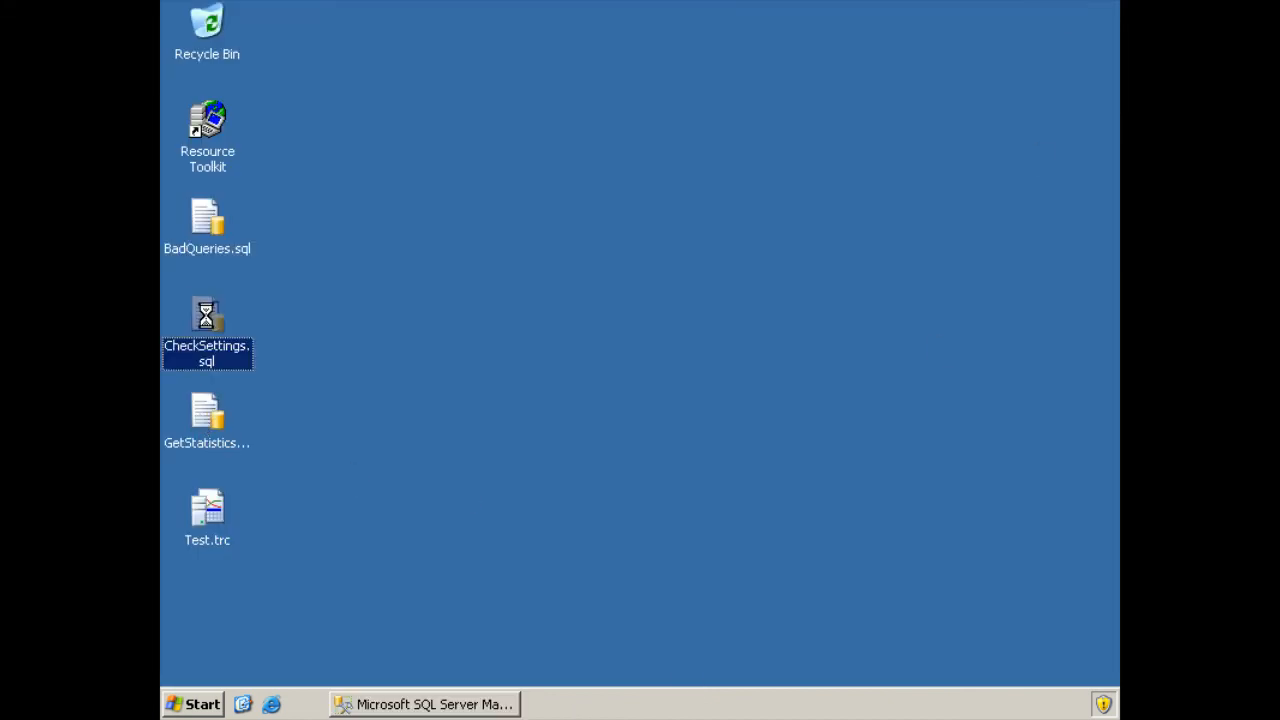
Edit CheckSettings.sql in Notepad, select its whole auto-stats query, and switch back to Management Studio.
{"action": "right_click", "coordinate": [208, 330]}
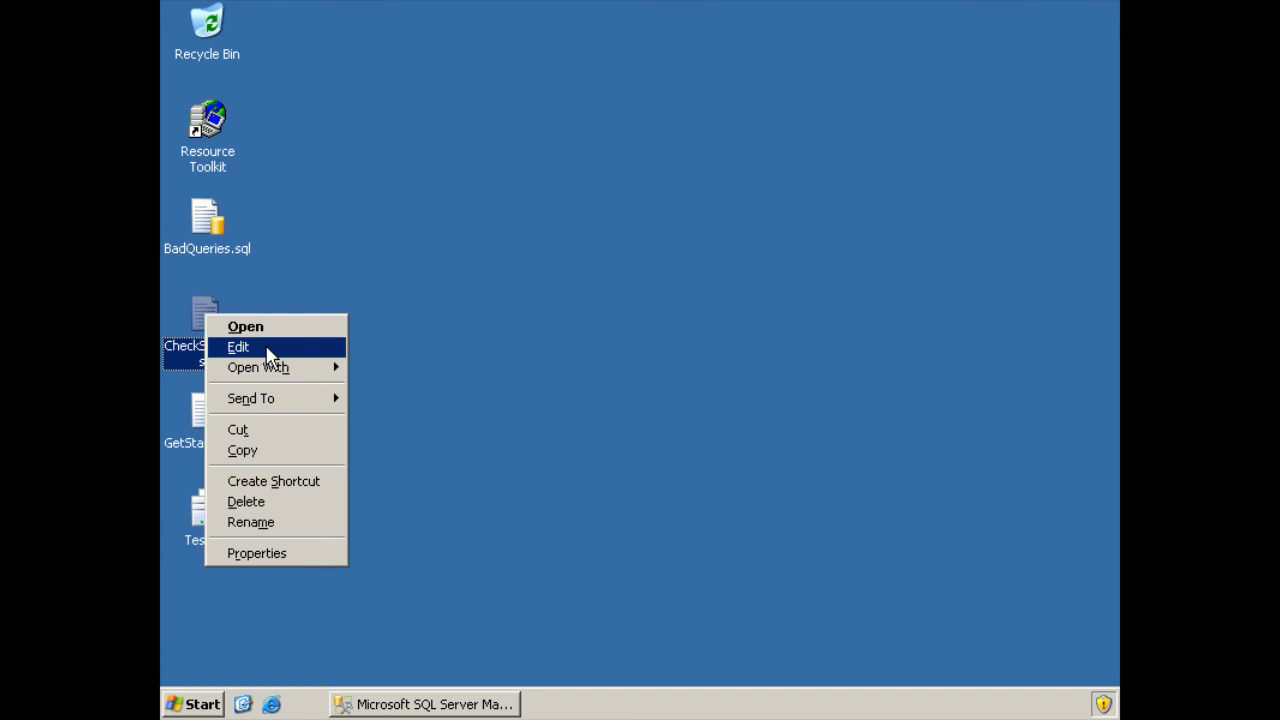
{"action": "left_click", "coordinate": [238, 348]}
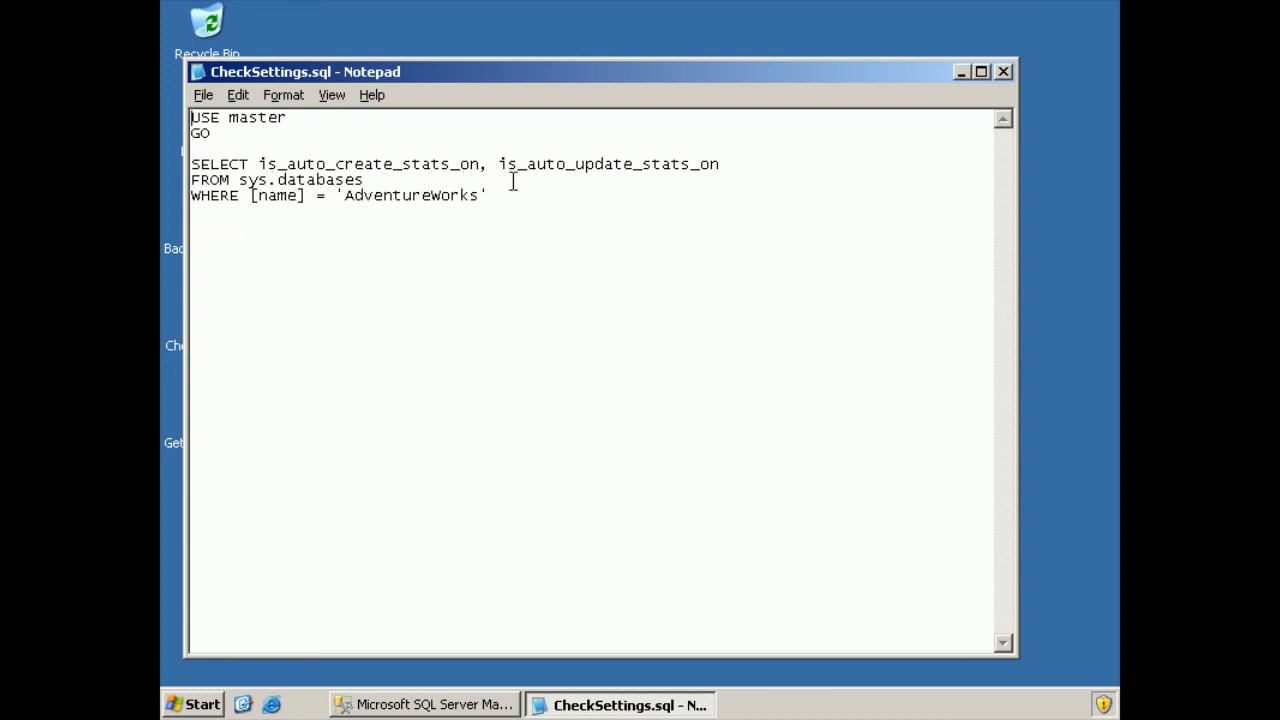
{"action": "mouse_move", "coordinate": [702, 182]}
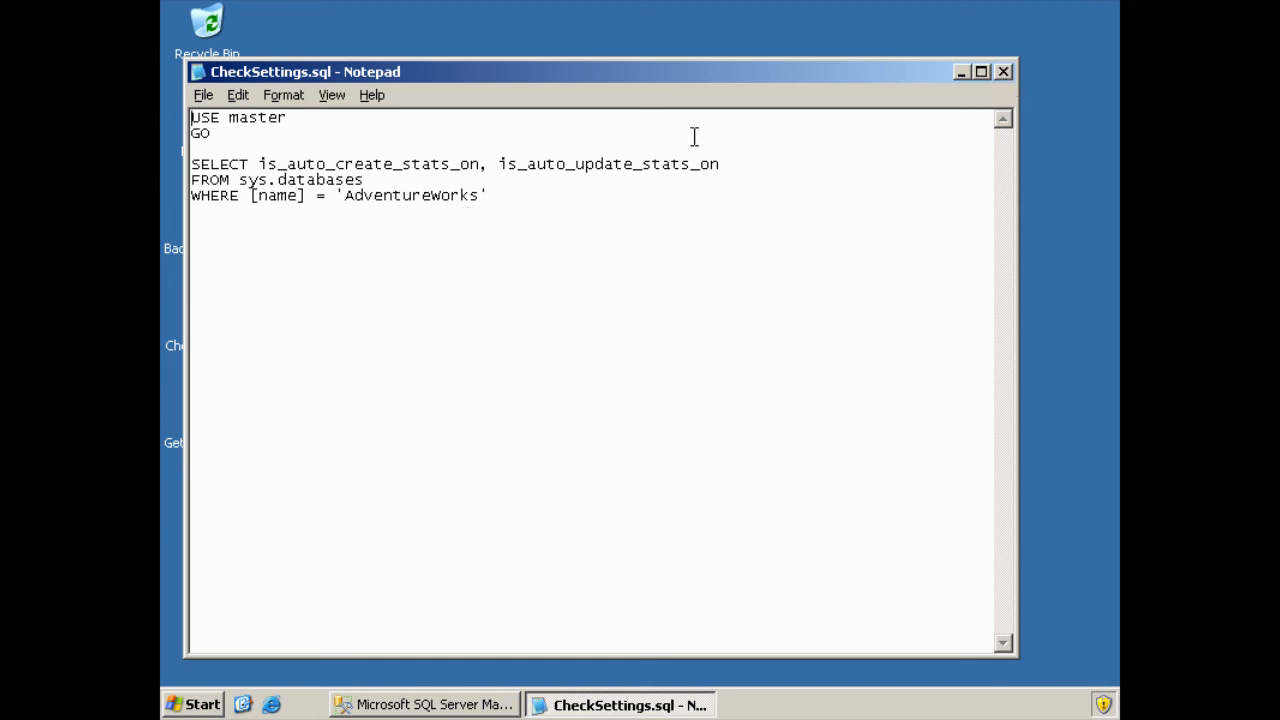
{"action": "key", "text": "ctrl+a"}
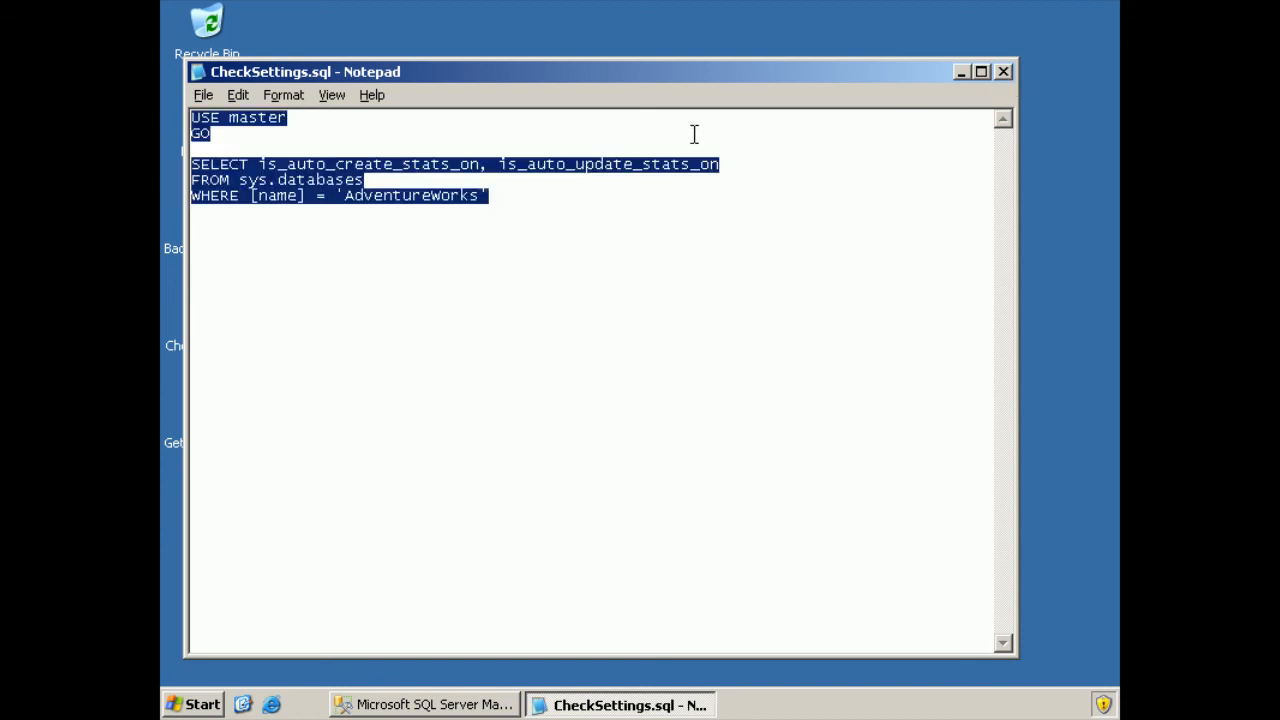
{"action": "left_click", "coordinate": [1004, 72]}
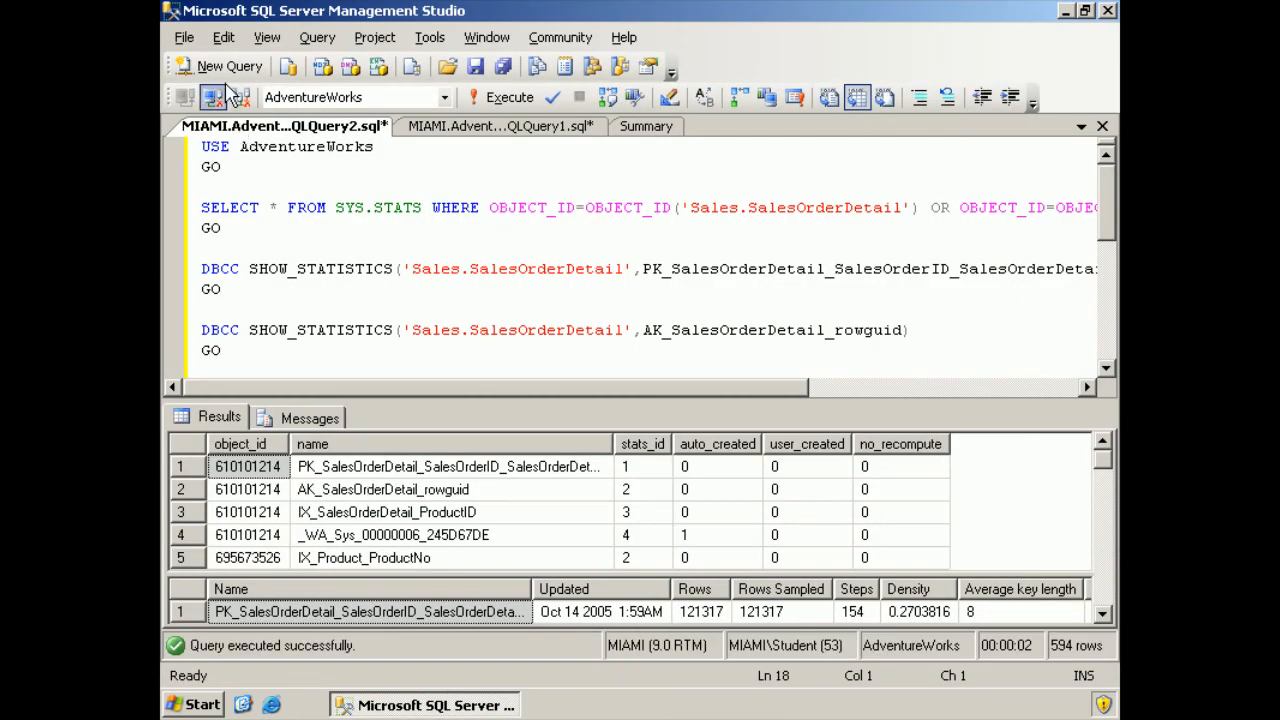
Run the CheckSettings query in a new window, returning 0 for auto-create and auto-update stats.
{"action": "left_click", "coordinate": [218, 66]}
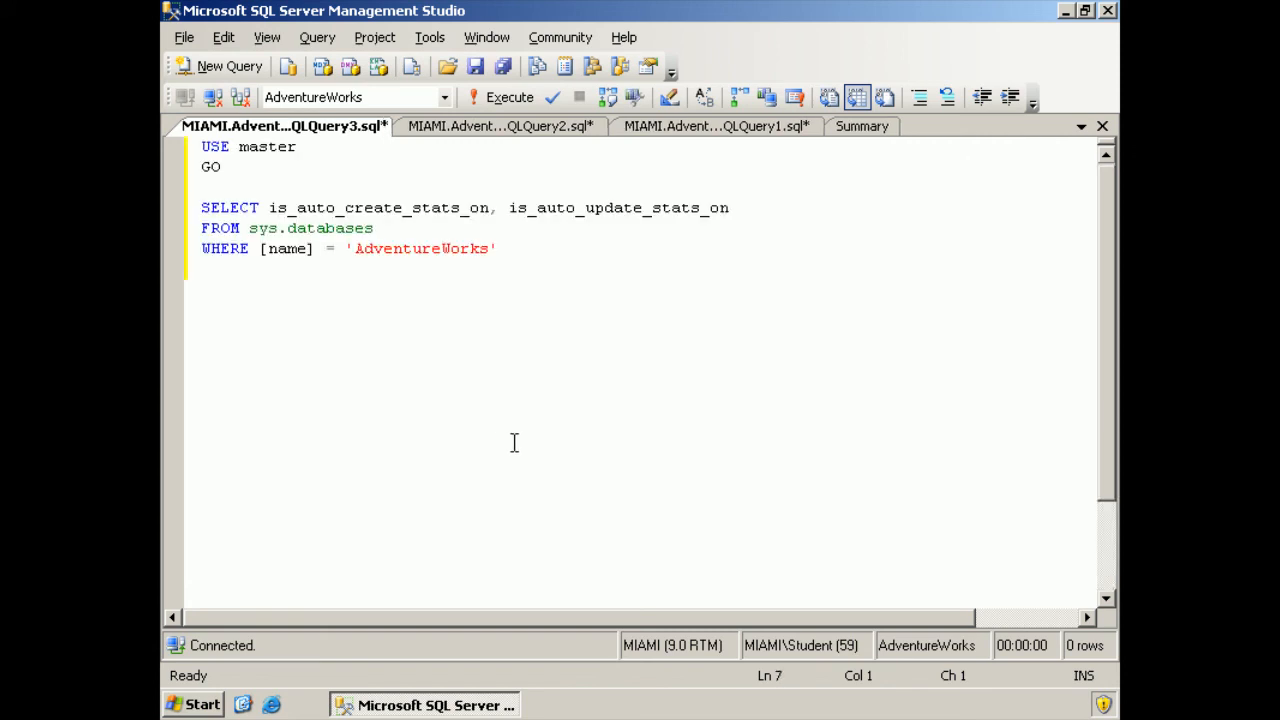
{"action": "left_click", "coordinate": [510, 96]}
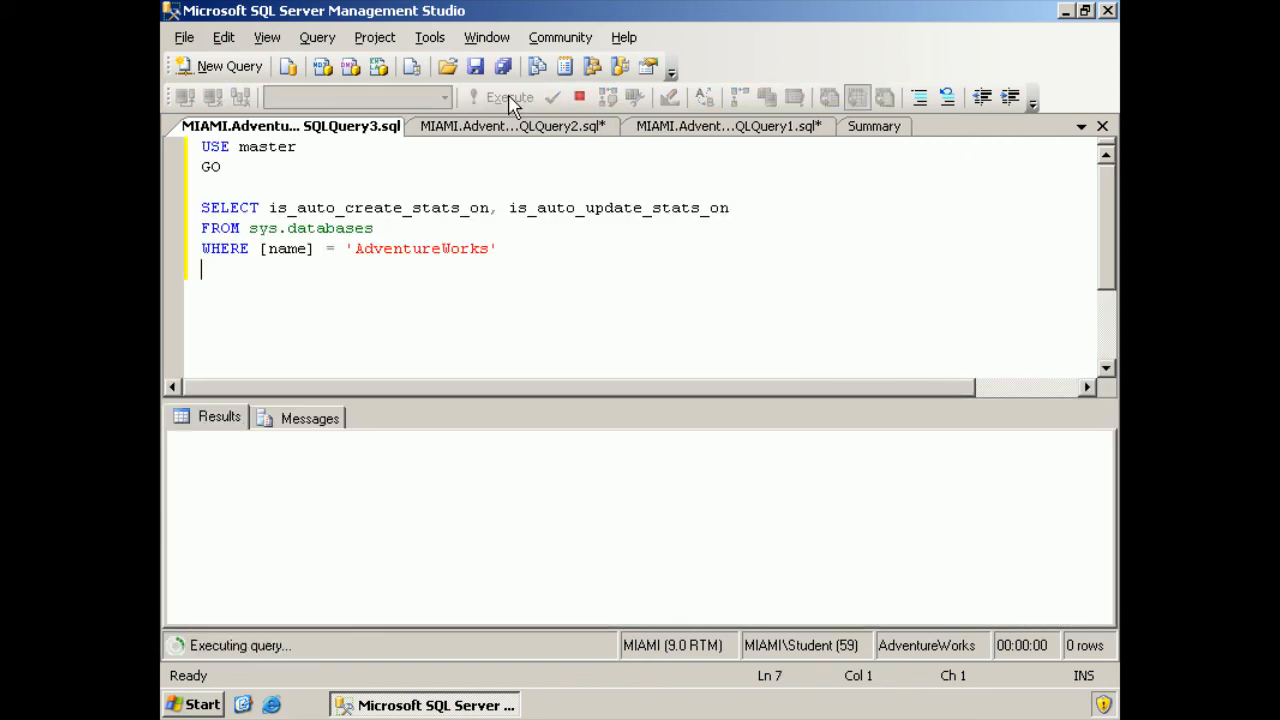
{"action": "left_click", "coordinate": [508, 96]}
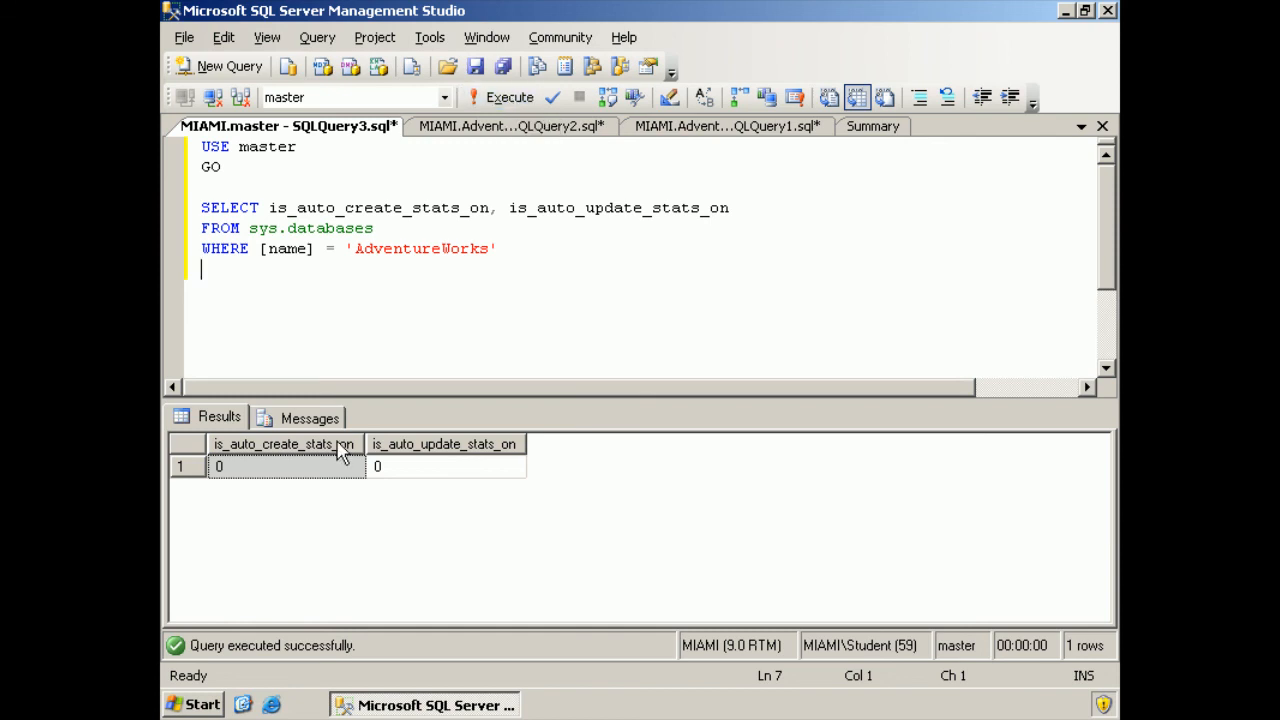
{"action": "mouse_move", "coordinate": [476, 480]}
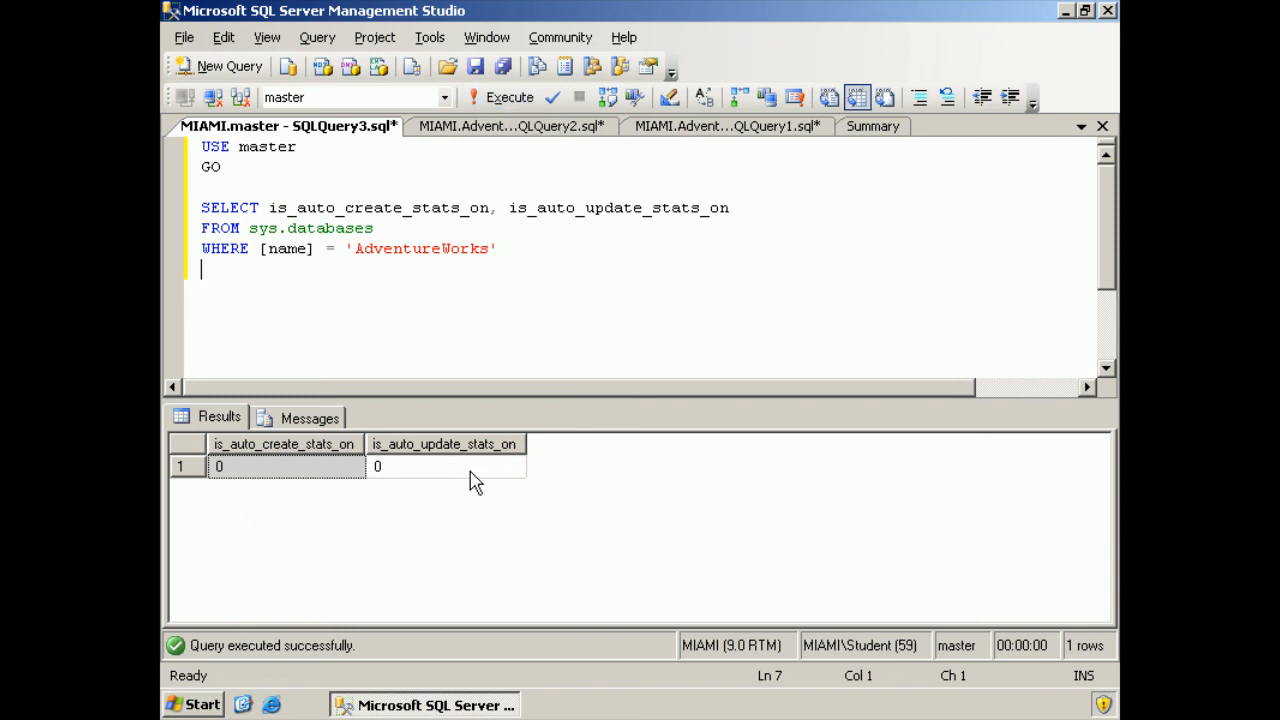